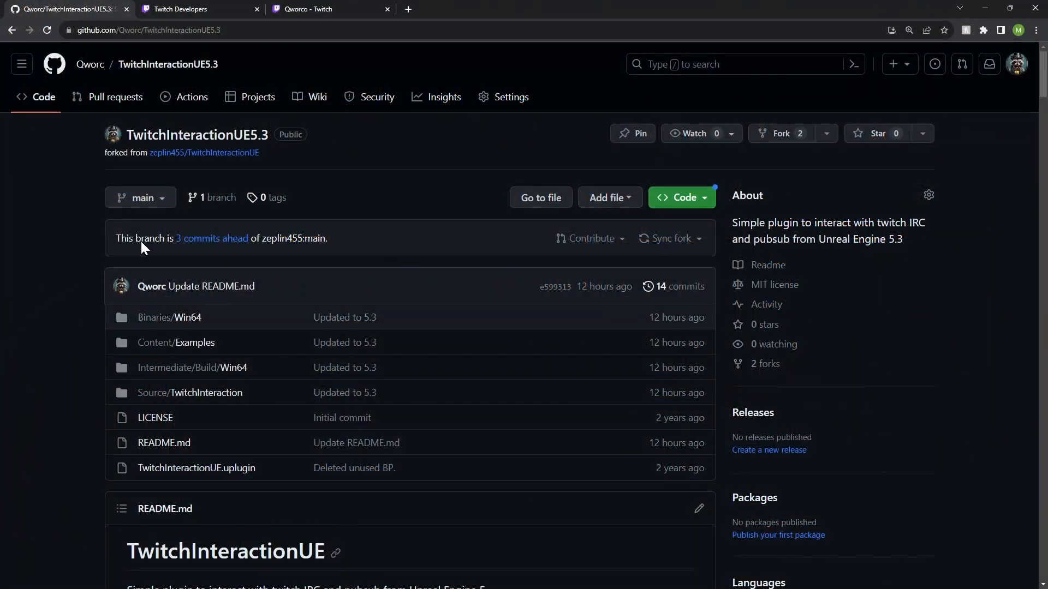
mouse_move(43, 205)
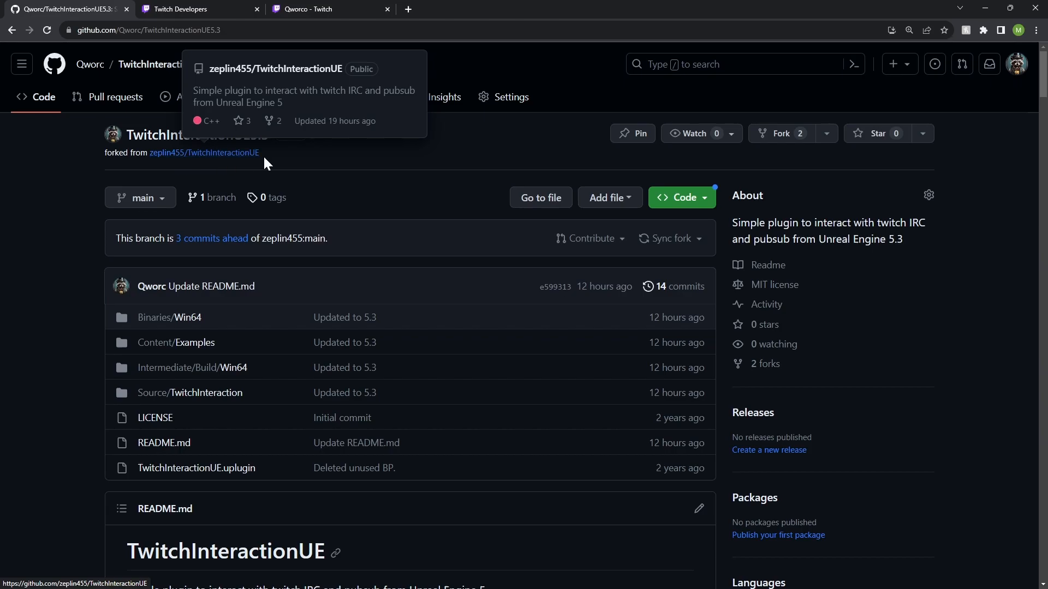
mouse_move(282, 176)
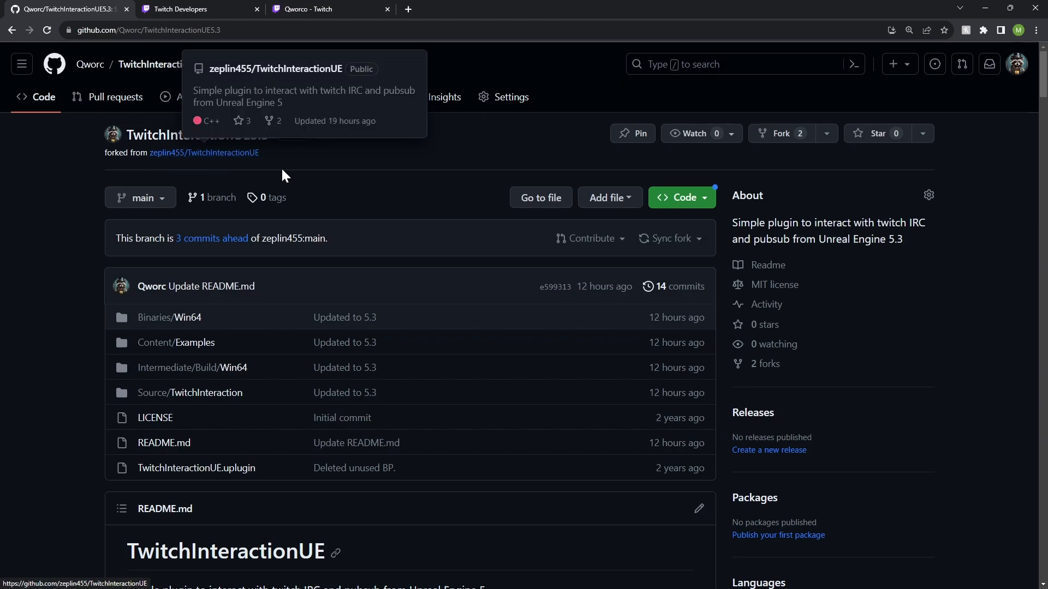
mouse_move(431, 183)
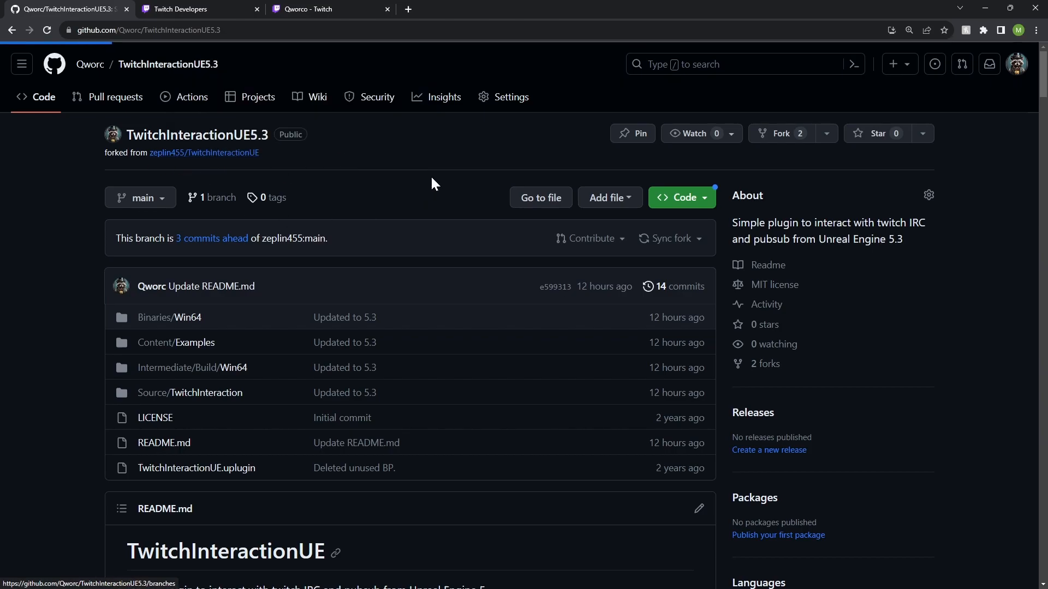
Download the forked TwitchInteractionUE5.3 repository as a ZIP via the Code menu.
left_click(204, 152)
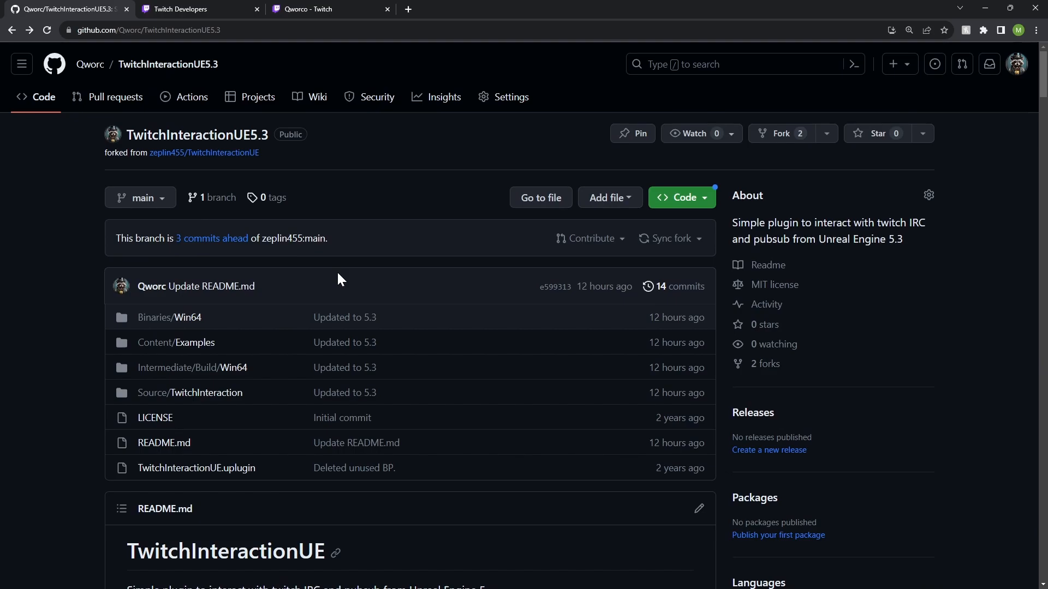
scroll("down", 3)
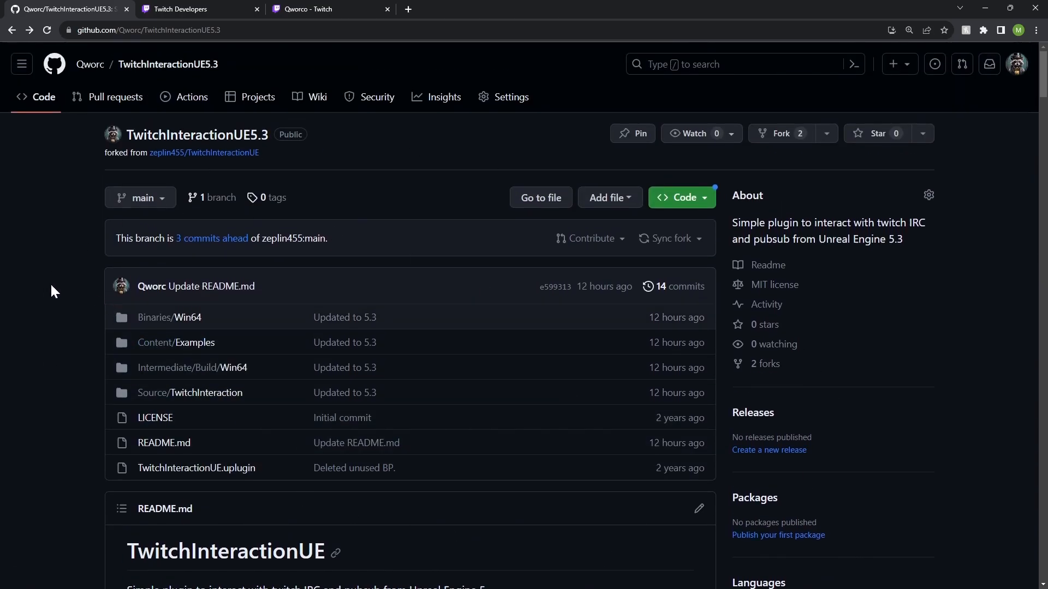
mouse_move(584, 25)
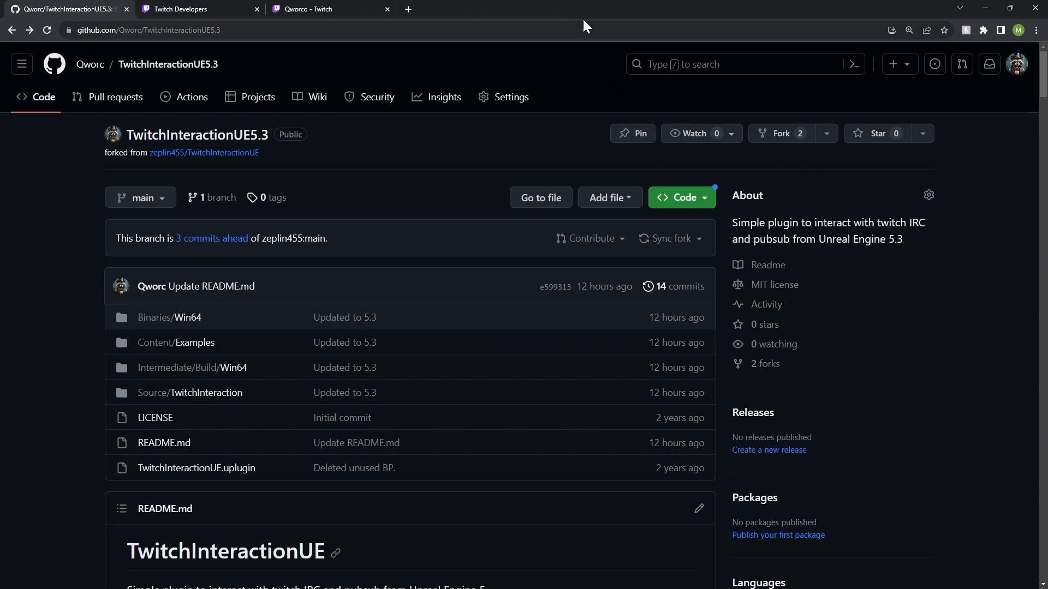
left_click(677, 197)
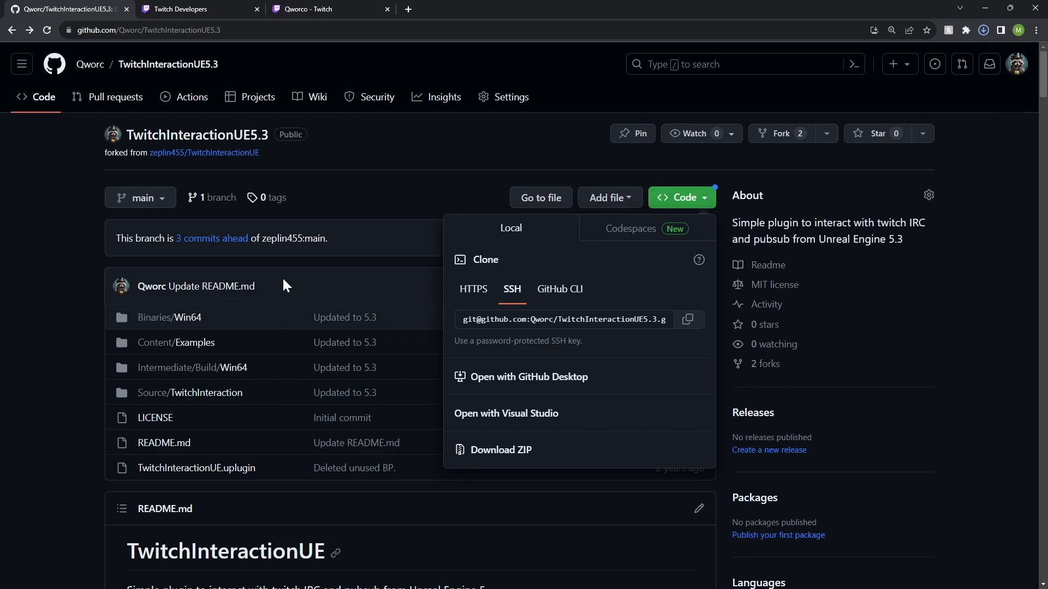
left_click(501, 450)
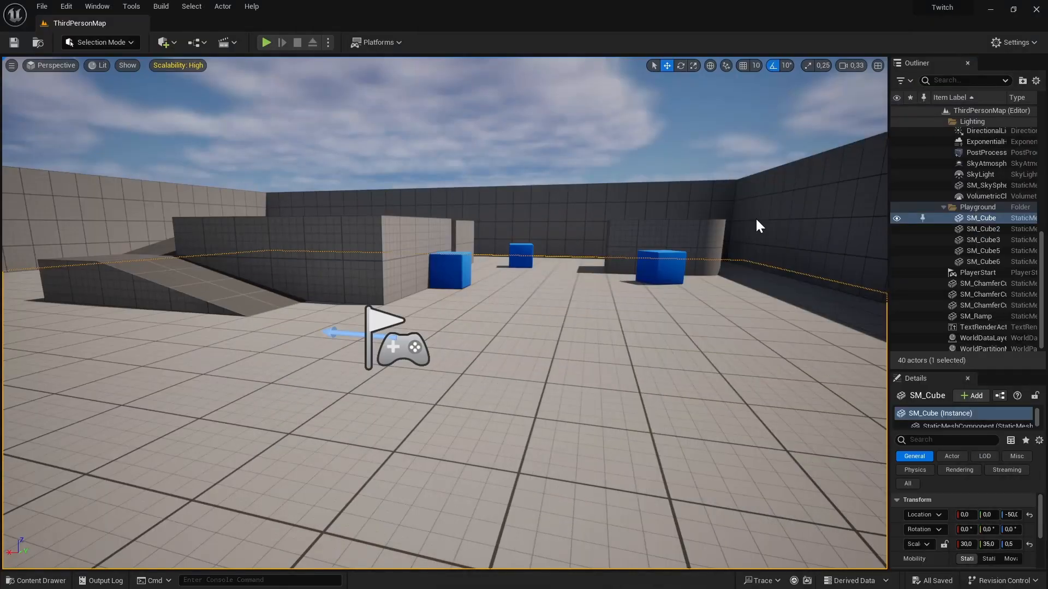
Reveal the Characters content folder on disk using Show in Explorer.
left_click(37, 580)
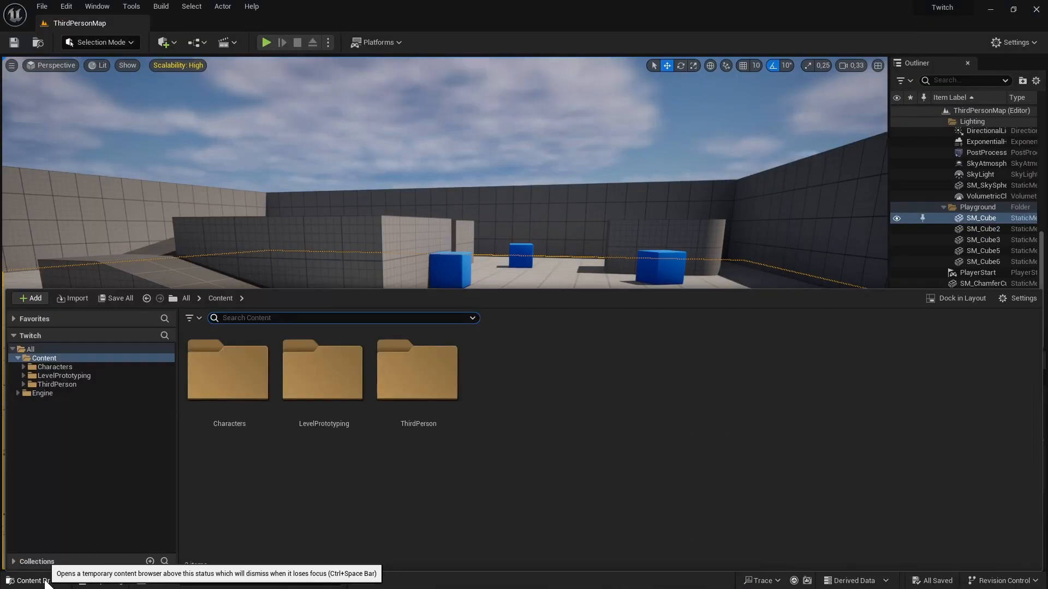
right_click(228, 371)
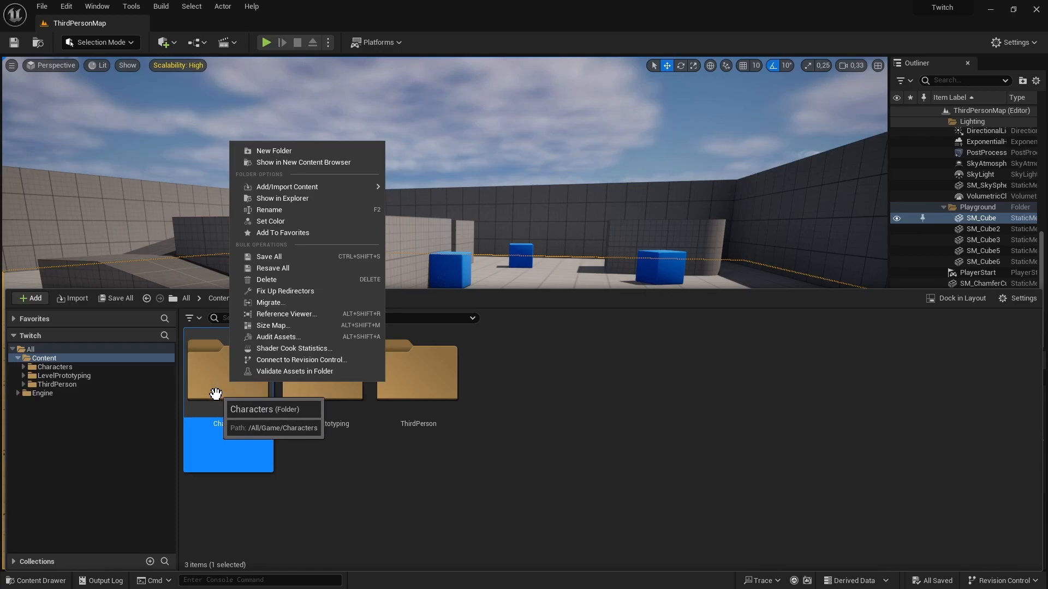
left_click(324, 209)
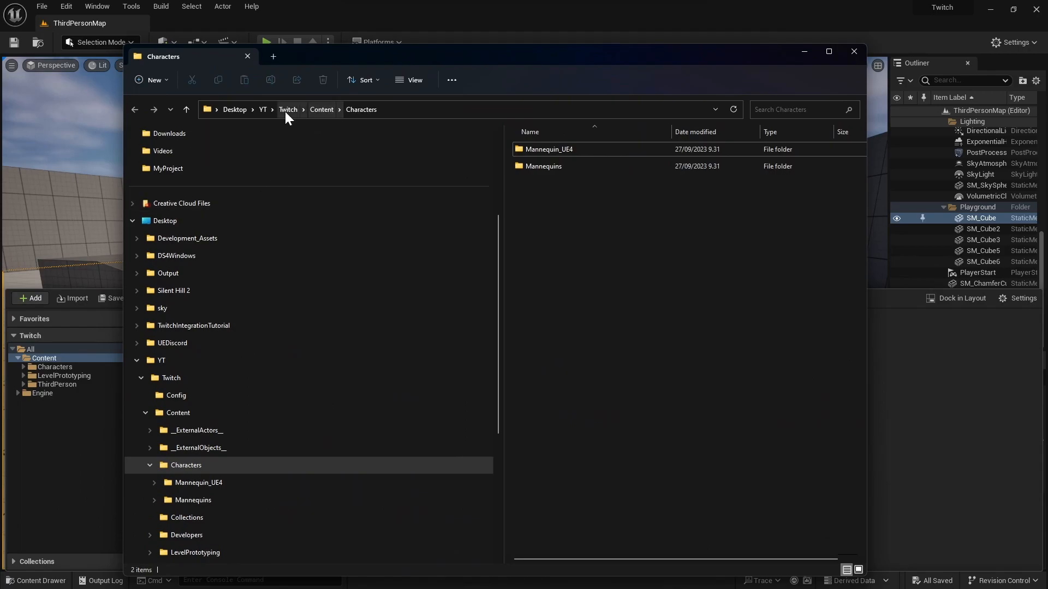
Go to the Twitch project's Plugins folder and extract TwitchInteractionUE5.3-main into it.
left_click(287, 109)
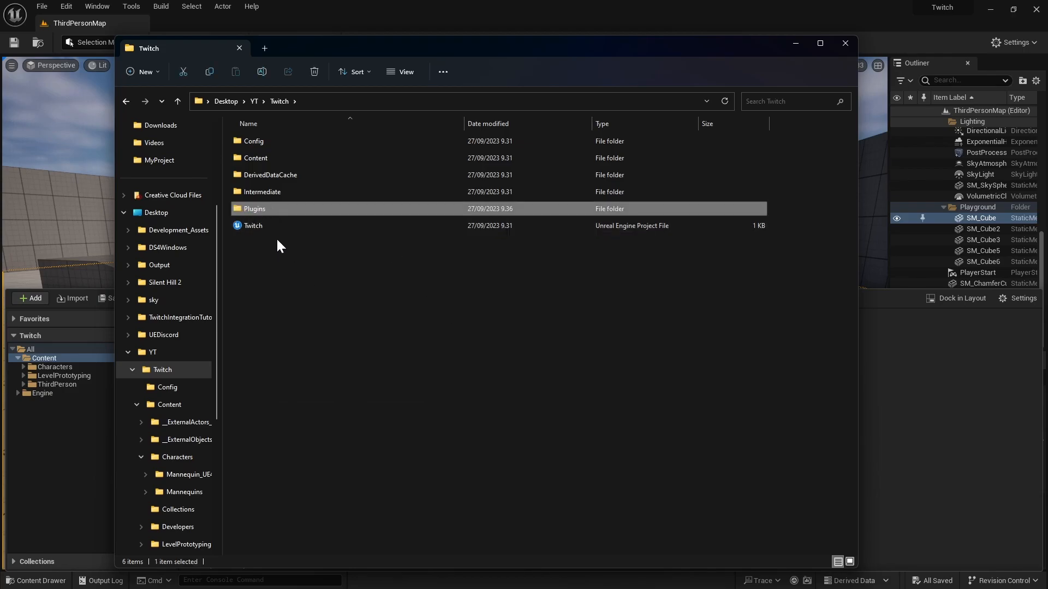
double_click(254, 209)
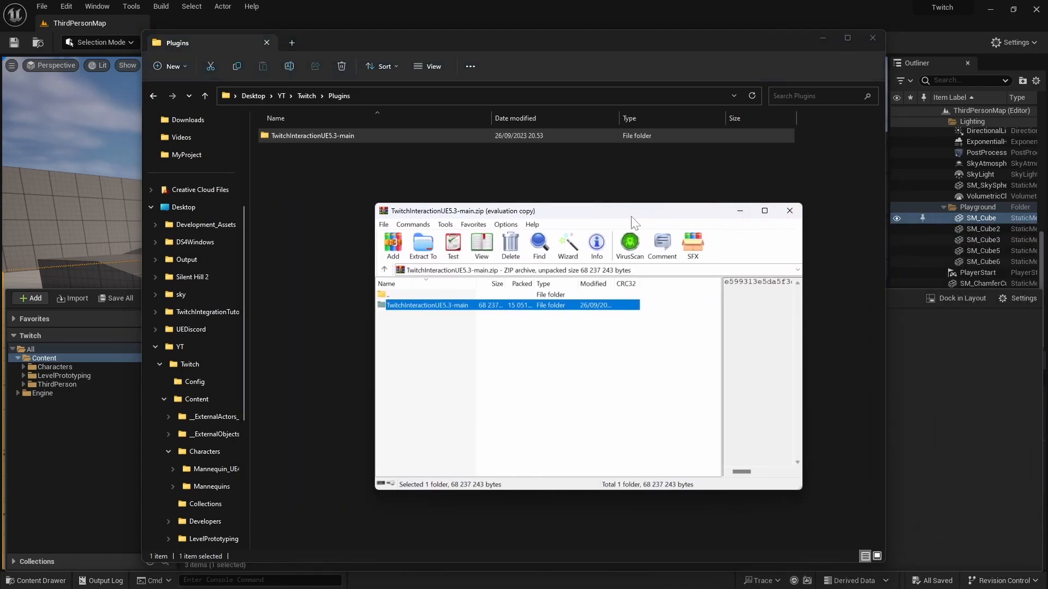
left_click(788, 210)
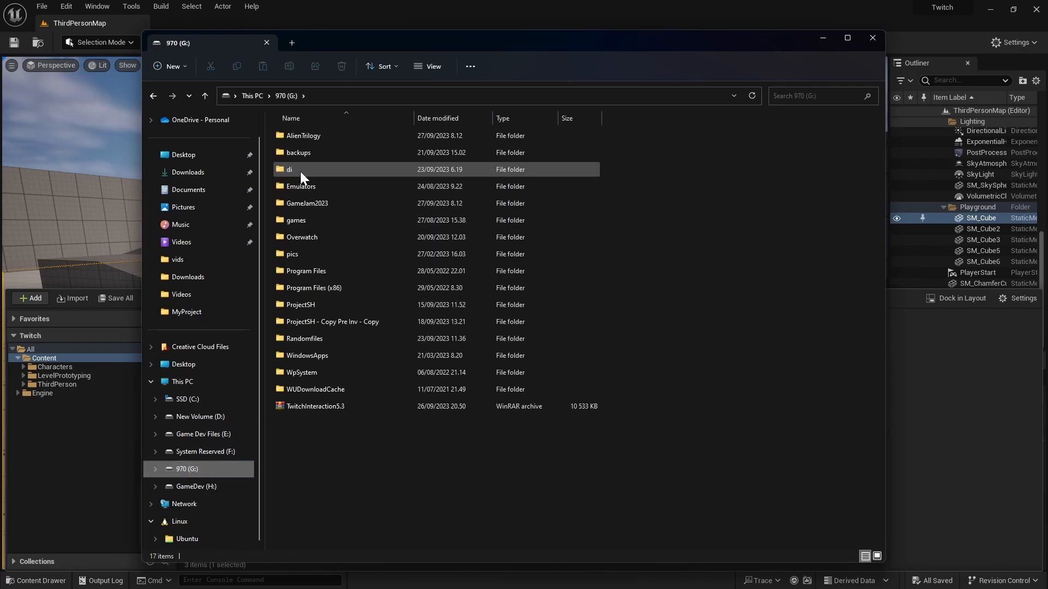
Navigate through di > UE_5.3 > Engine to the installation's Plugins folder.
double_click(289, 169)
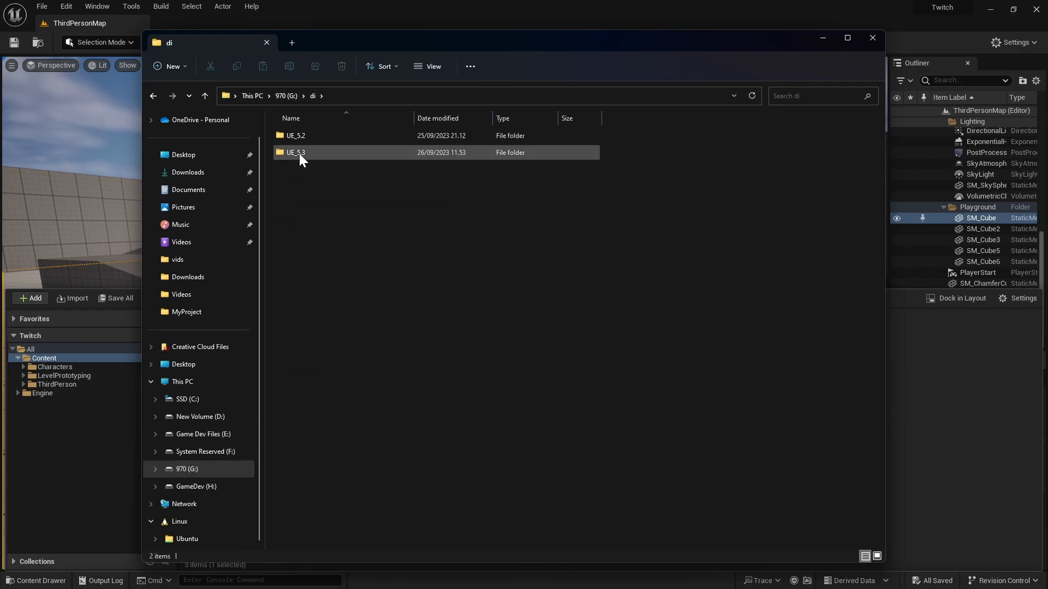
double_click(296, 153)
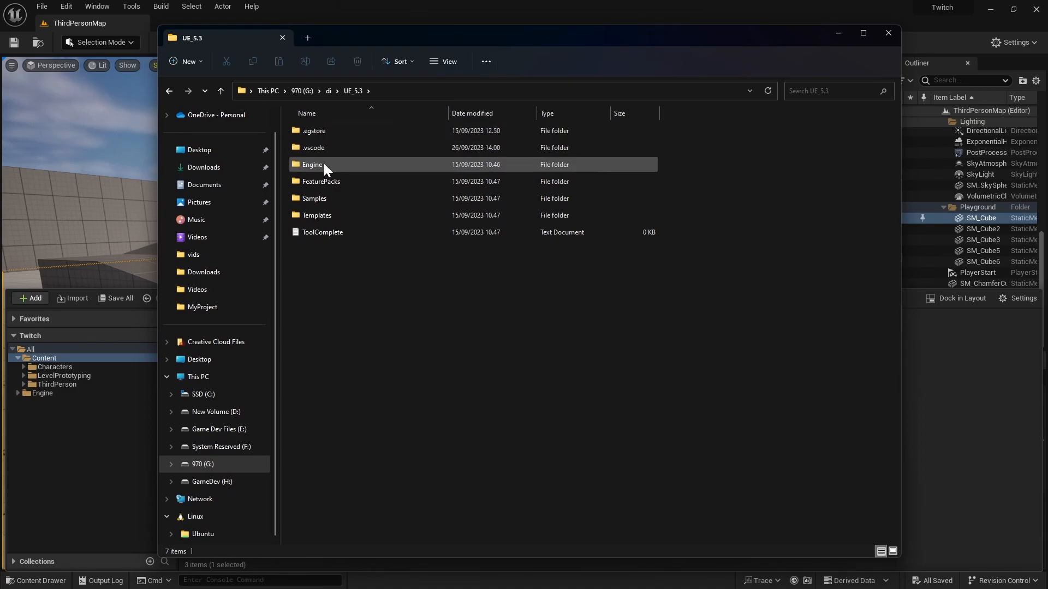
double_click(311, 165)
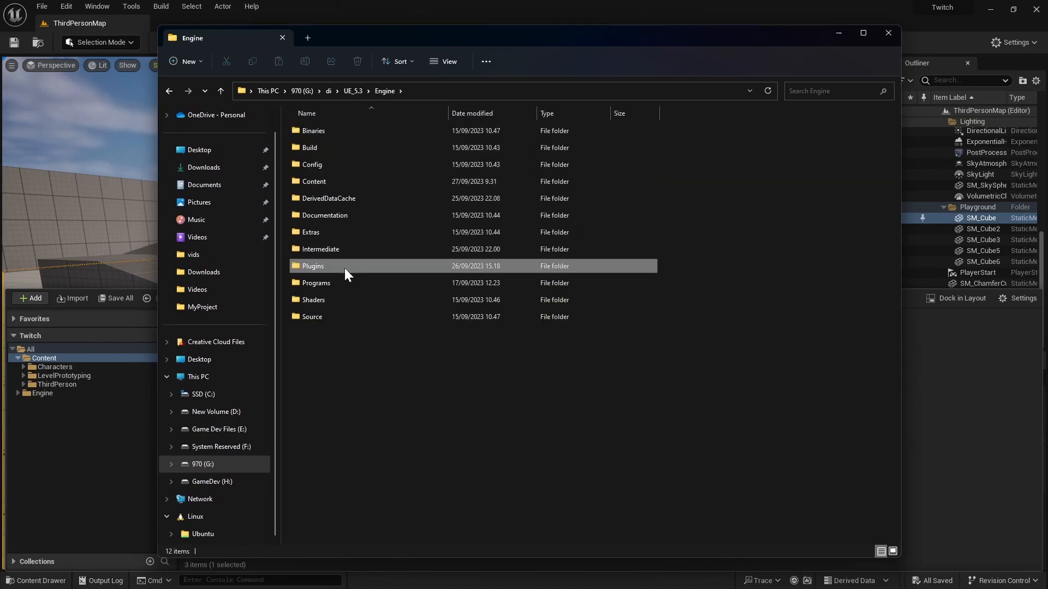
double_click(312, 267)
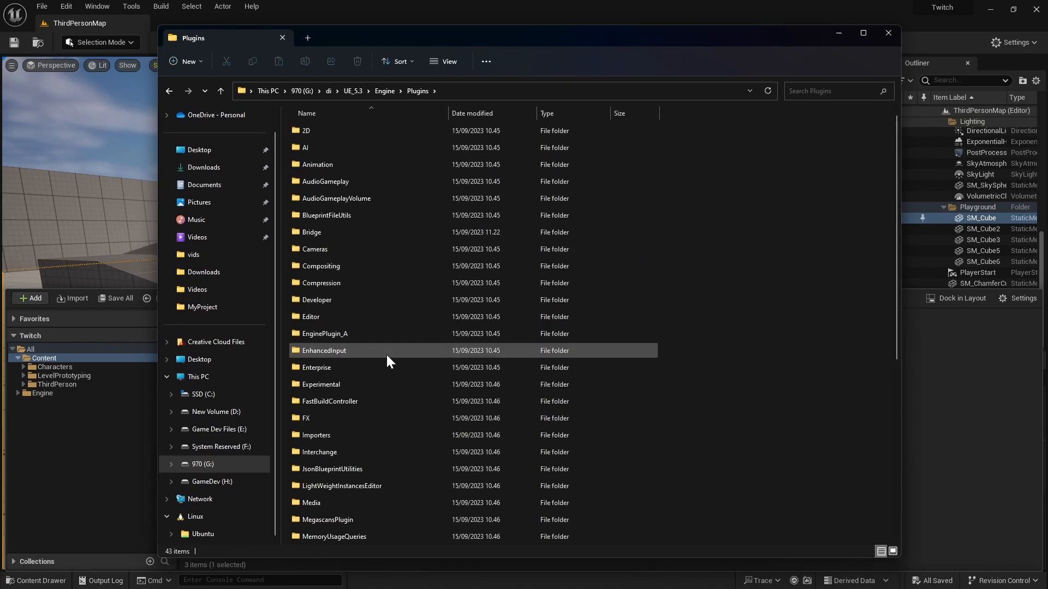
mouse_move(778, 207)
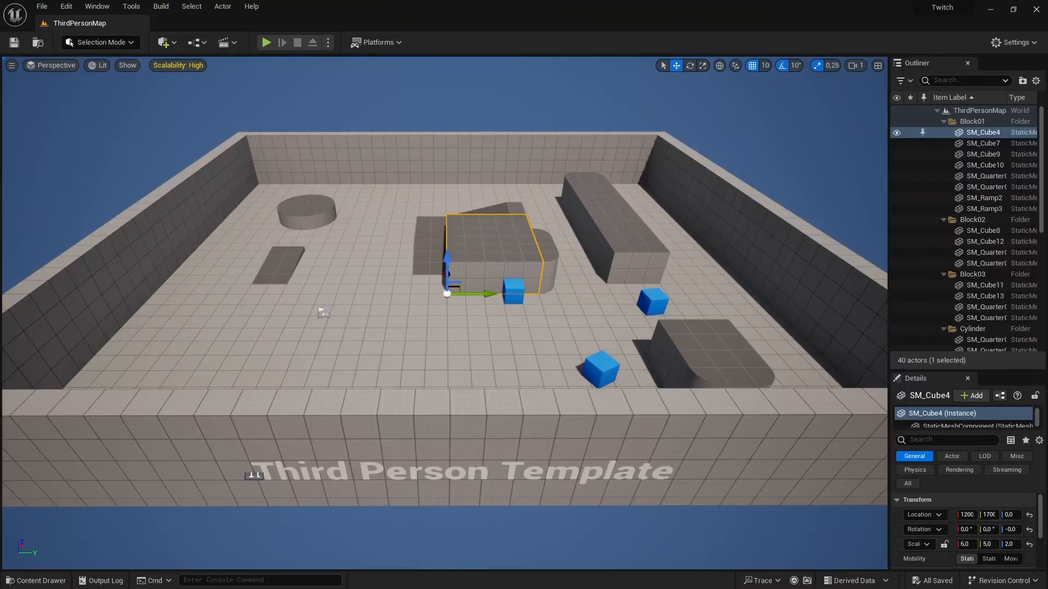
mouse_move(105, 510)
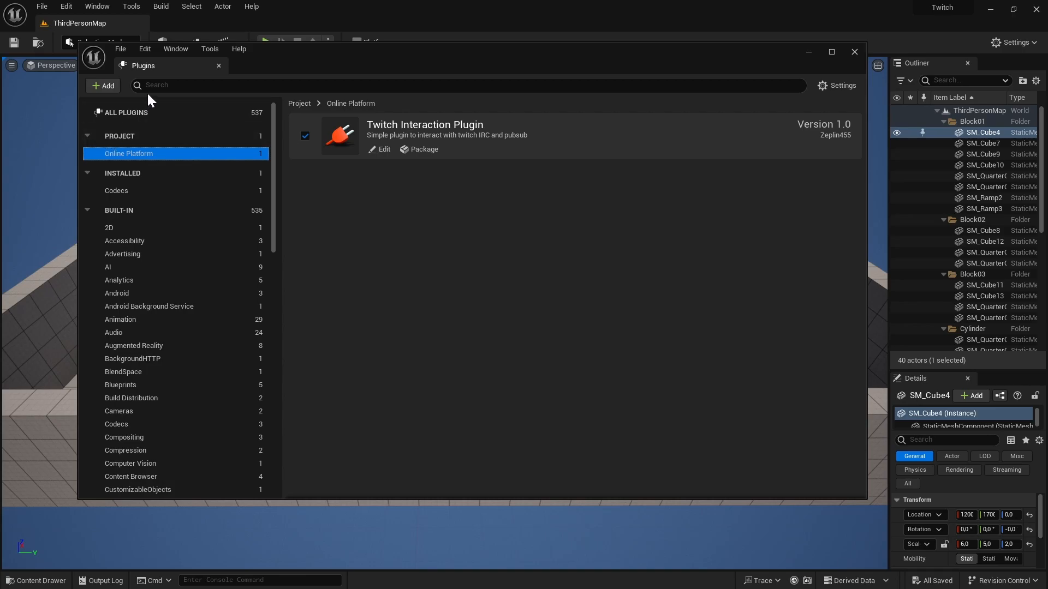
left_click(468, 85)
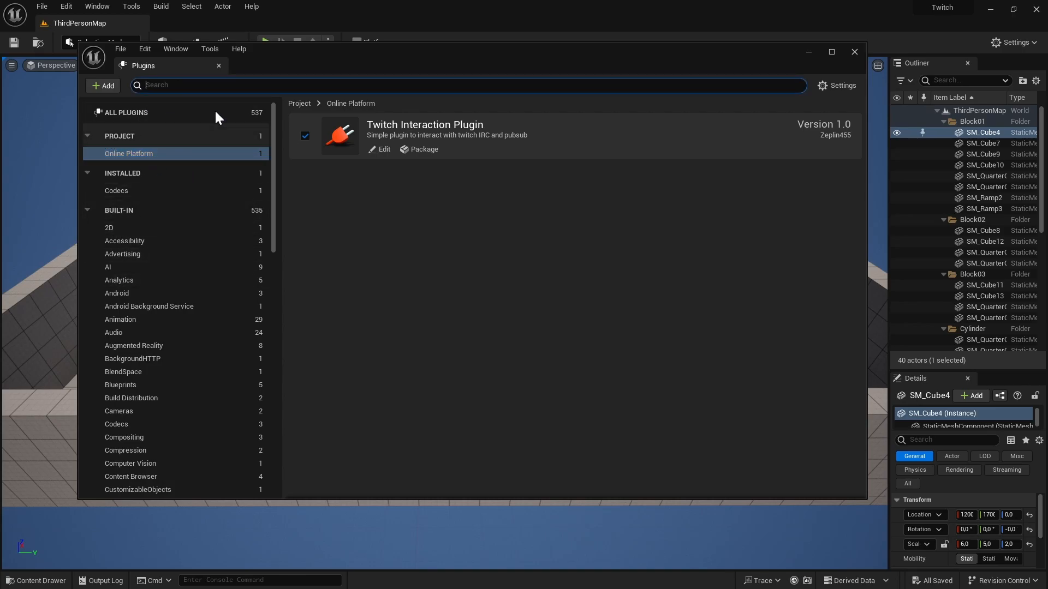
type("twitch")
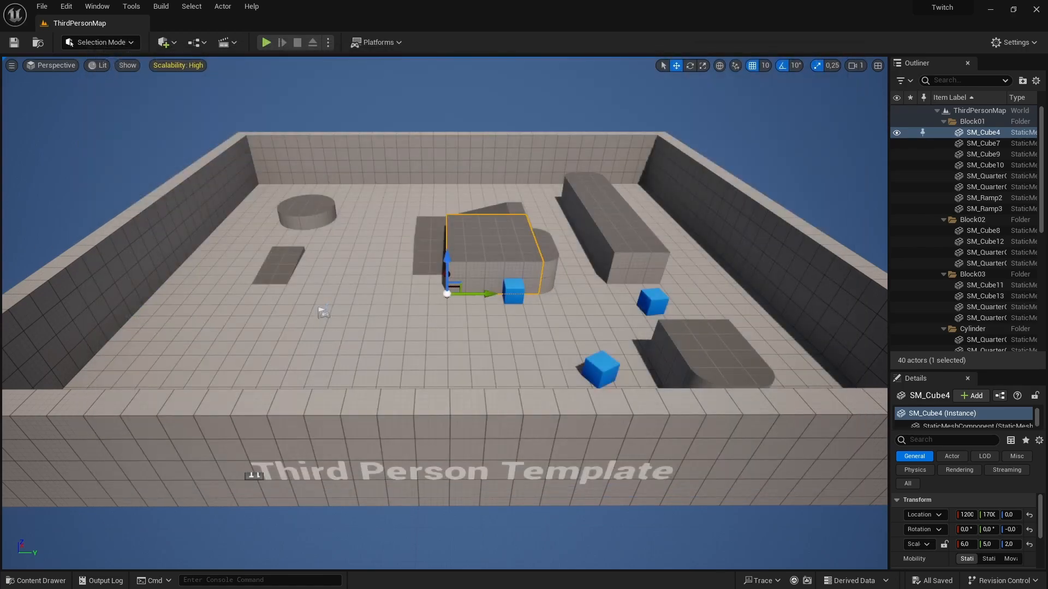
Enable Show Plugin Content and expand the Plugins folders in the Content Drawer.
left_click(36, 579)
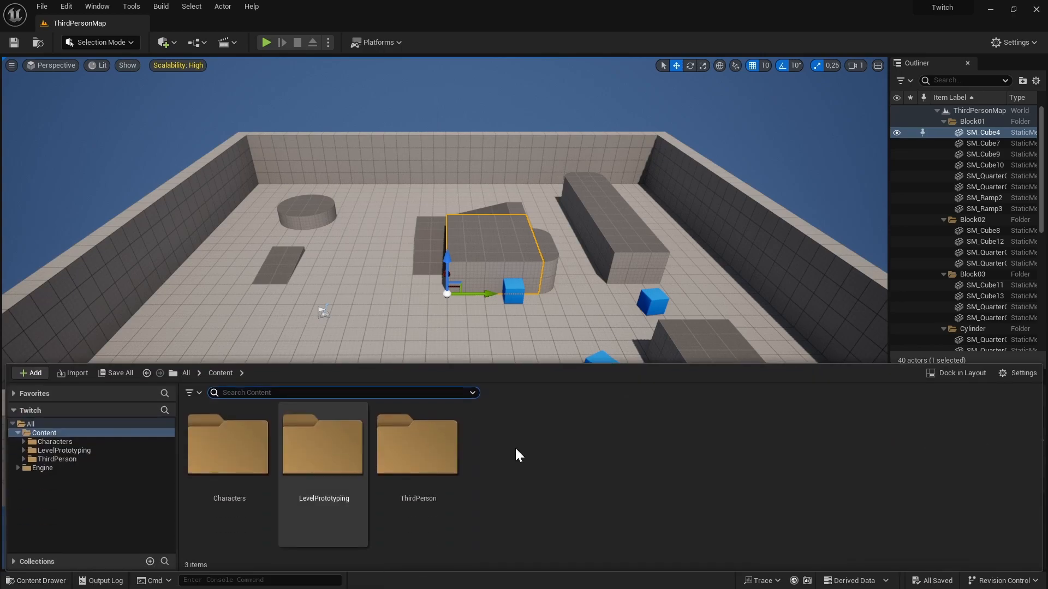
left_click(1022, 373)
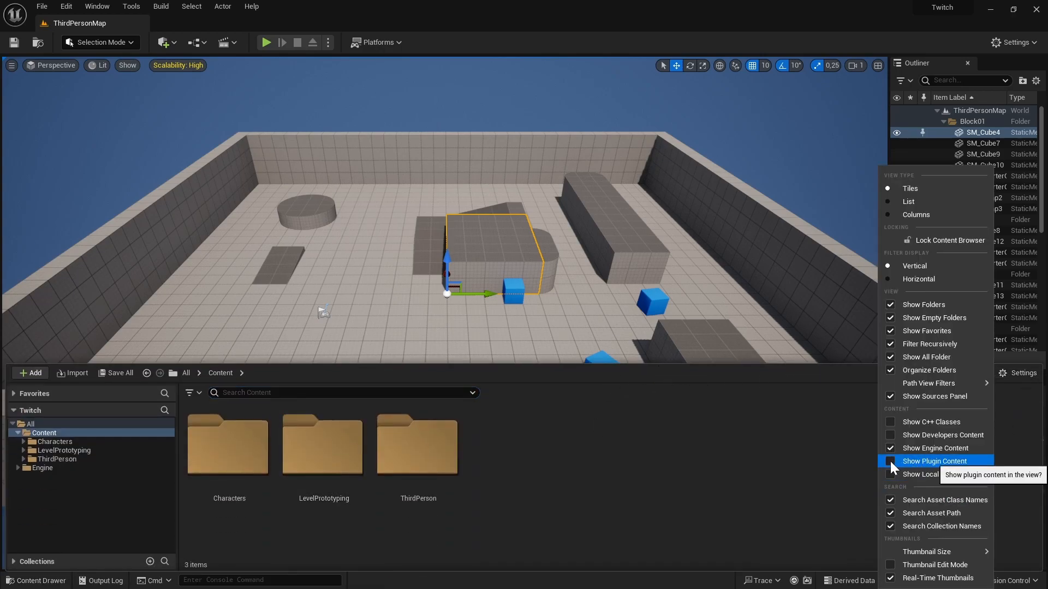
left_click(891, 461)
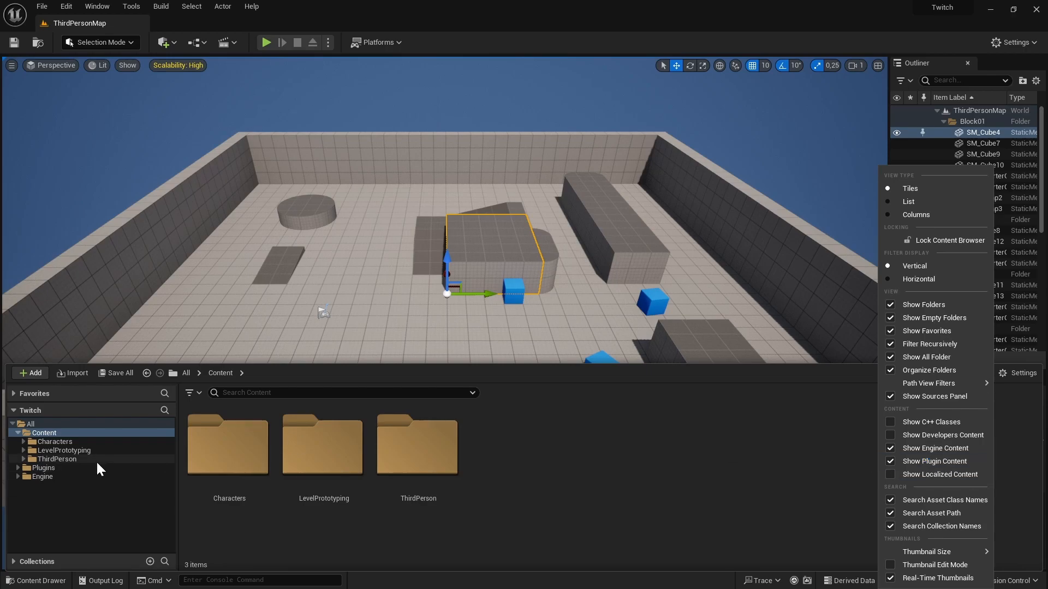
left_click(42, 468)
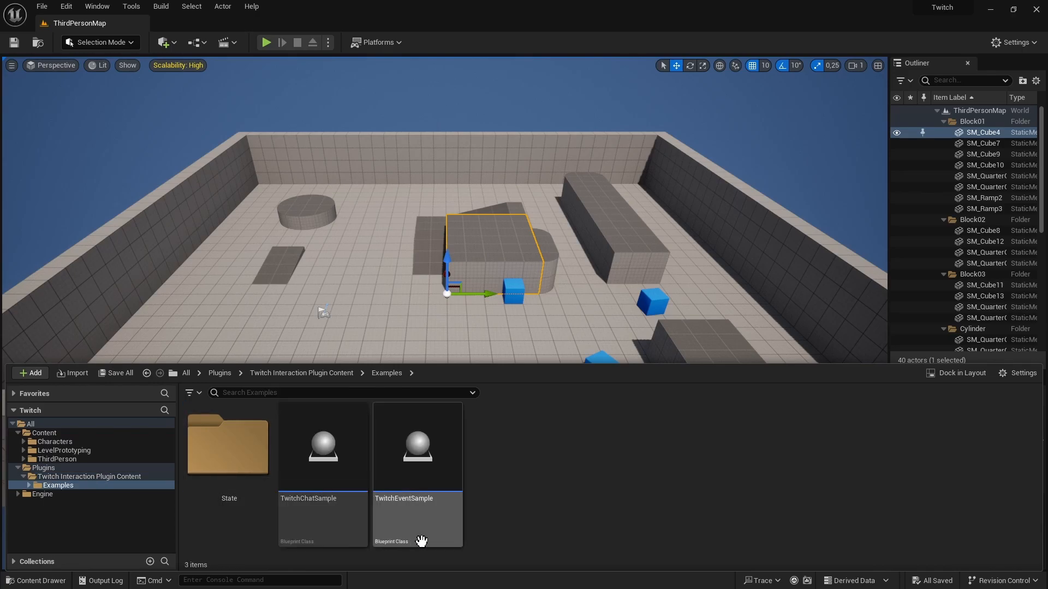
Copy TwitchChatSample and TwitchEventSample from the plugin Examples into the project's Content.
left_click(323, 447)
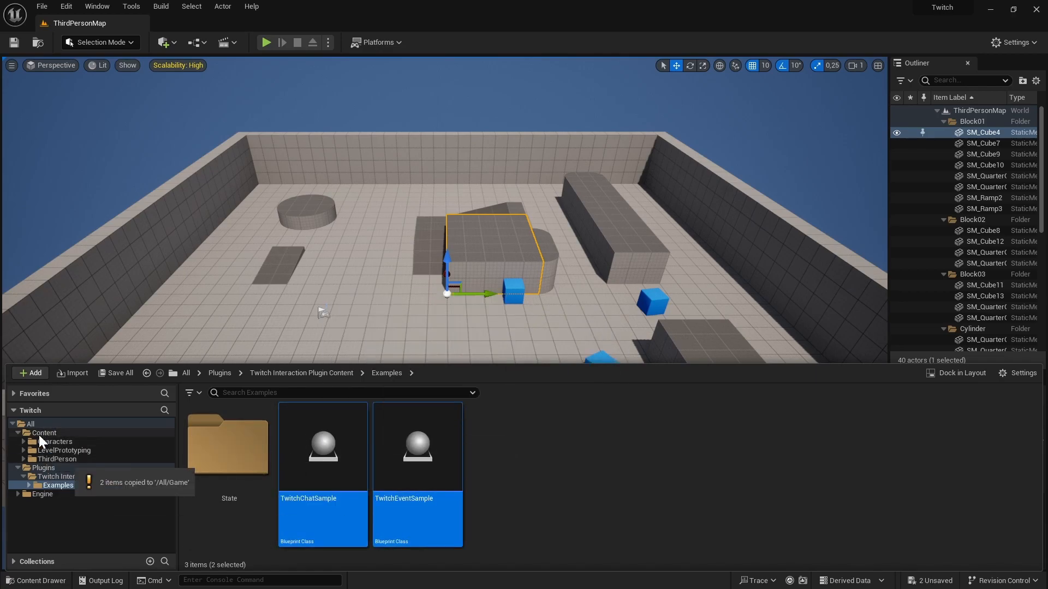
left_click(44, 433)
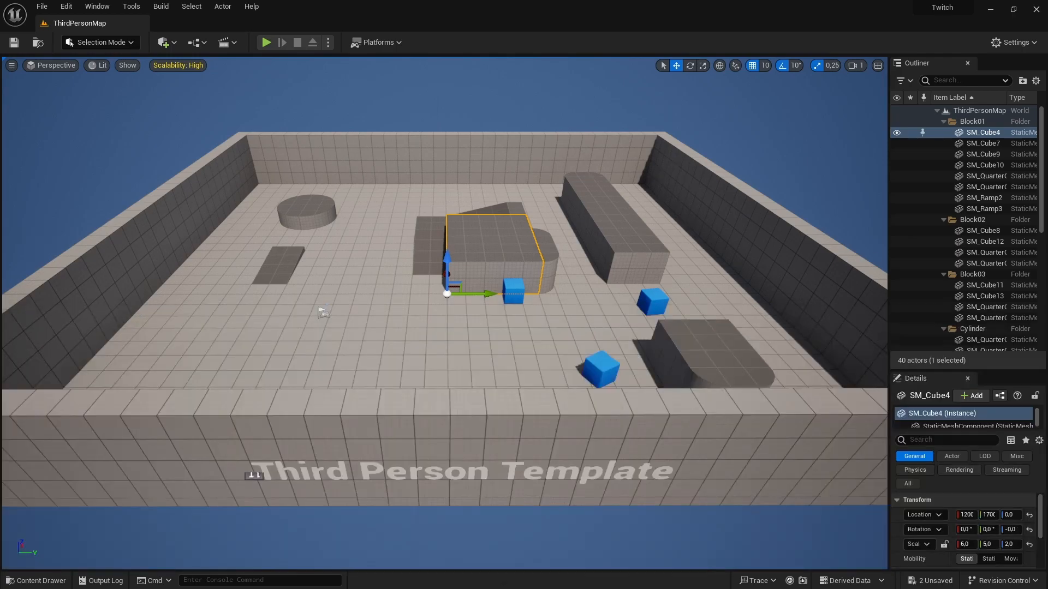
left_click(172, 22)
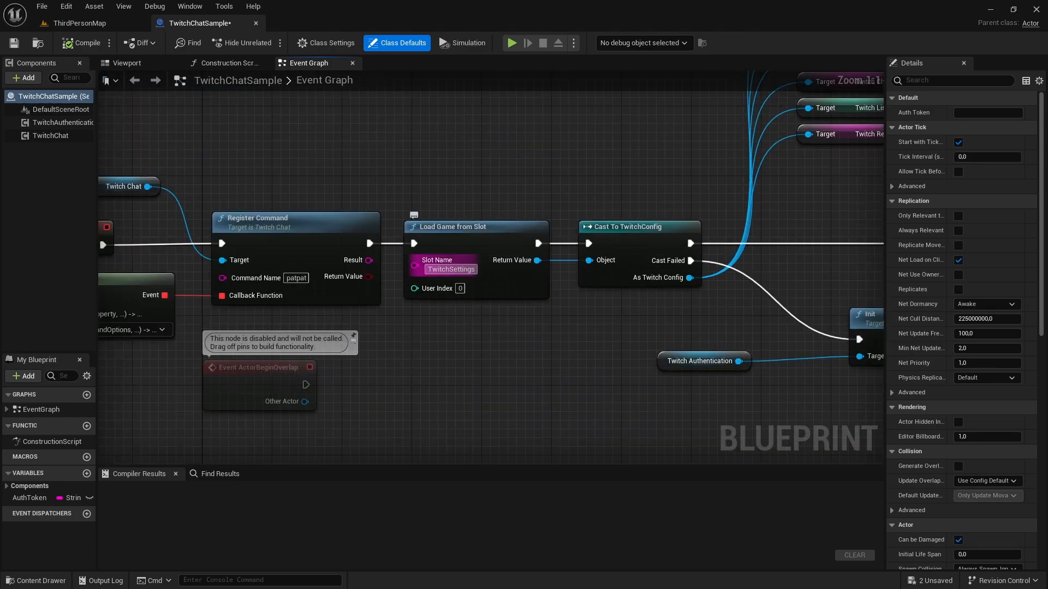
mouse_move(452, 269)
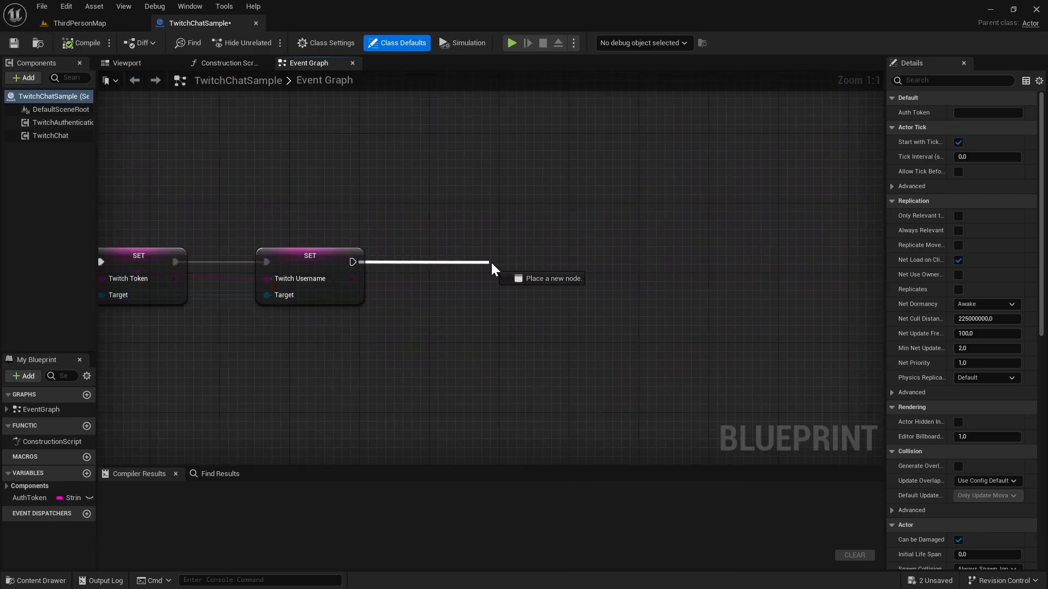
Add a Save Game to Slot node after SET Twitch Username, wired to the created save game object.
type("set game")
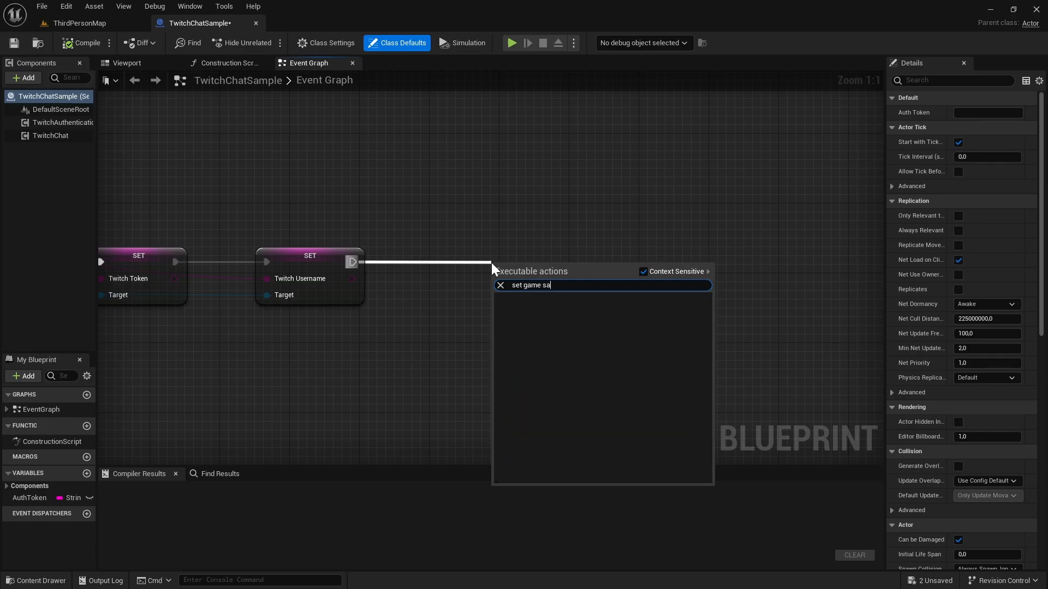
type("save game")
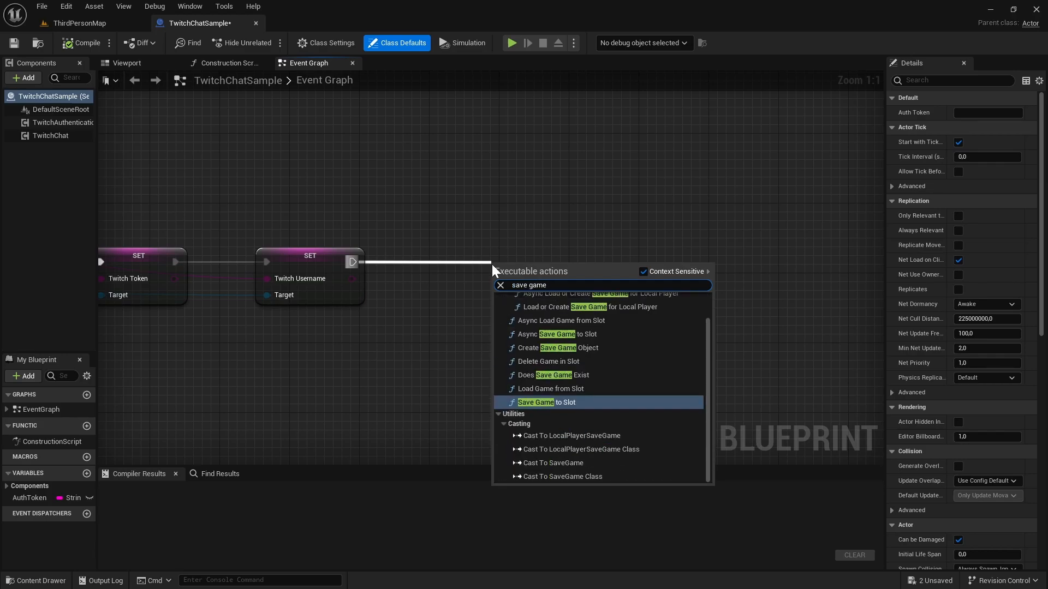
left_click(535, 402)
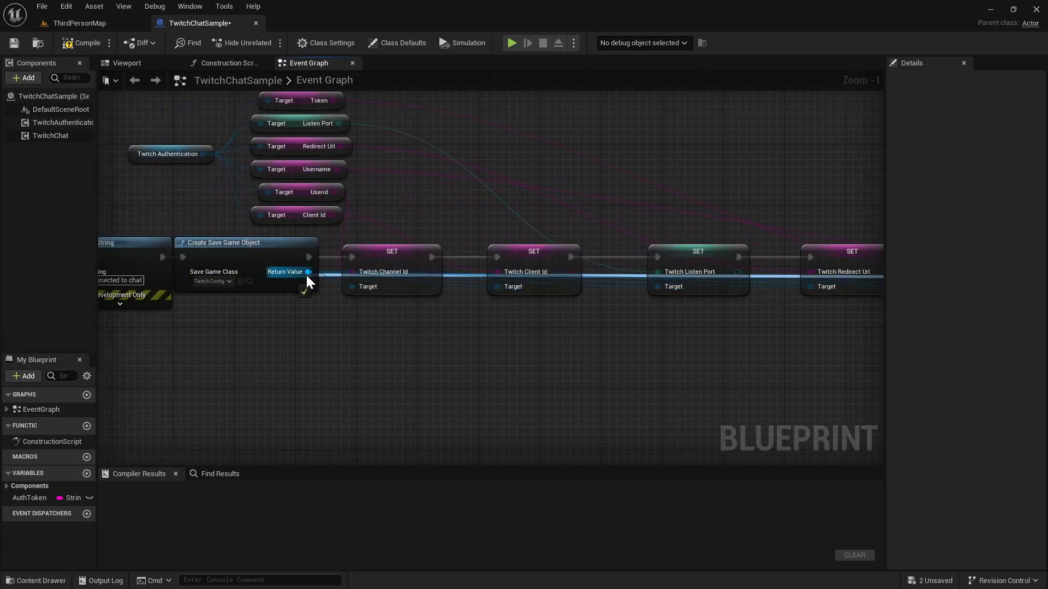
left_click(13, 42)
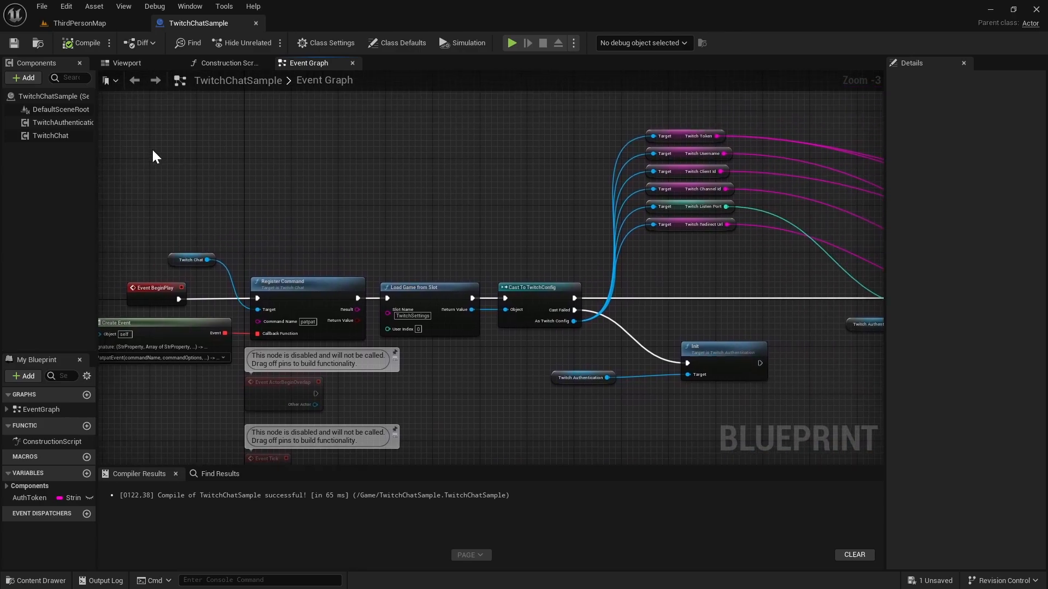
mouse_move(98, 168)
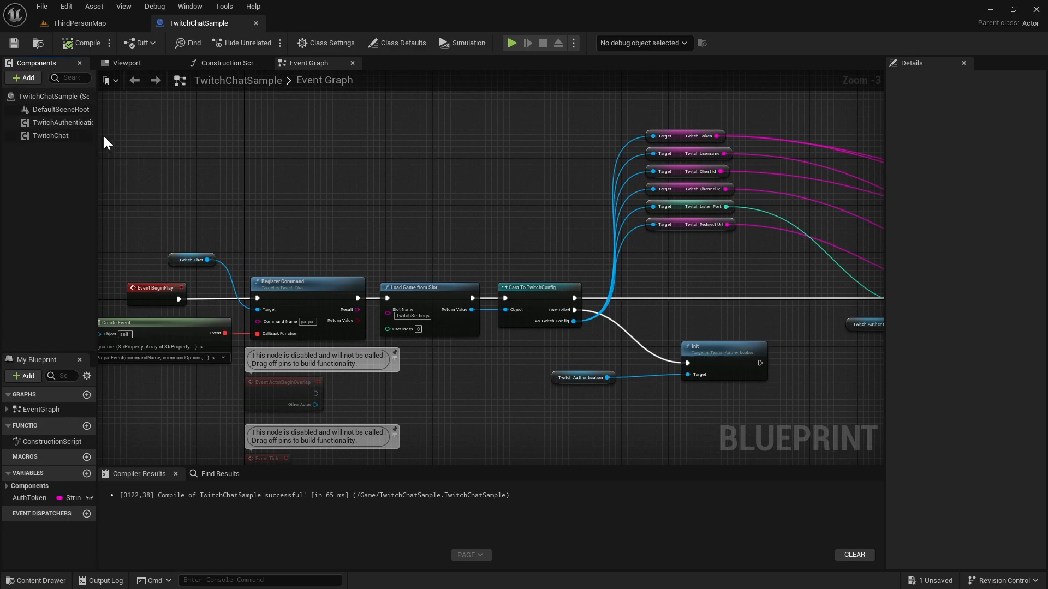
Add a TwitchPubSub component and a Set Event Sub Component node in the Construction Script.
left_click(23, 78)
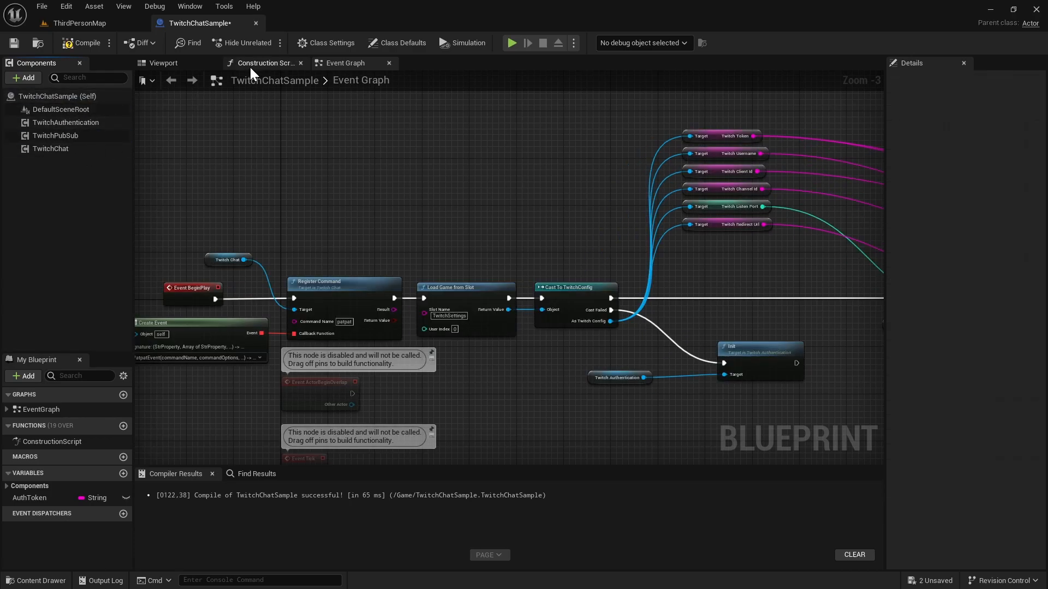
left_click(264, 62)
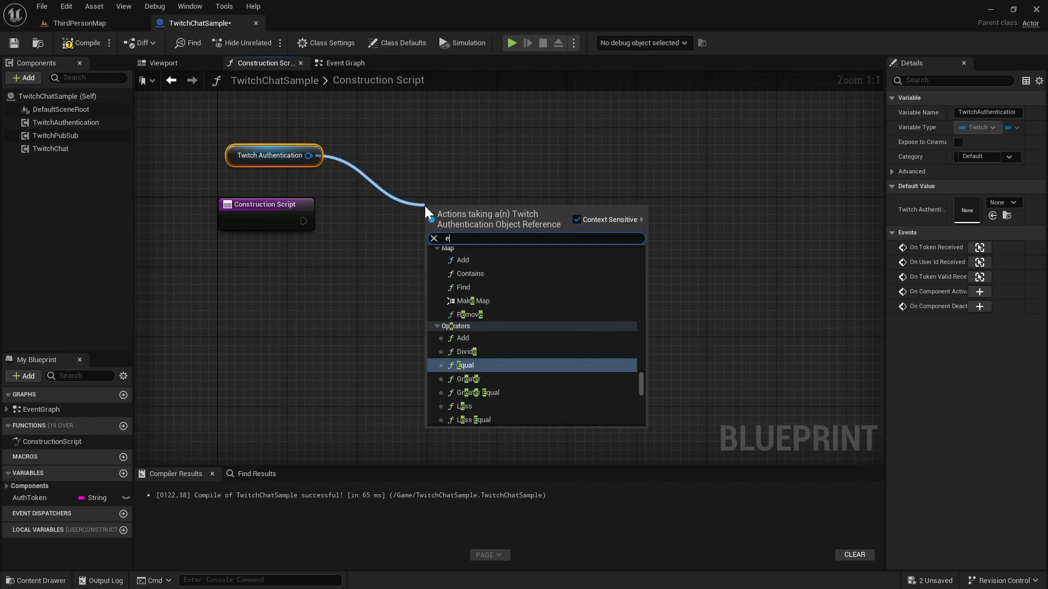
type("set ev")
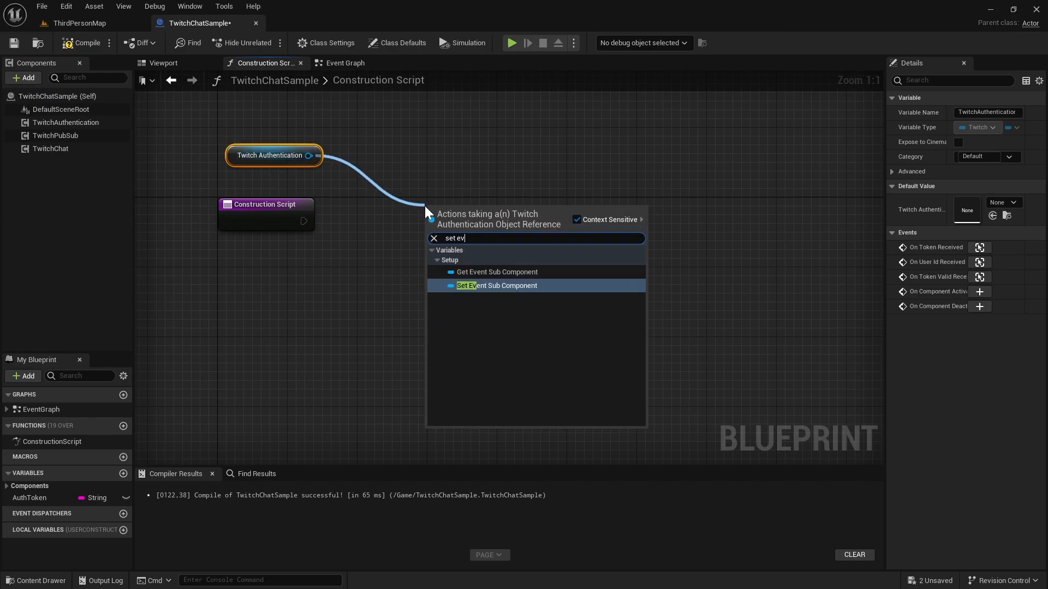
left_click(497, 284)
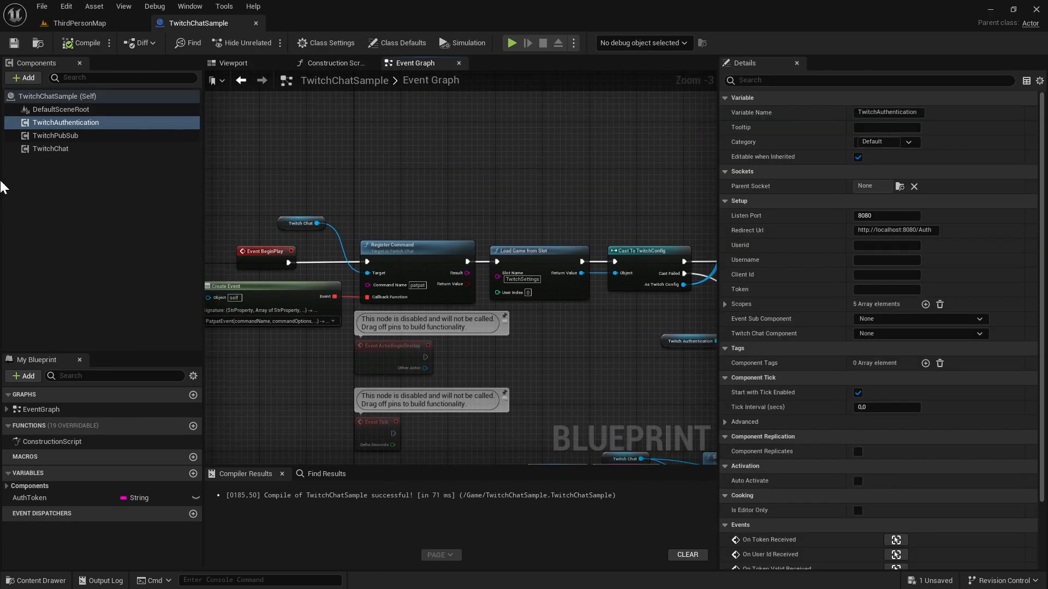
mouse_move(64, 122)
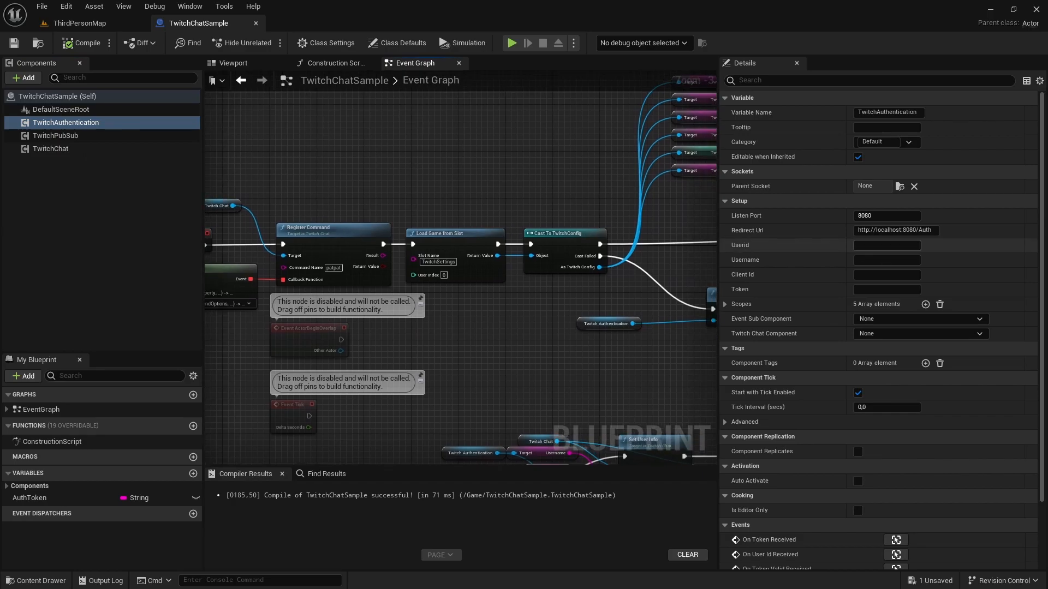
mouse_move(895, 230)
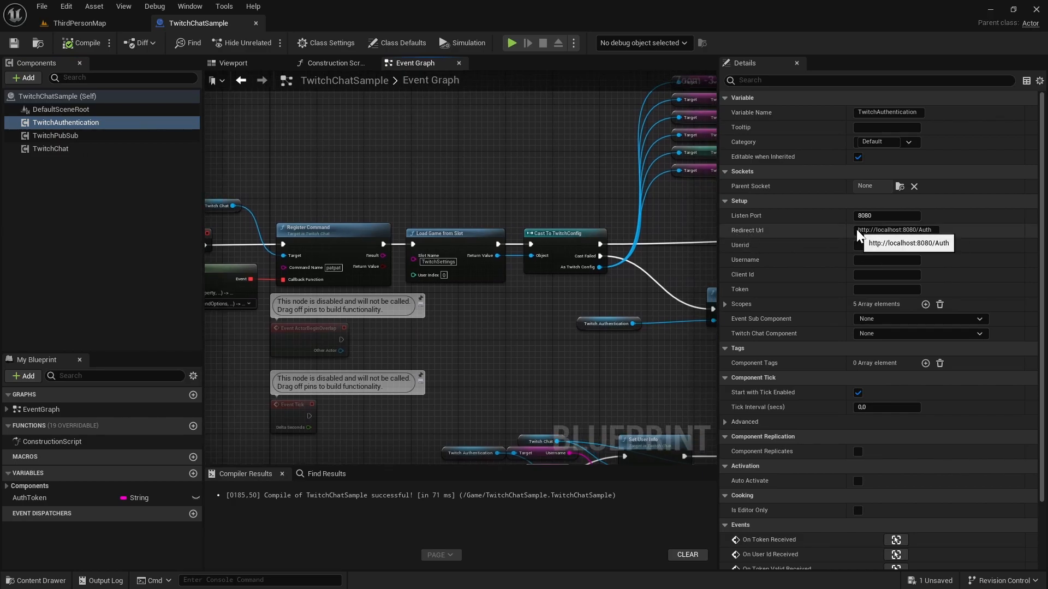
Select the TwitchAuthentication component's Redirect Url value to copy it.
left_click(895, 231)
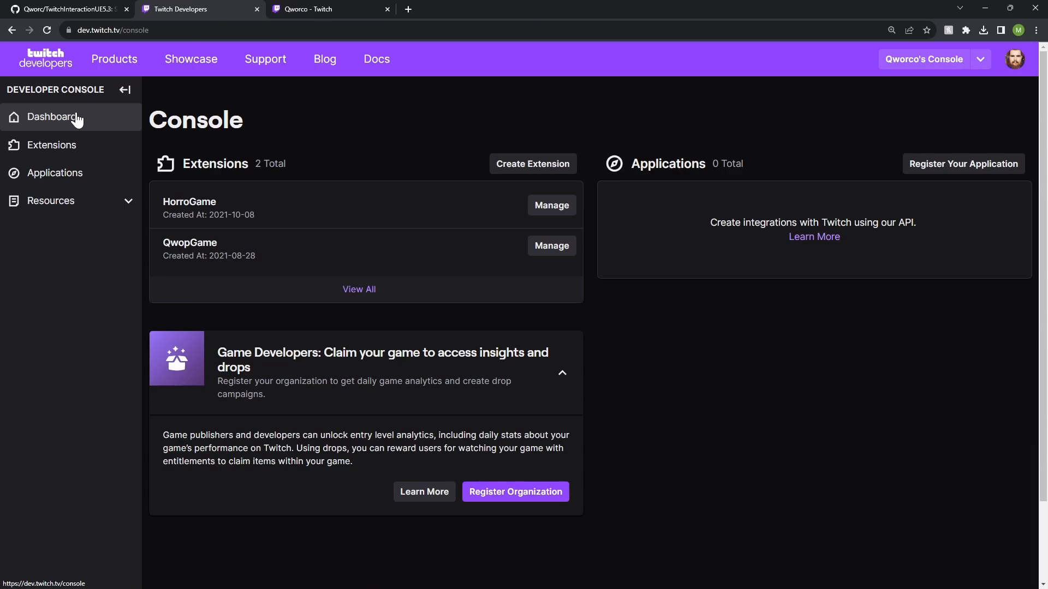
mouse_move(832, 141)
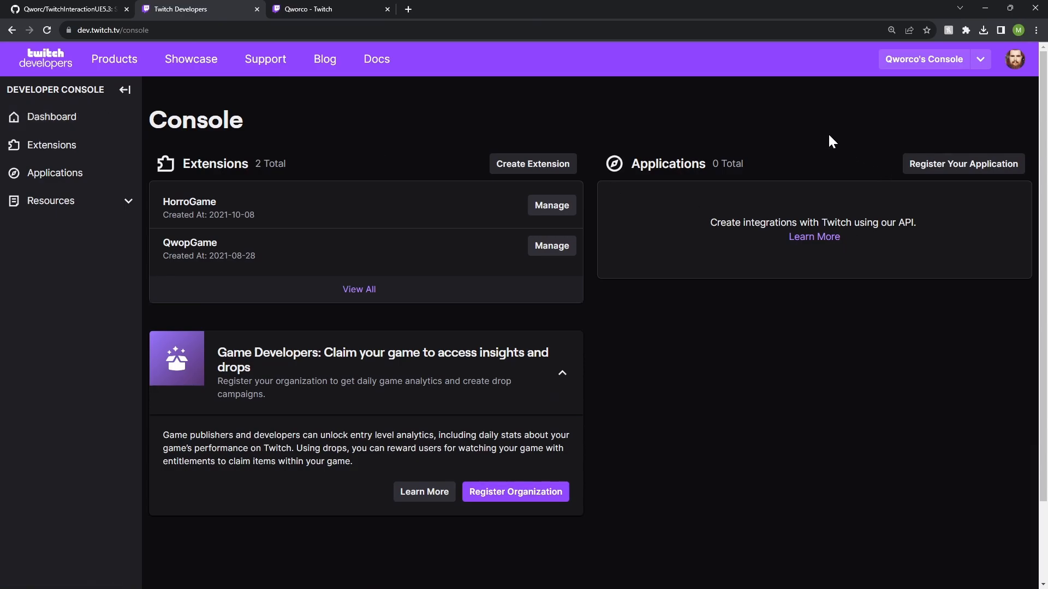
left_click(963, 163)
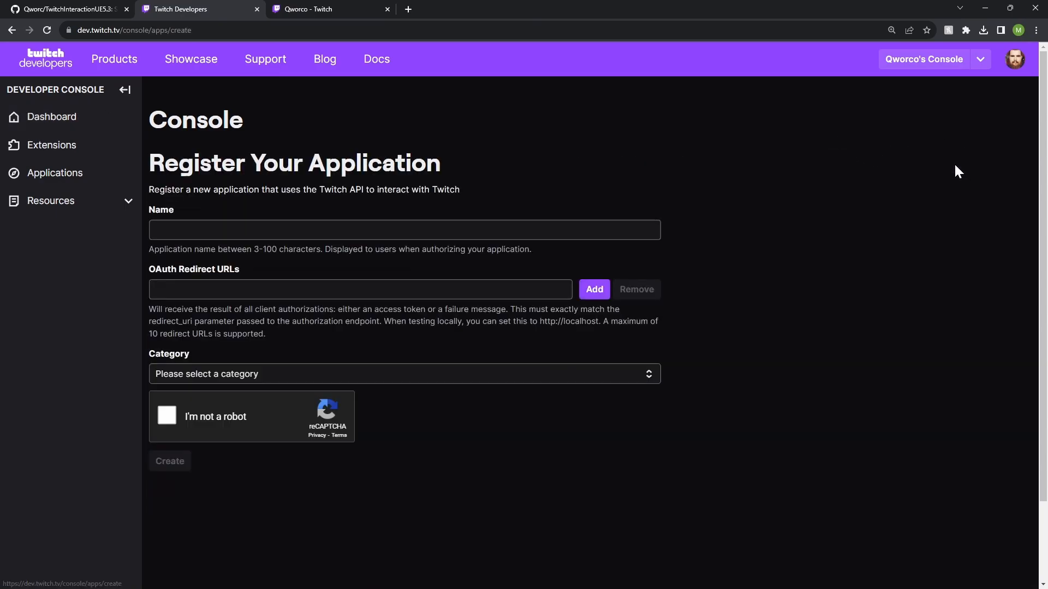
left_click(404, 230)
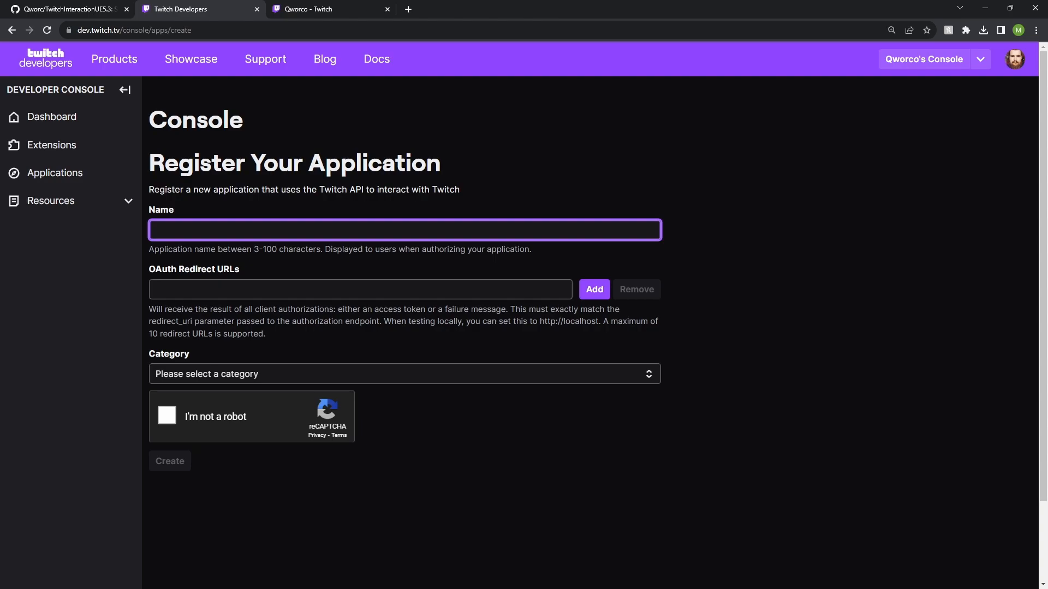
type("YoutubeTwitc")
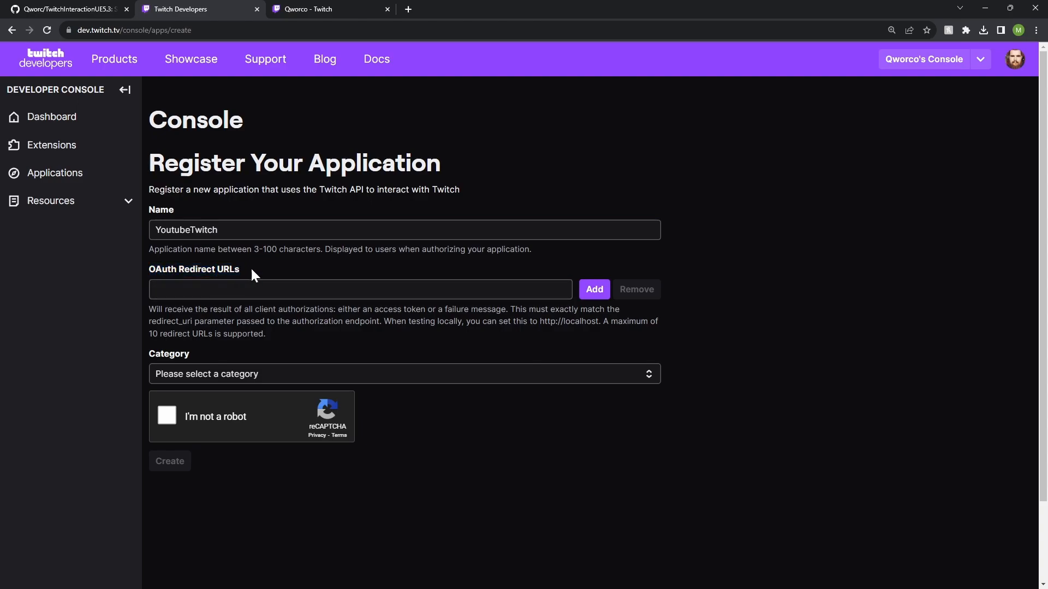
type("http://localhost:8080/Auth")
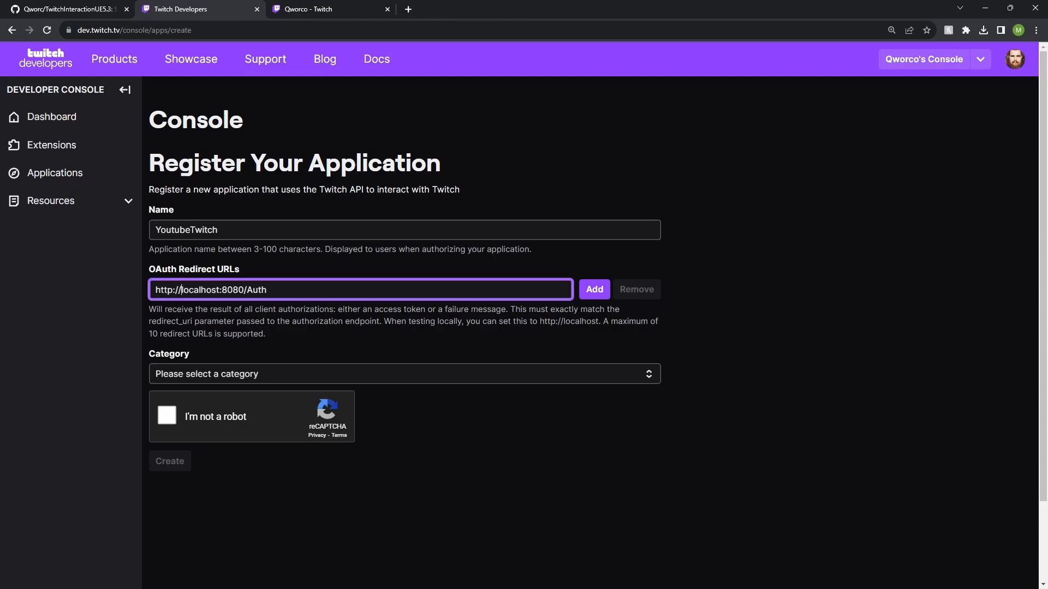
left_click(403, 373)
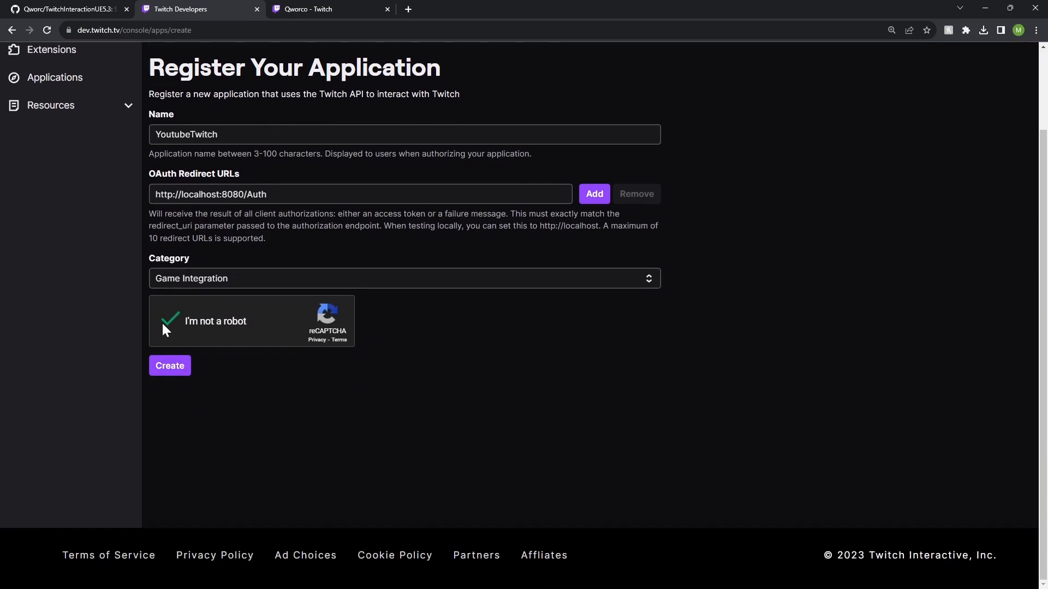
left_click(170, 320)
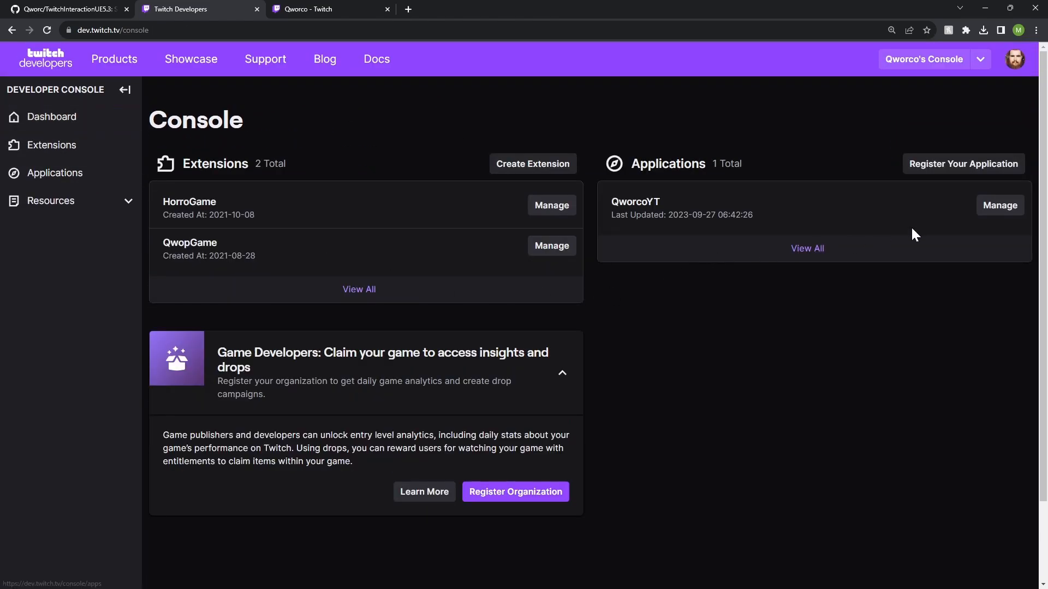
mouse_move(157, 66)
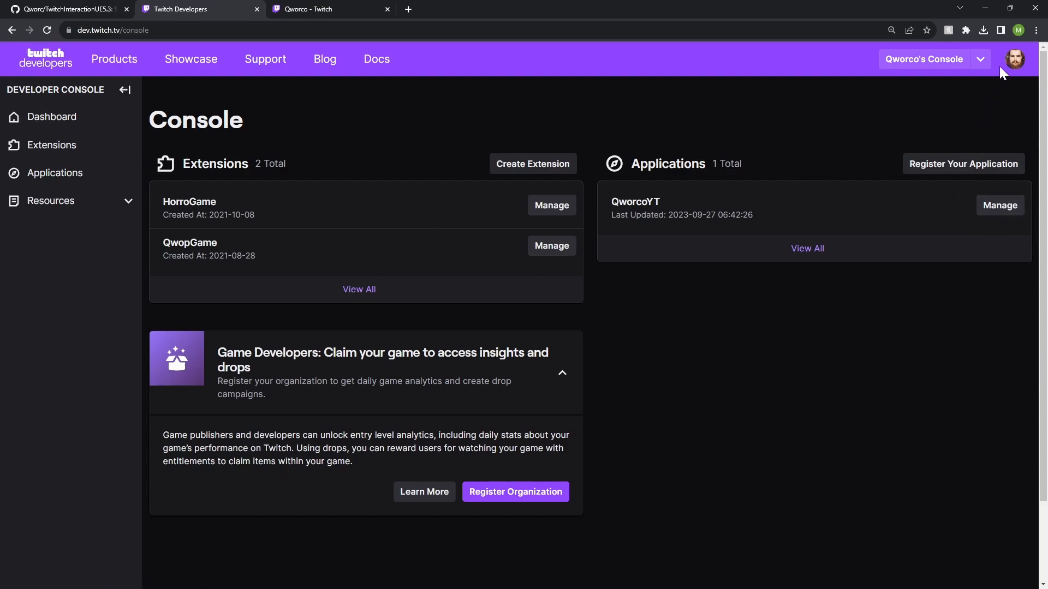
mouse_move(716, 141)
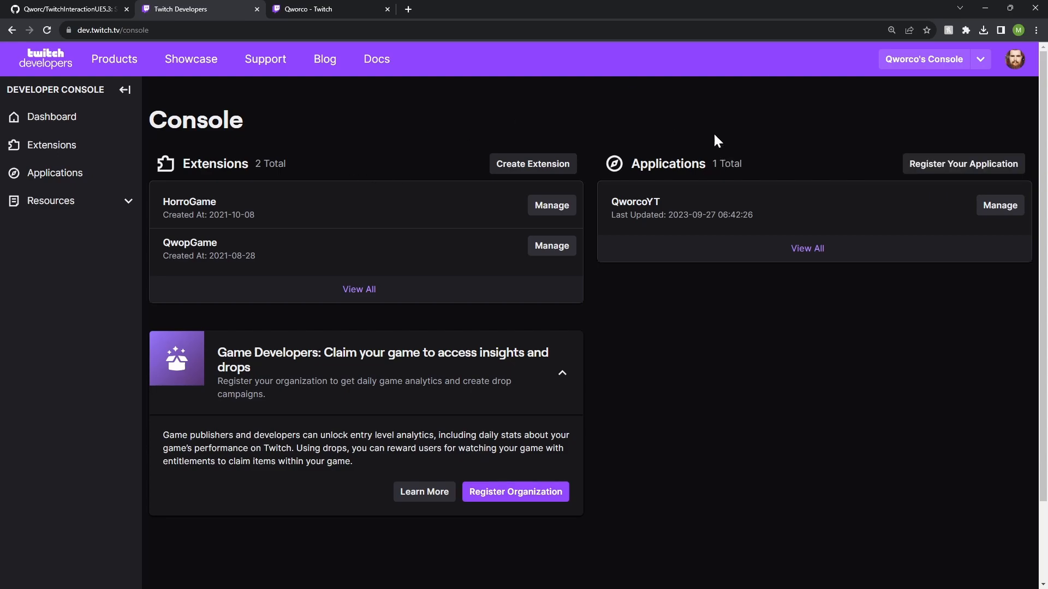
Manage the QworcoYT application and select its Client ID for copying.
double_click(634, 201)
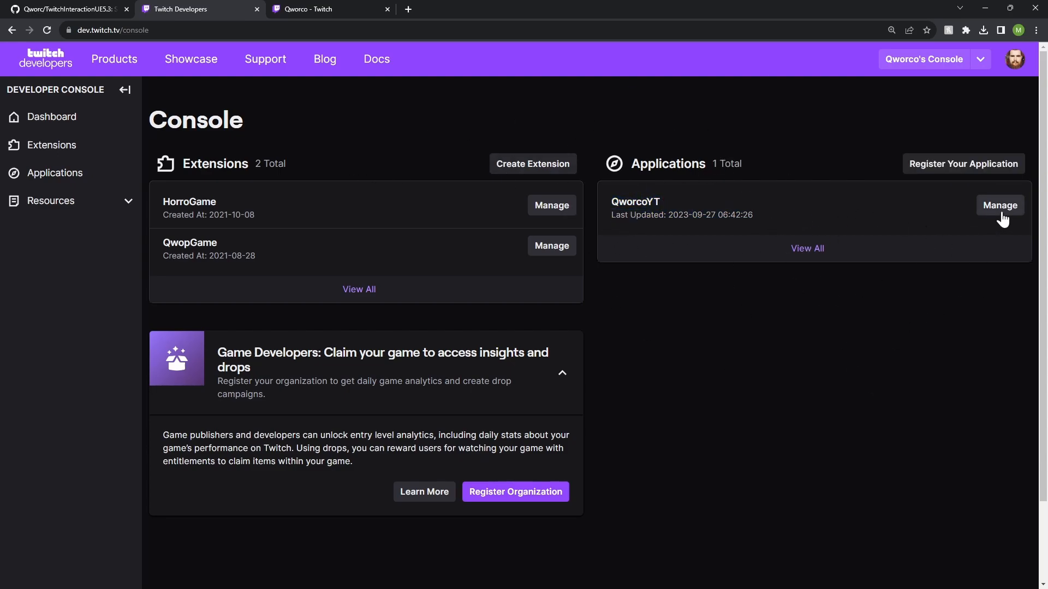
left_click(1000, 205)
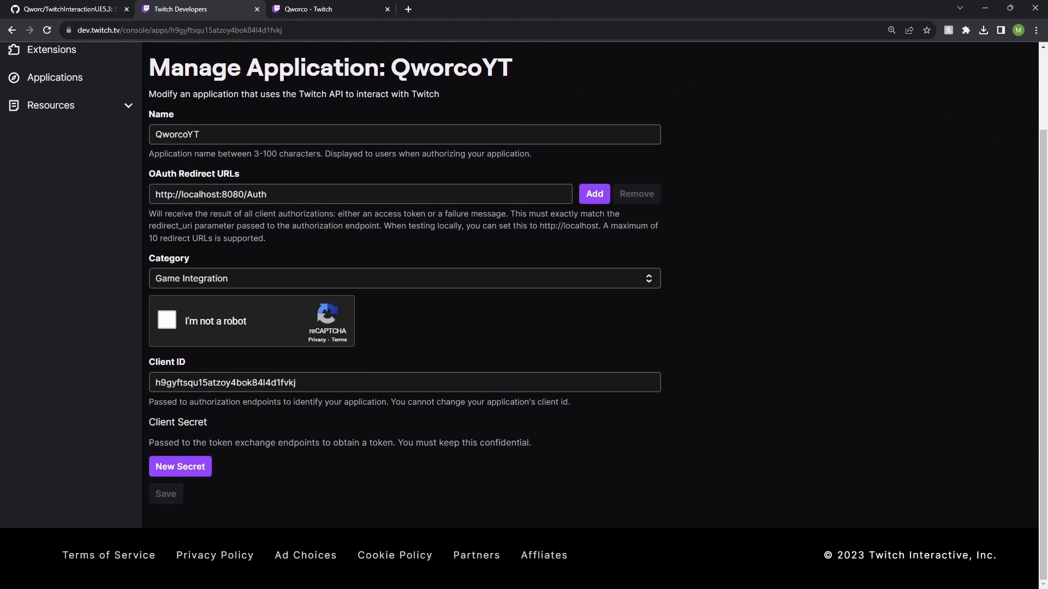
left_click(404, 382)
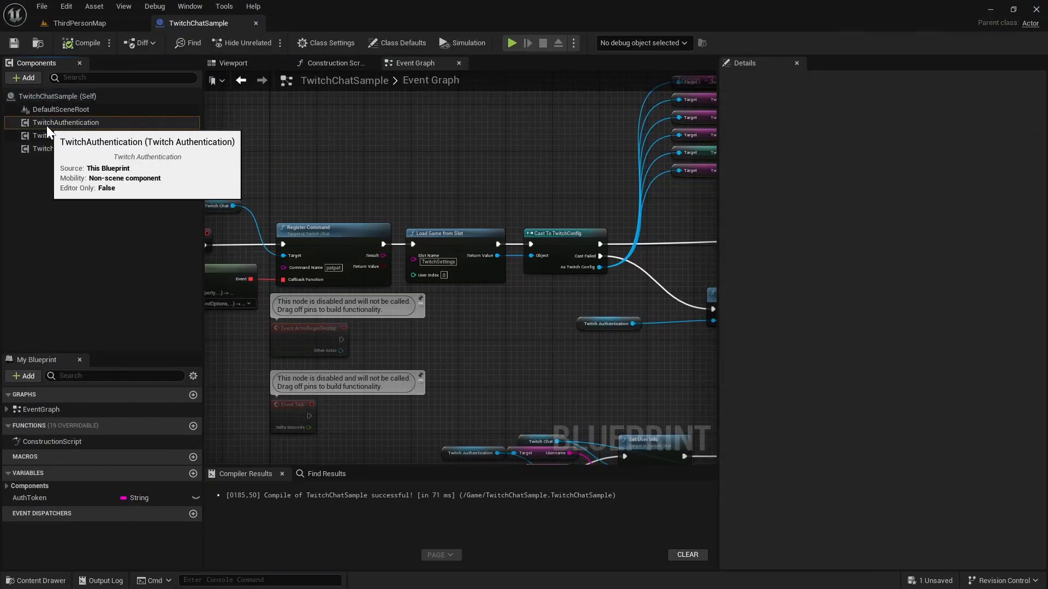
Fill the authentication component's Client Id and the Twitch username Qwo...
left_click(65, 122)
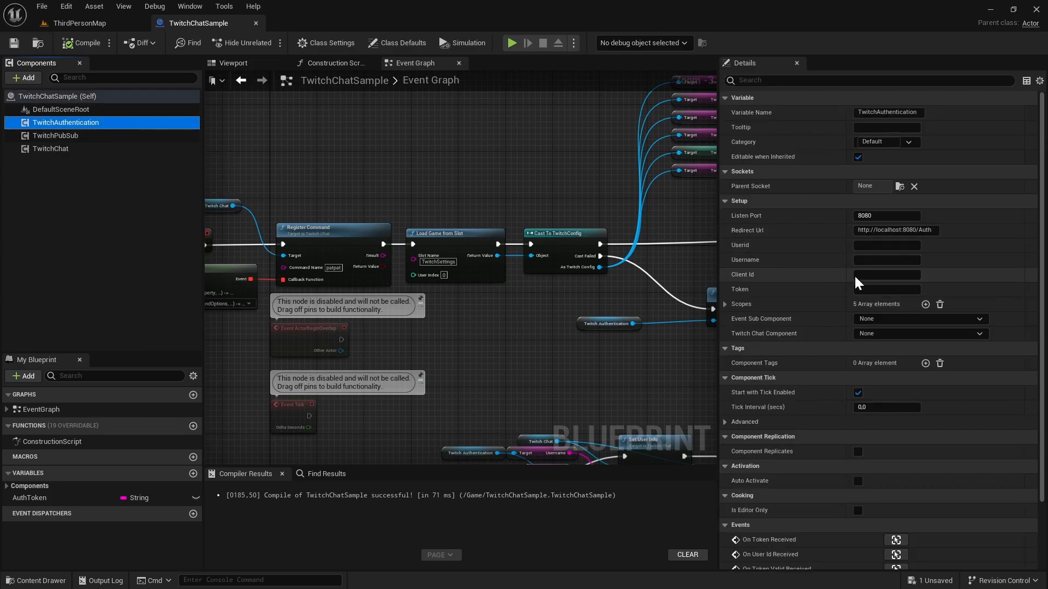
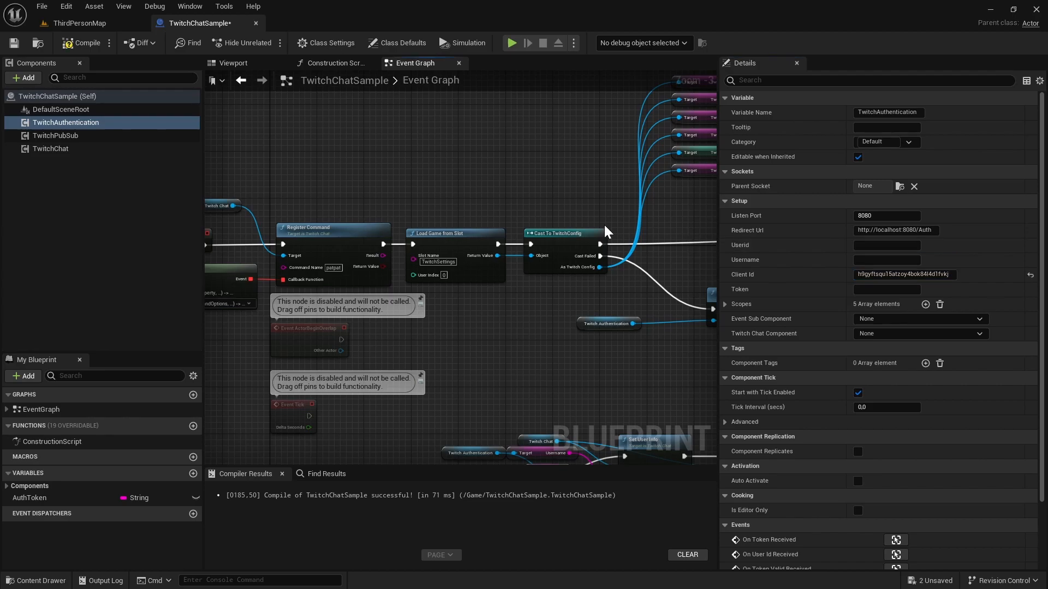
left_click(886, 260)
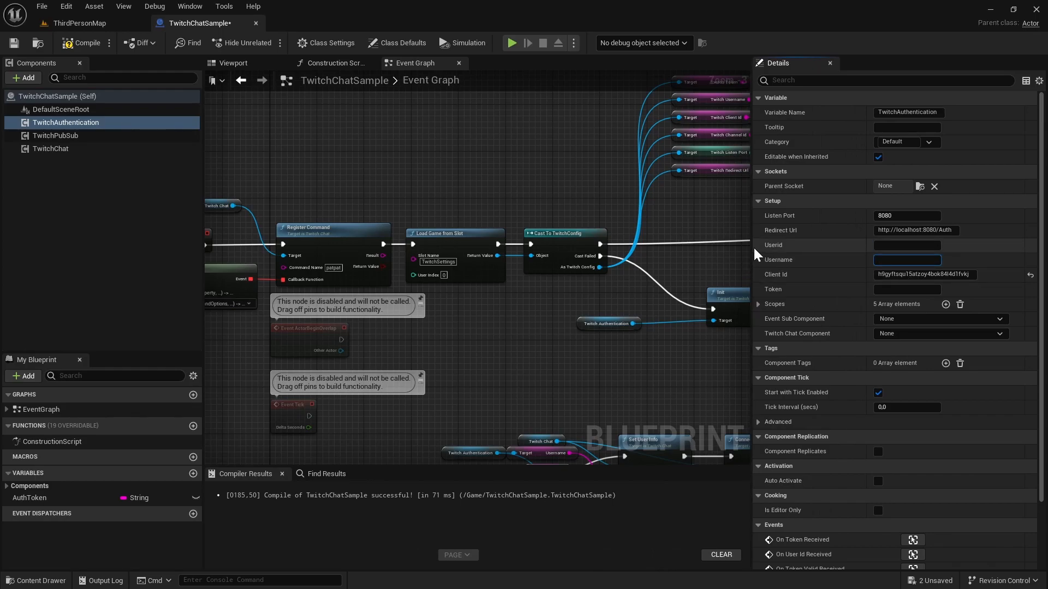
type("Qworco")
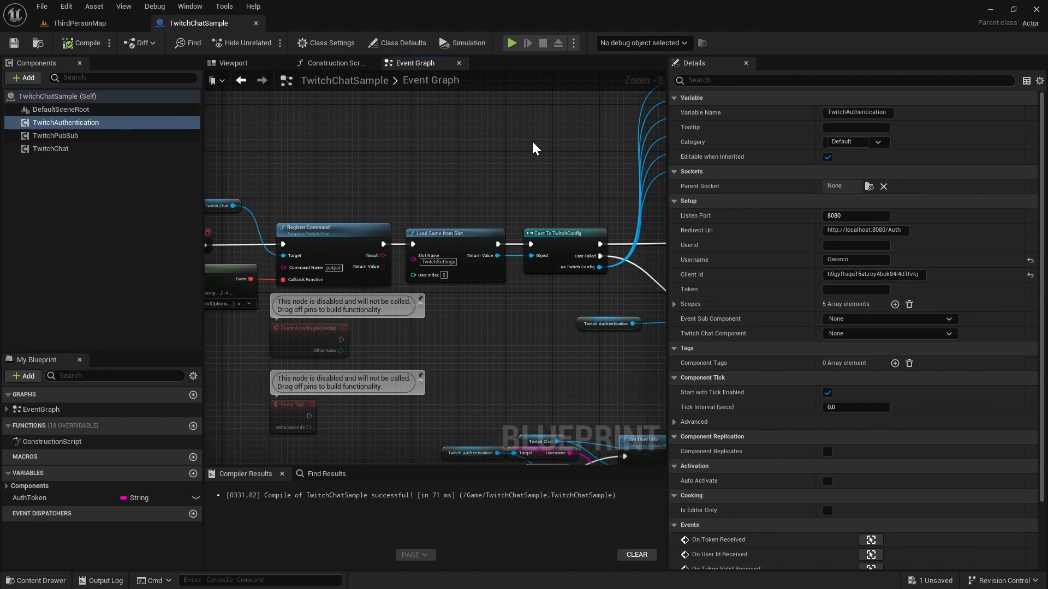
mouse_move(249, 196)
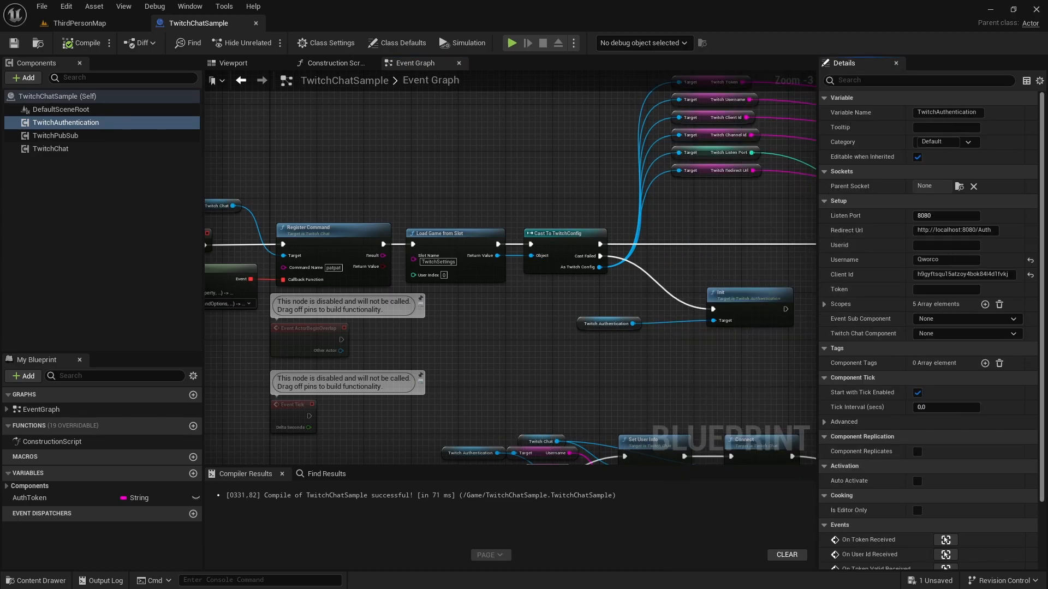
Confirm the Load/Save Game nodes use the TwitchSettings slot name.
scroll("down", 3)
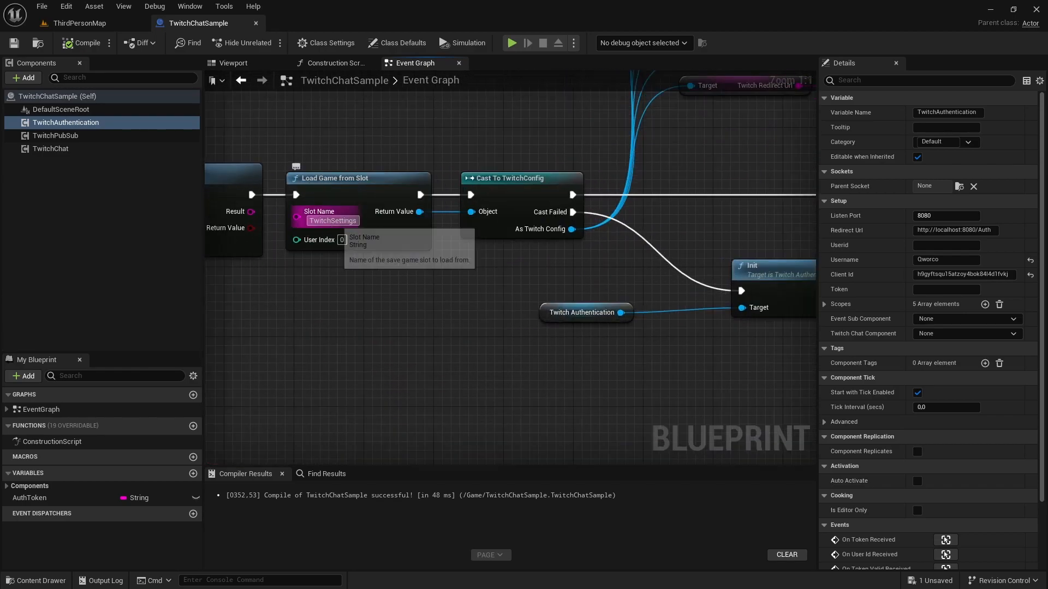
scroll("down", 3)
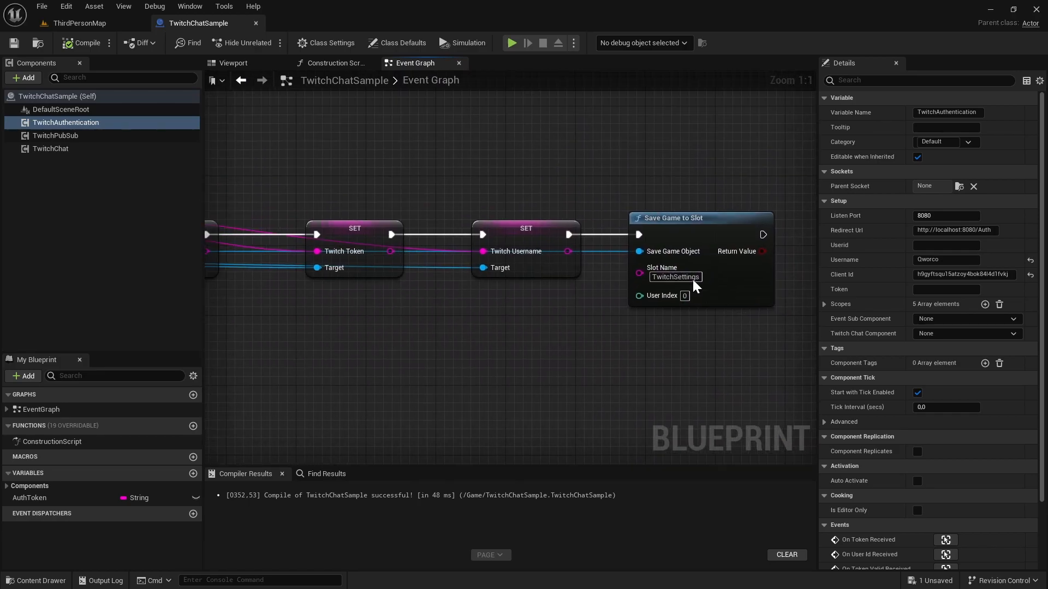
left_click(78, 23)
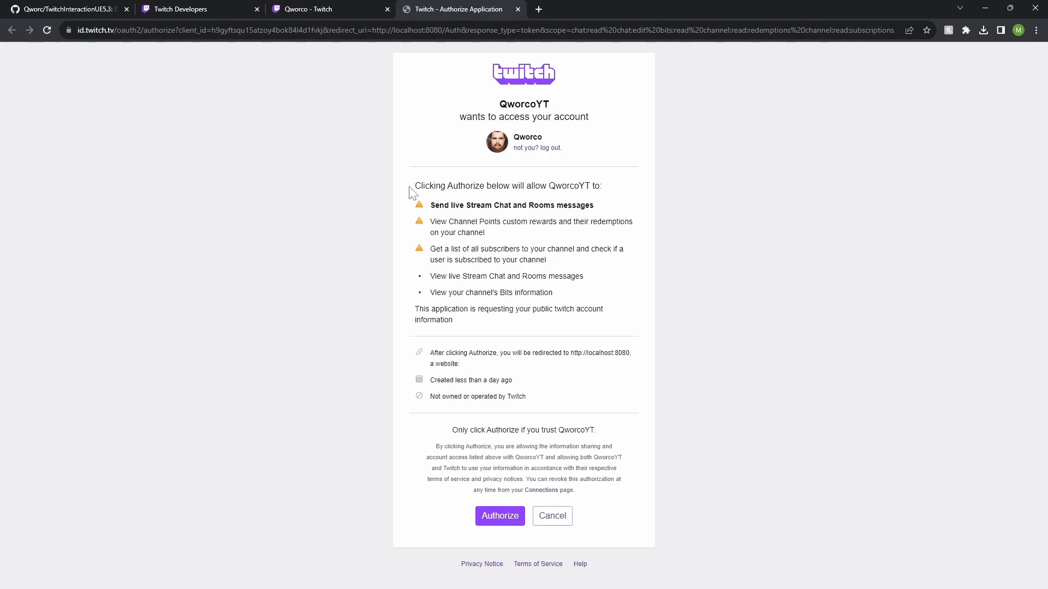
mouse_move(388, 324)
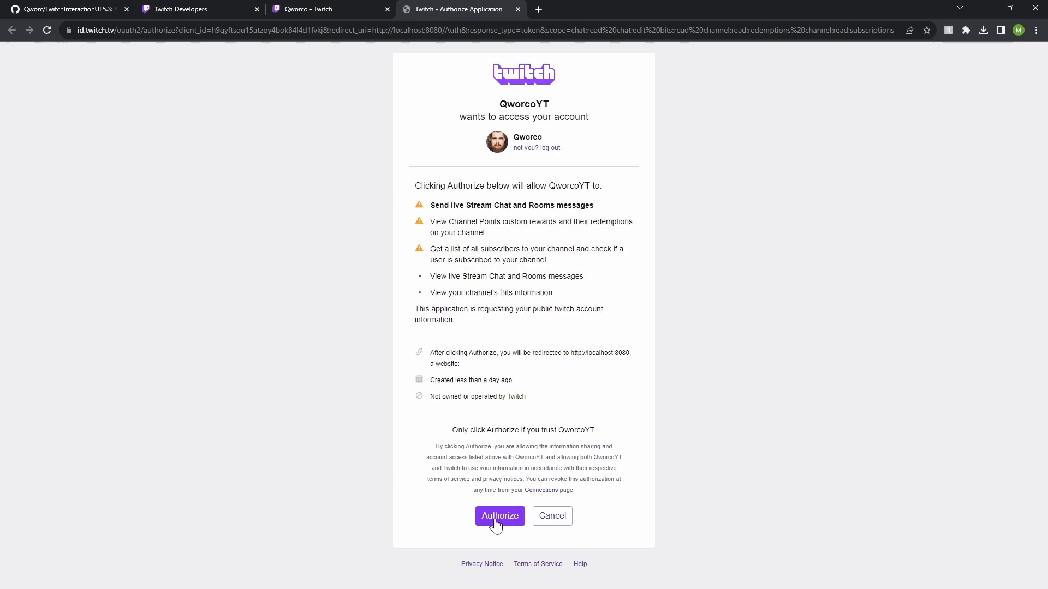
Authorize the app on Twitch to access QworcoYT's chat and account information.
left_click(499, 516)
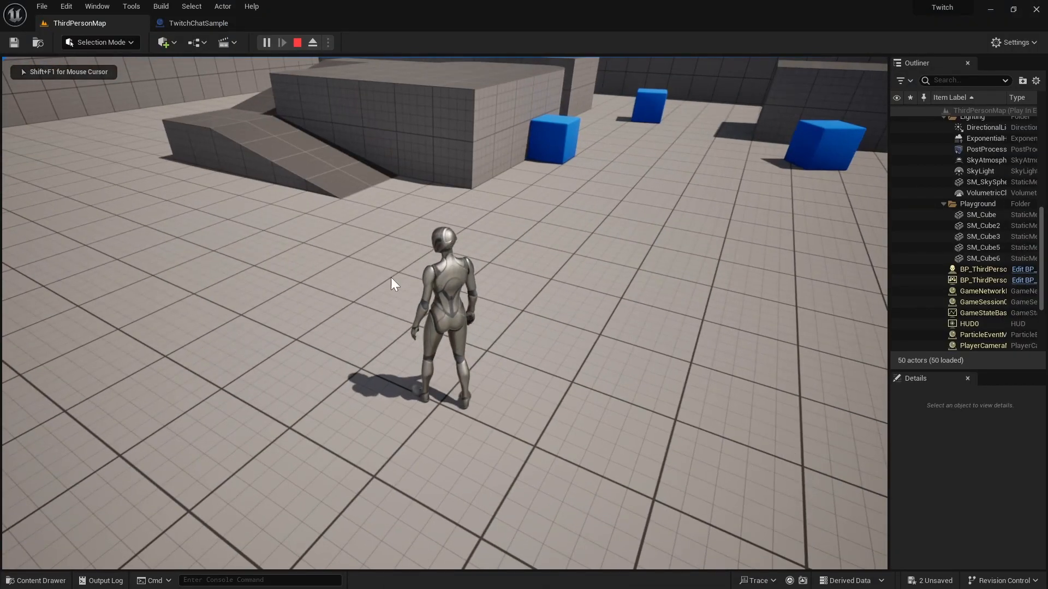
Restart Play in Editor and send 'Hello Youtu...' plus an emote from Twitch stream chat into the game.
left_click(296, 42)
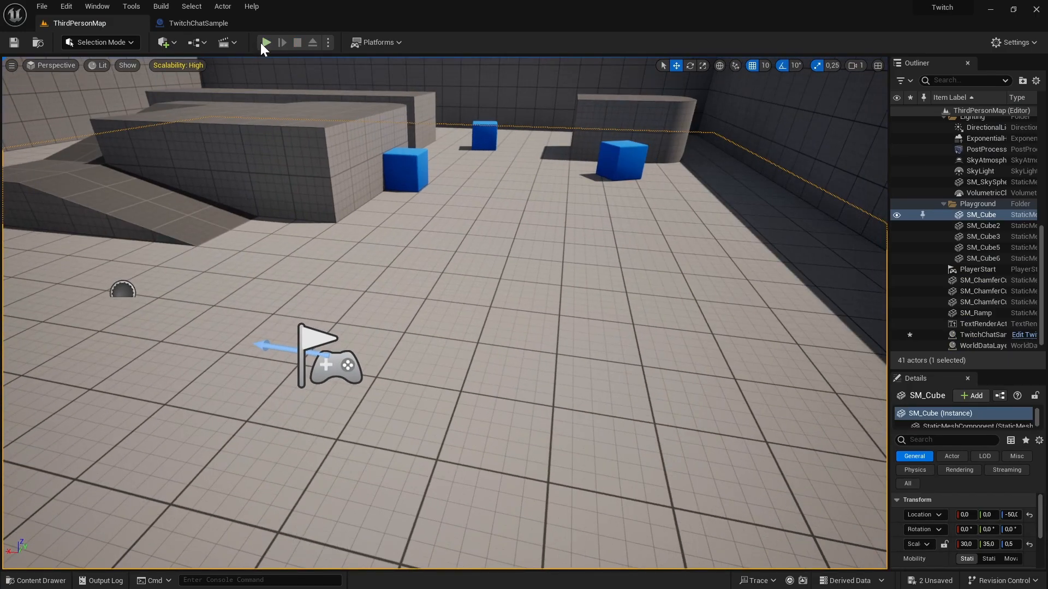
left_click(265, 43)
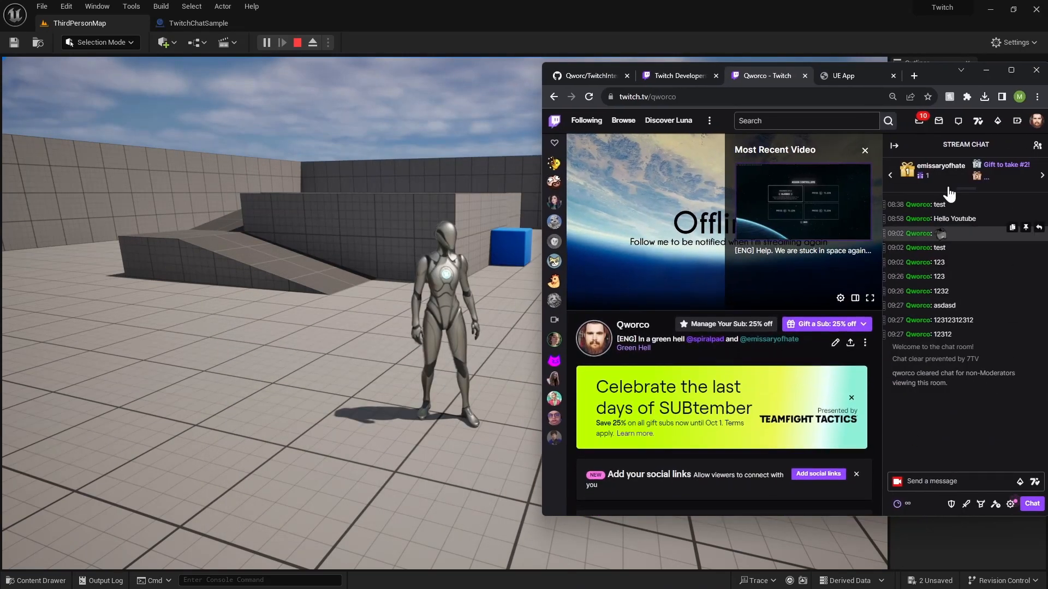
left_click(956, 481)
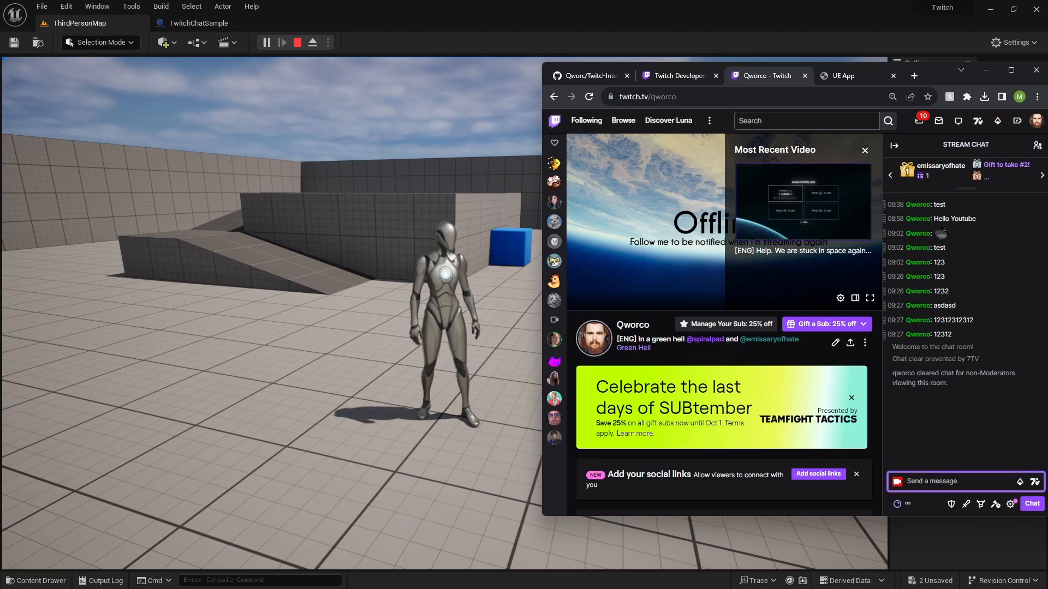
type("Hello Youtu")
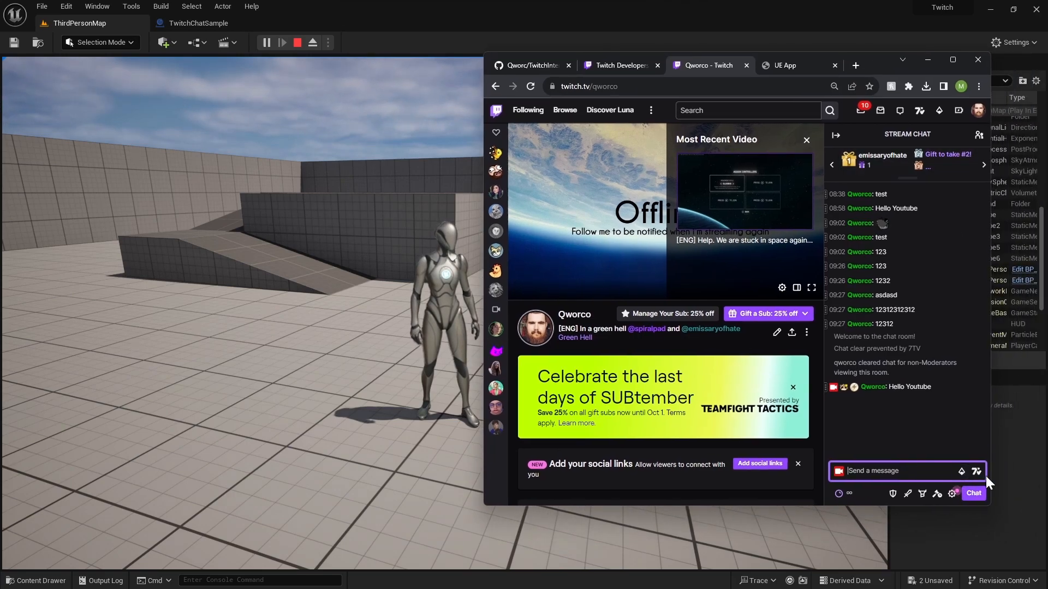
left_click(975, 471)
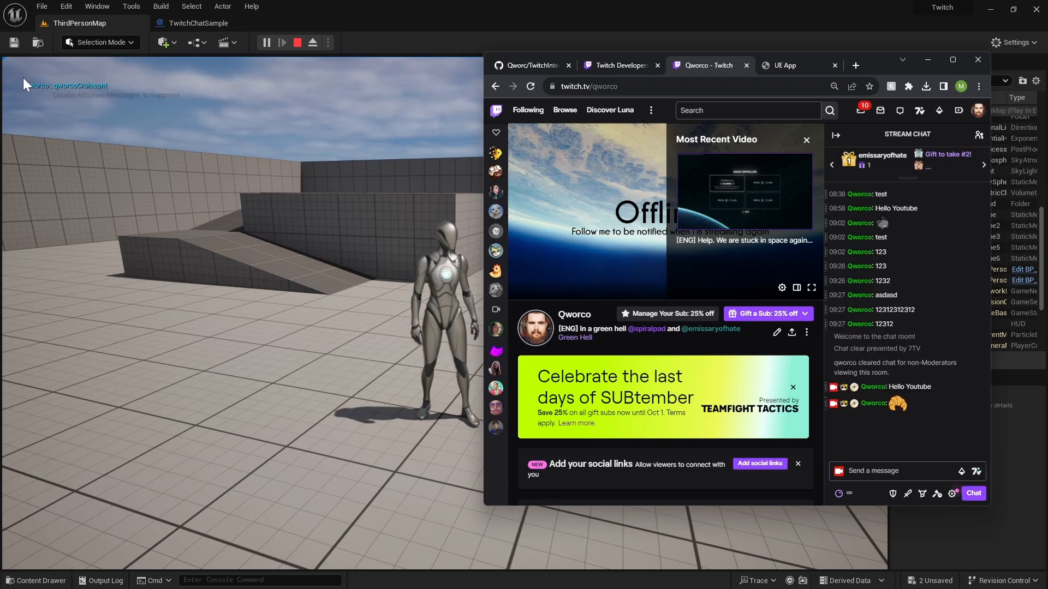
mouse_move(872, 66)
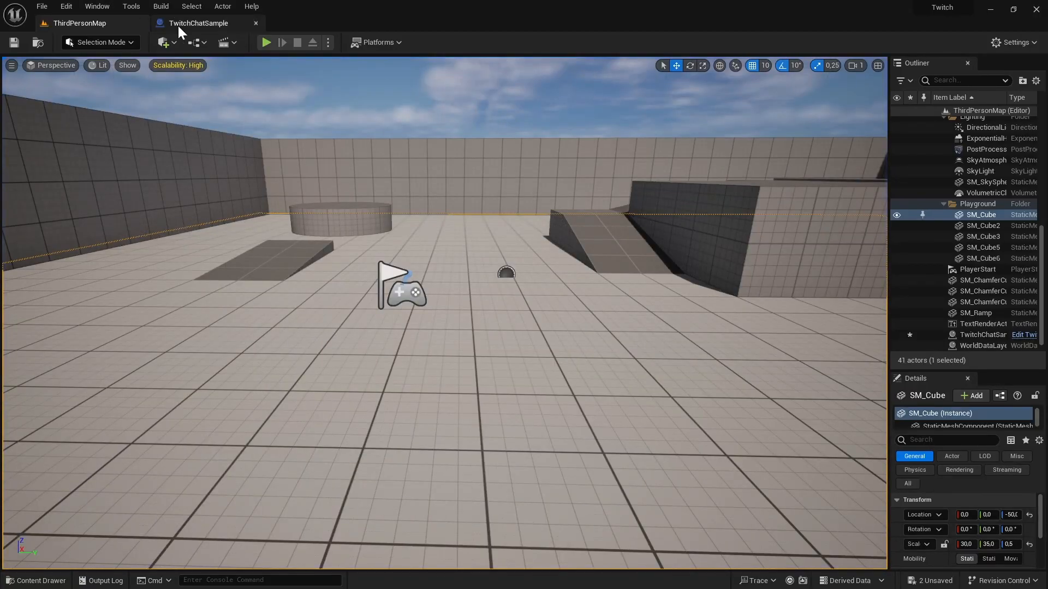
Launch the TwitchChatSample game preview and send the patpat command in Twitch chat.
left_click(198, 23)
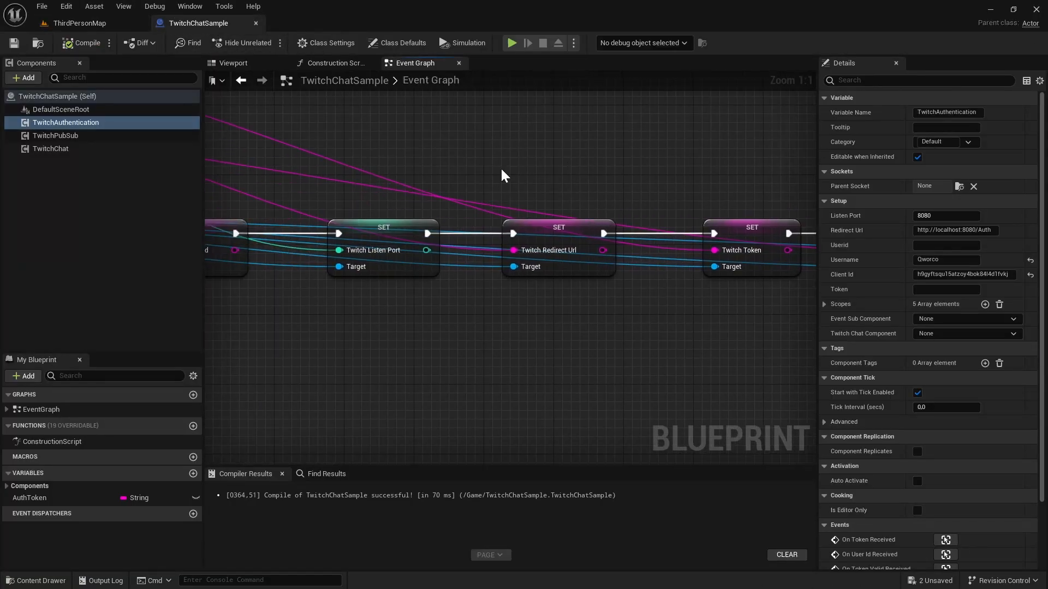
scroll("down", 3)
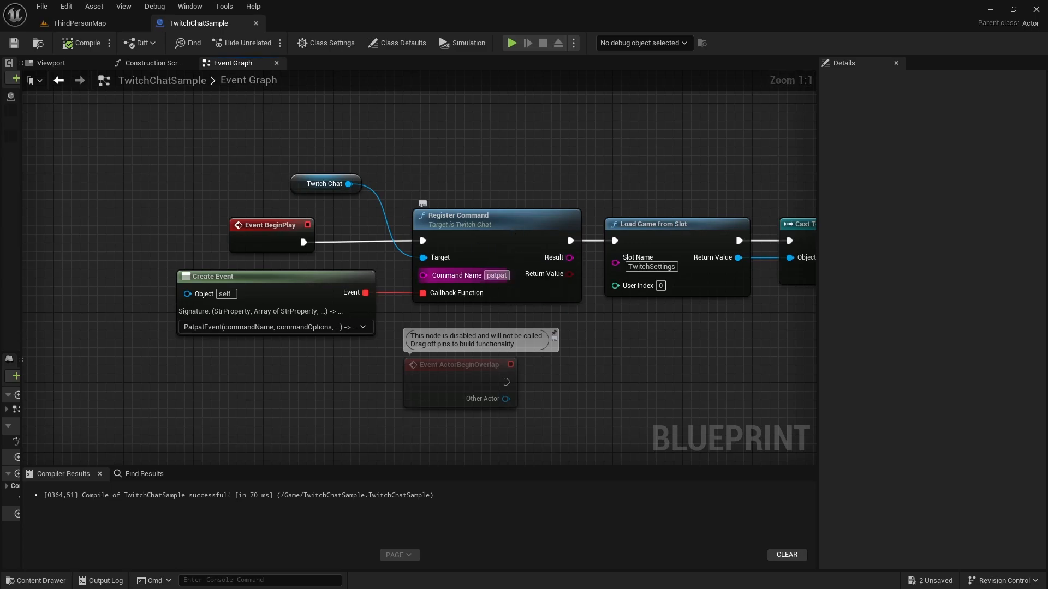
mouse_move(527, 51)
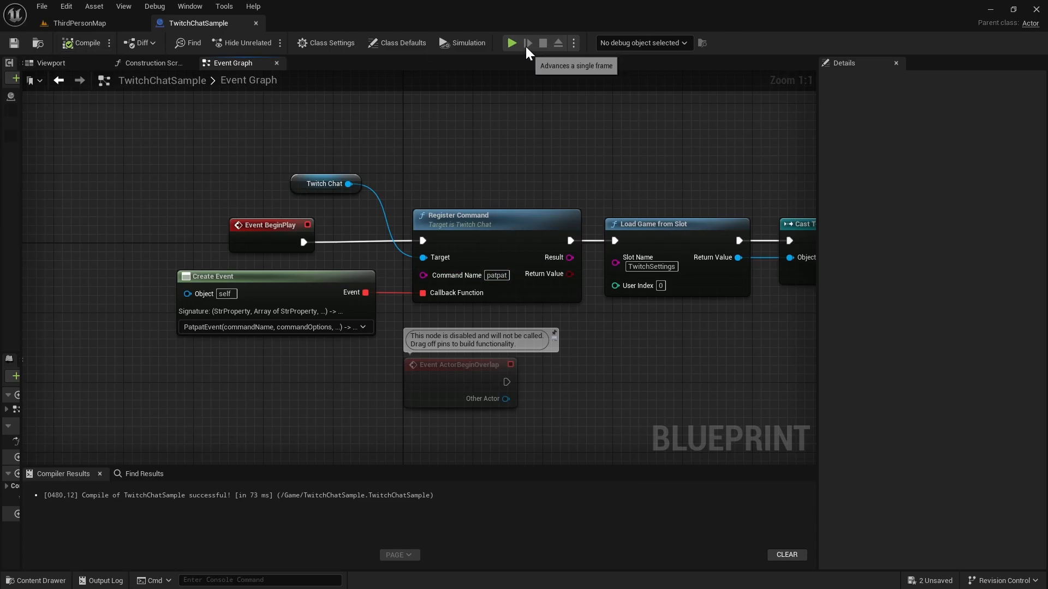
left_click(511, 43)
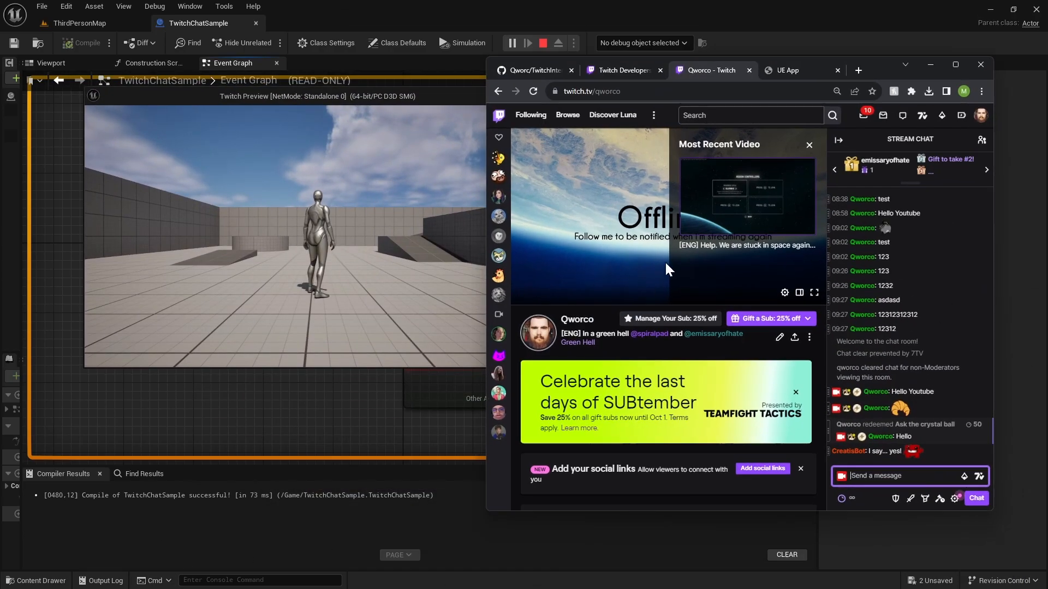
type("lpat")
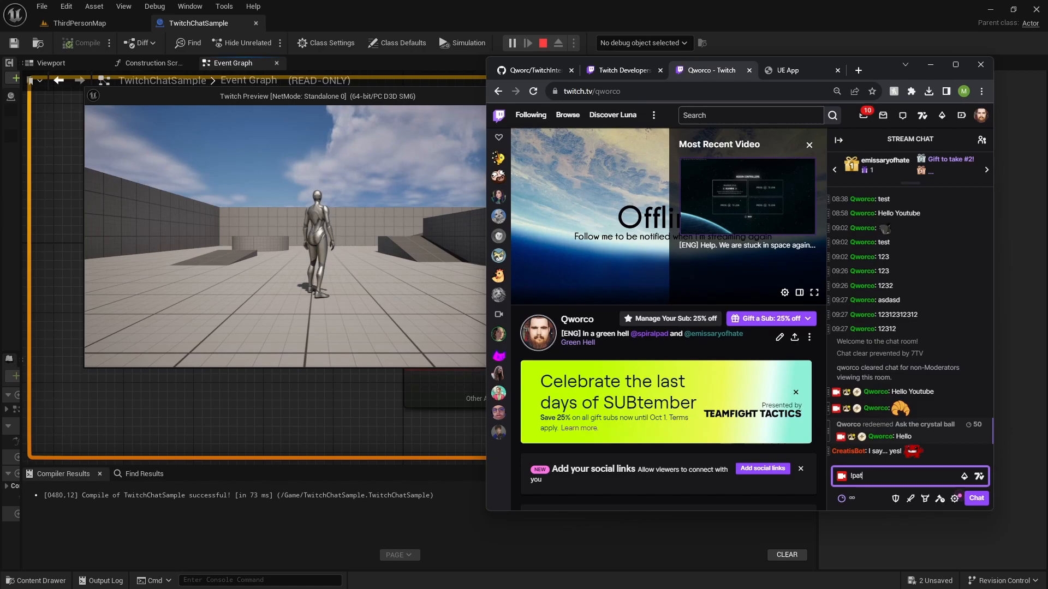
type("pat")
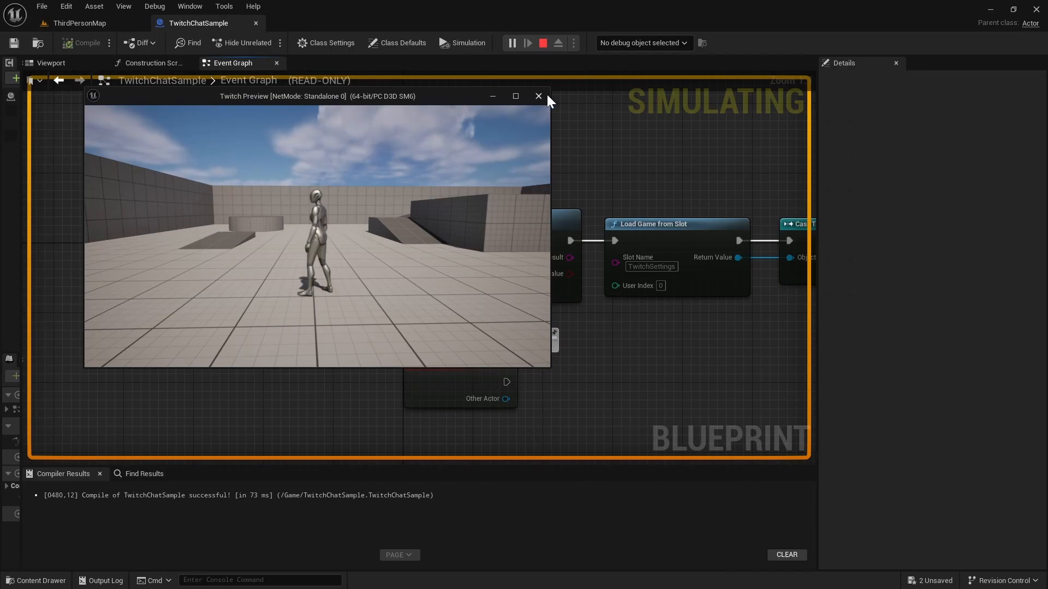
Close the standalone preview game and return to the event graph.
left_click(538, 96)
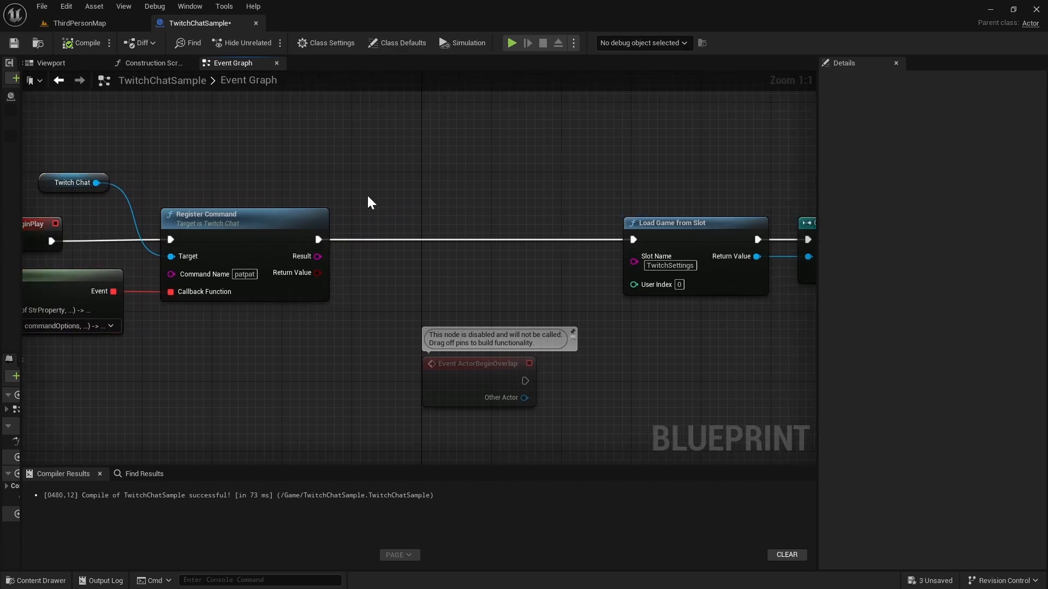
Add a second Register Command node wired from Twitch Chat.
left_click_drag(96, 182, 472, 168)
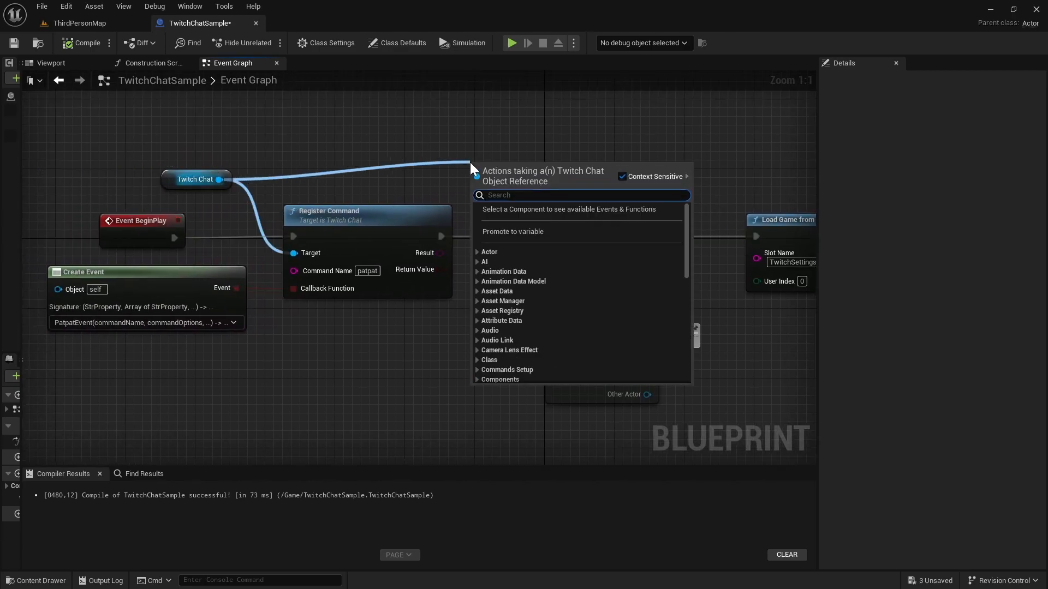
type("register comma")
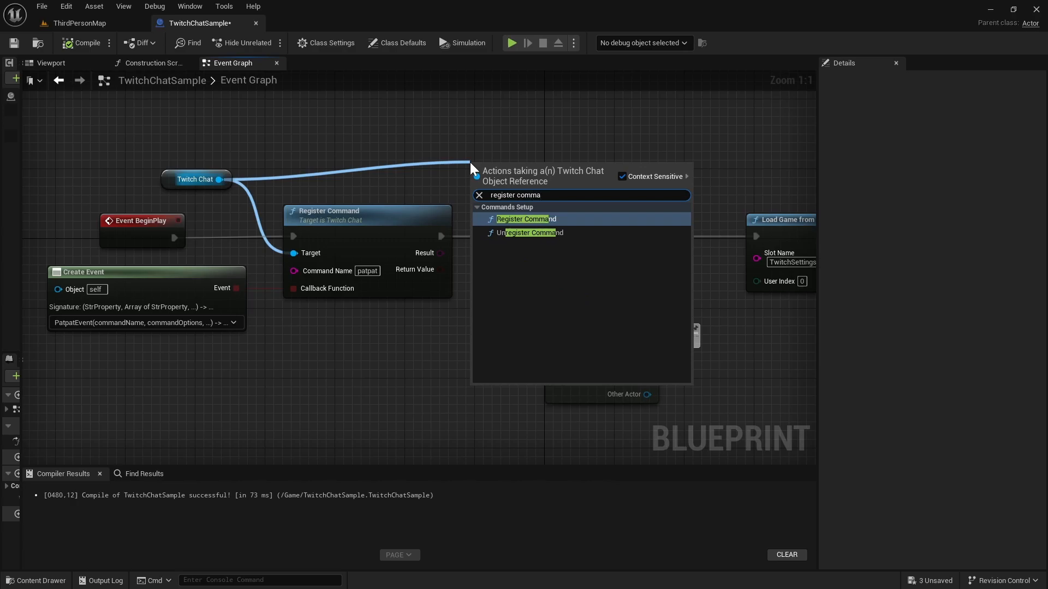
left_click(526, 219)
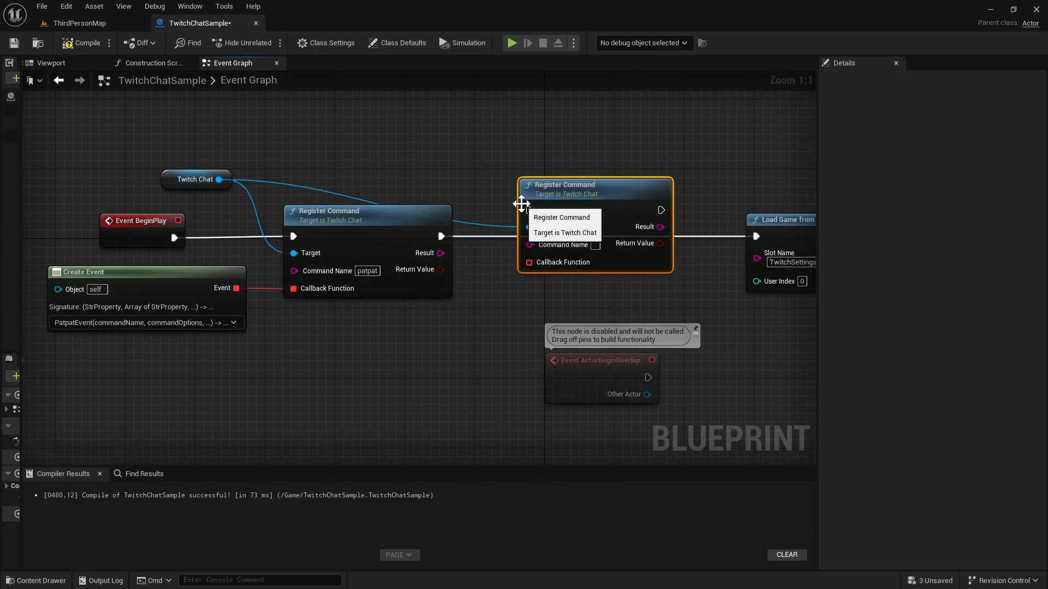
mouse_move(538, 215)
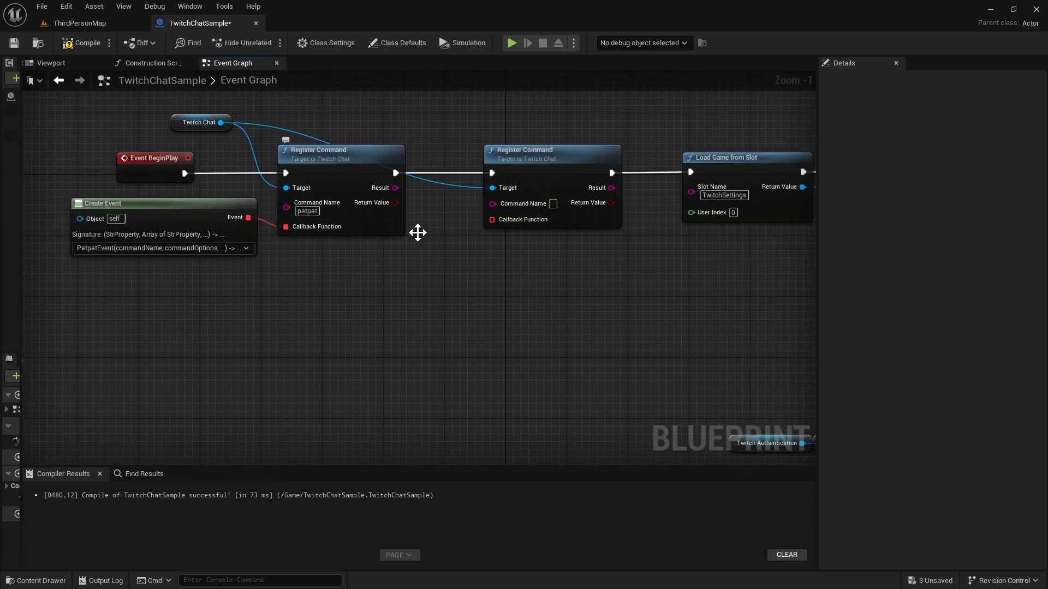
Name the command ragdoll and create a matching custom event for its callback.
left_click(552, 154)
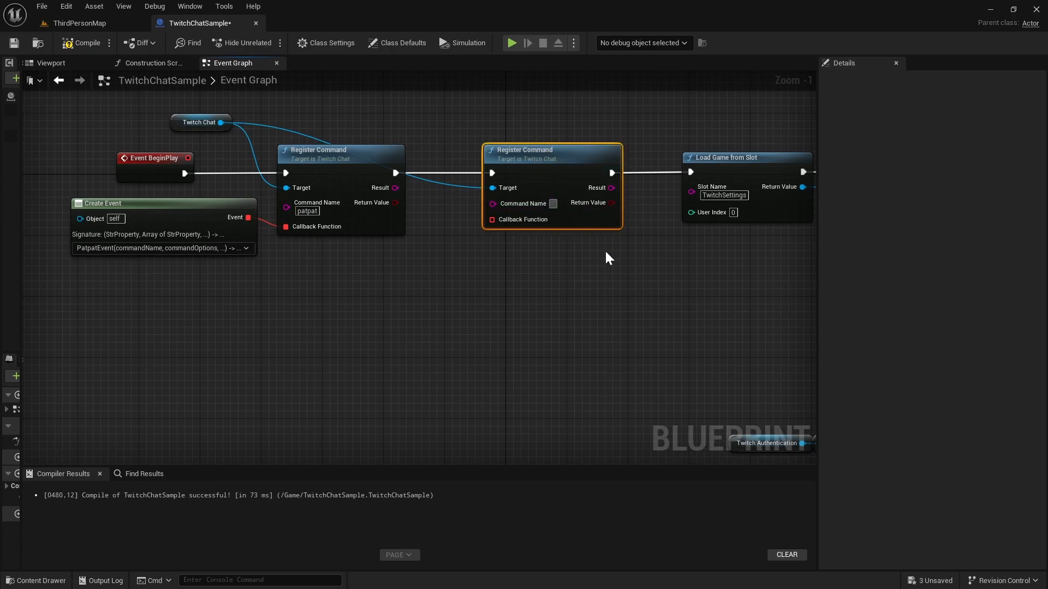
type("ragdoll")
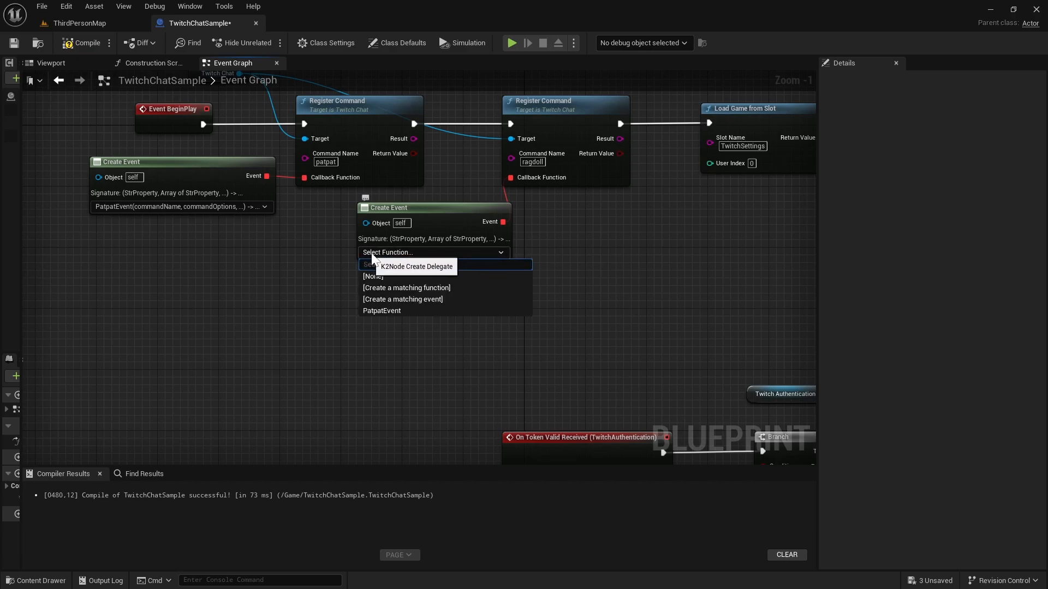
mouse_move(414, 299)
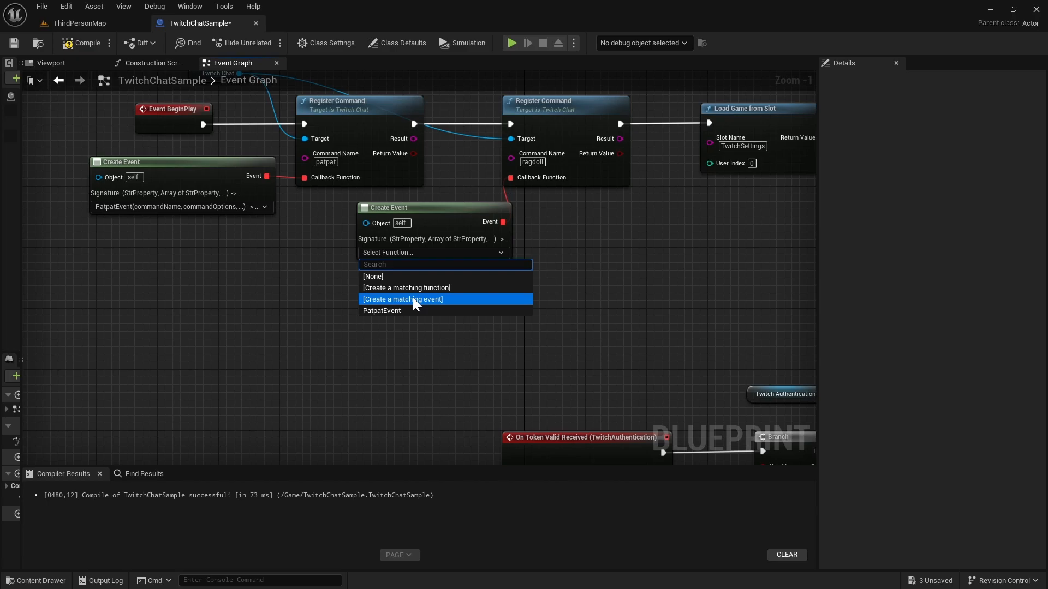
left_click(402, 299)
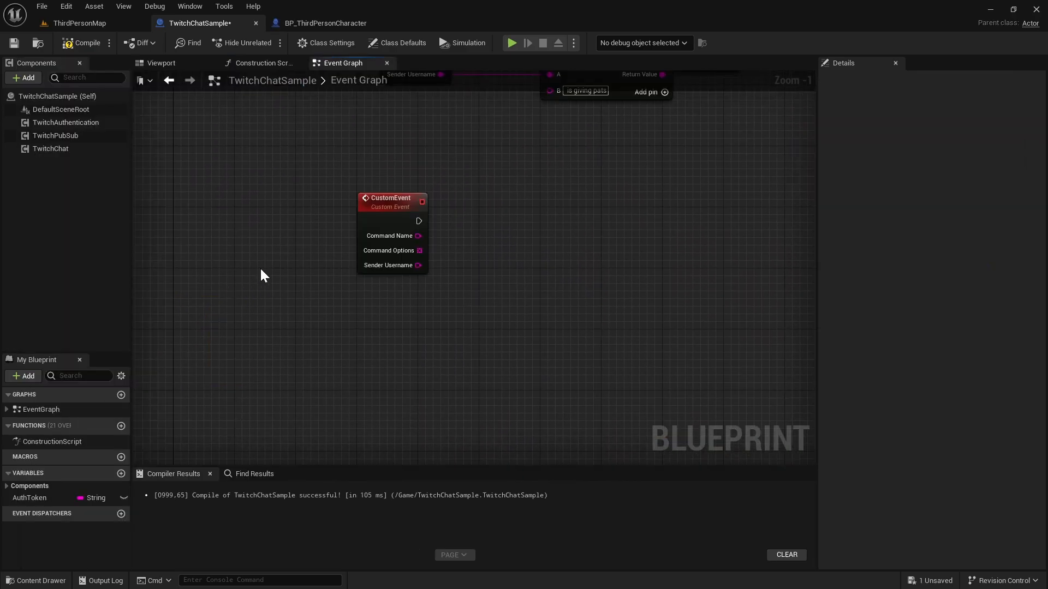
Break Event BeginPlay's wire to Register Command and reroute it for new logic.
scroll("down", 3)
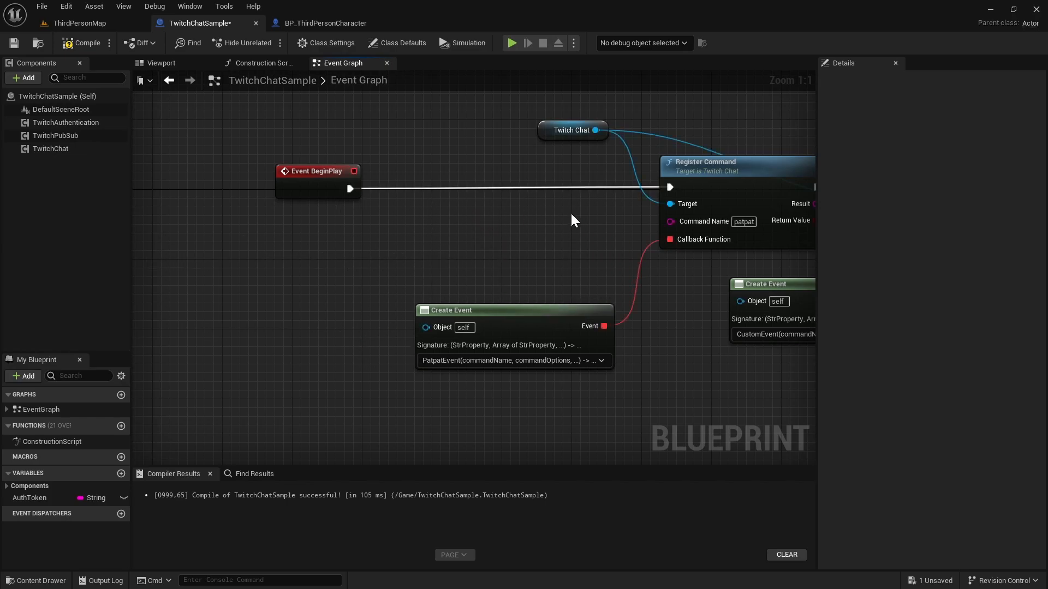
scroll("down", 3)
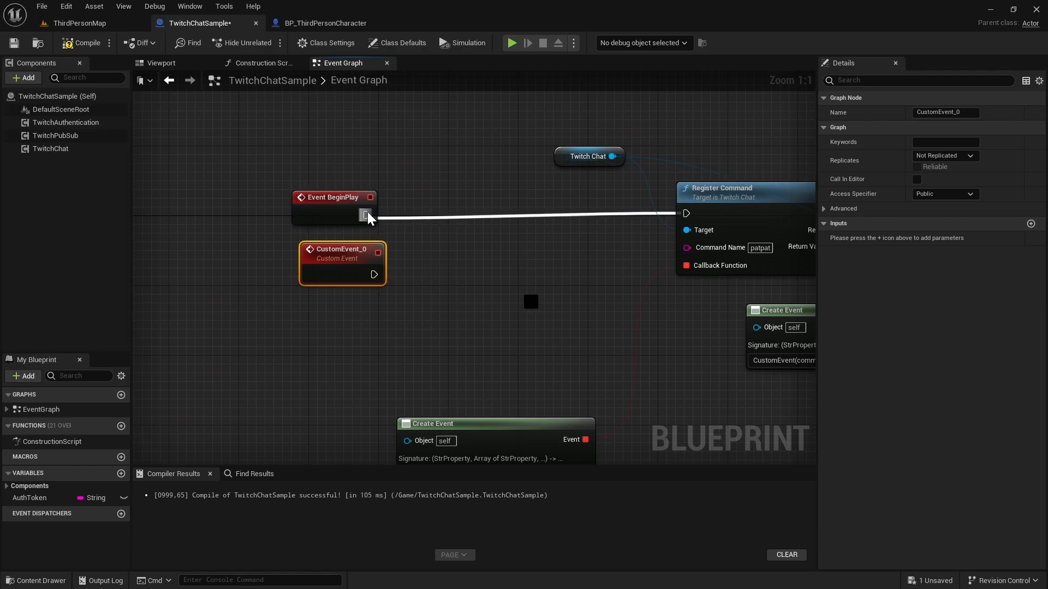
left_click_drag(375, 275, 582, 296)
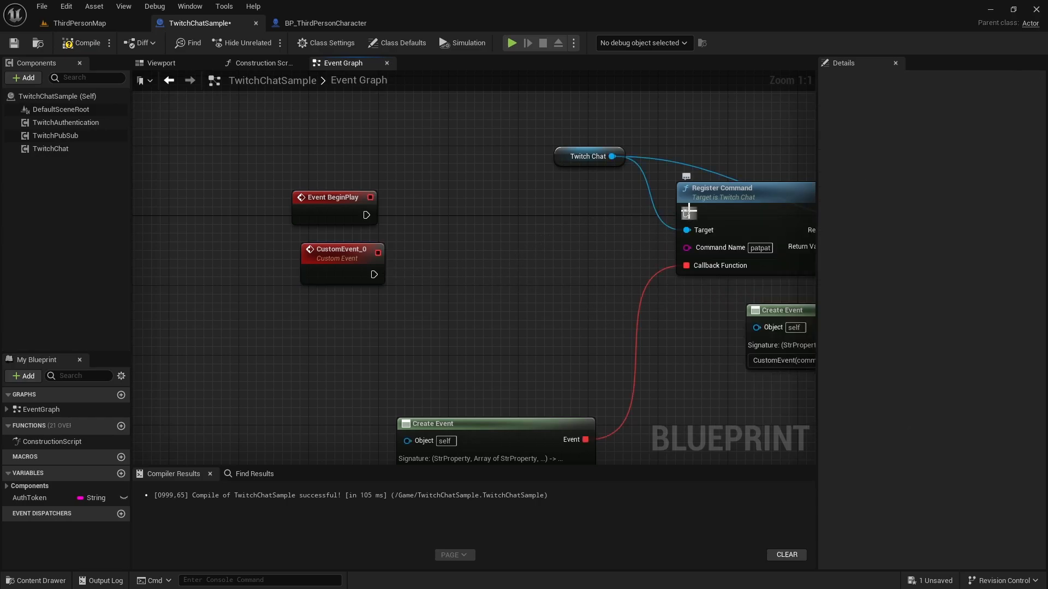
left_click_drag(374, 275, 686, 212)
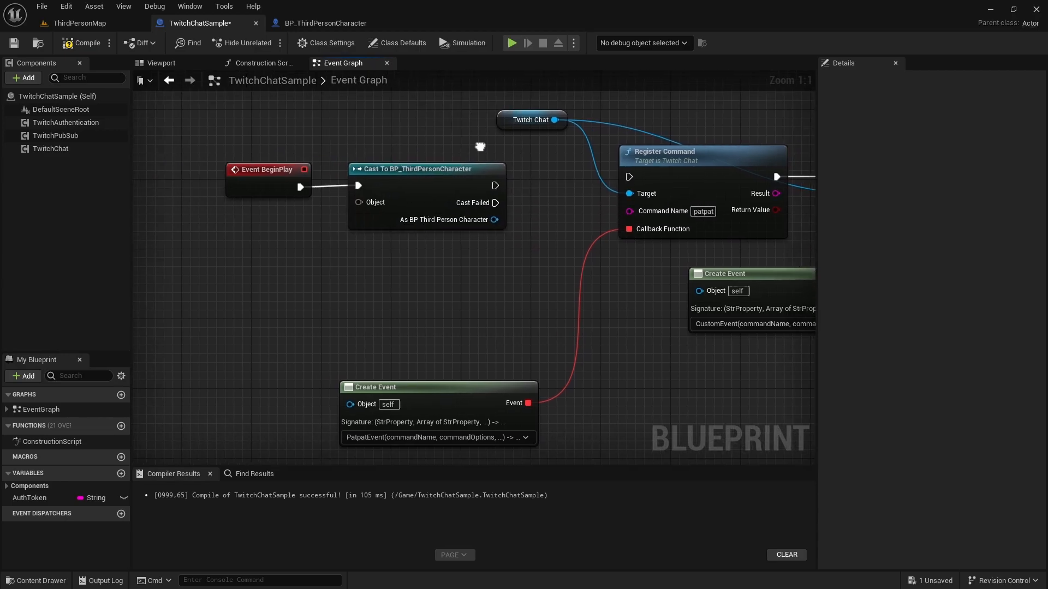
mouse_move(451, 179)
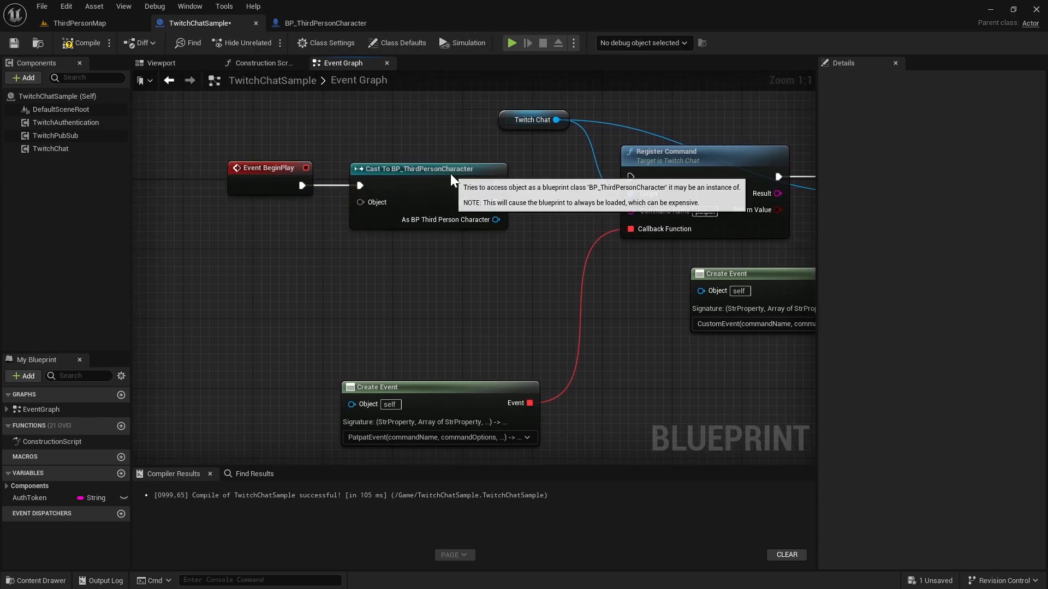
Feed Get Player Character into the BP_ThirdPersonCharacter cast and store the result as PlayerRef.
left_click(419, 168)
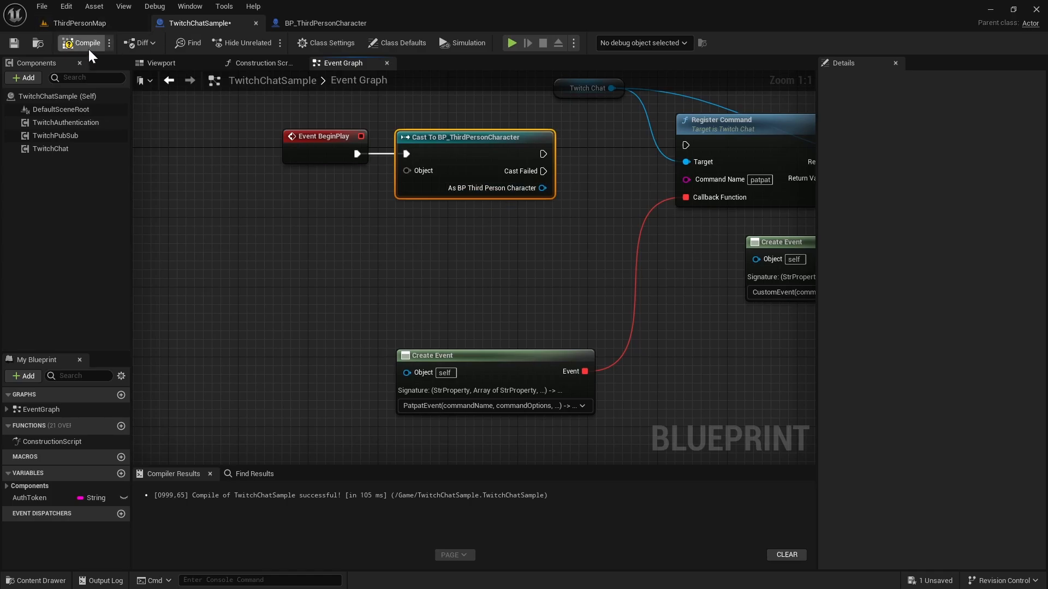
left_click(82, 42)
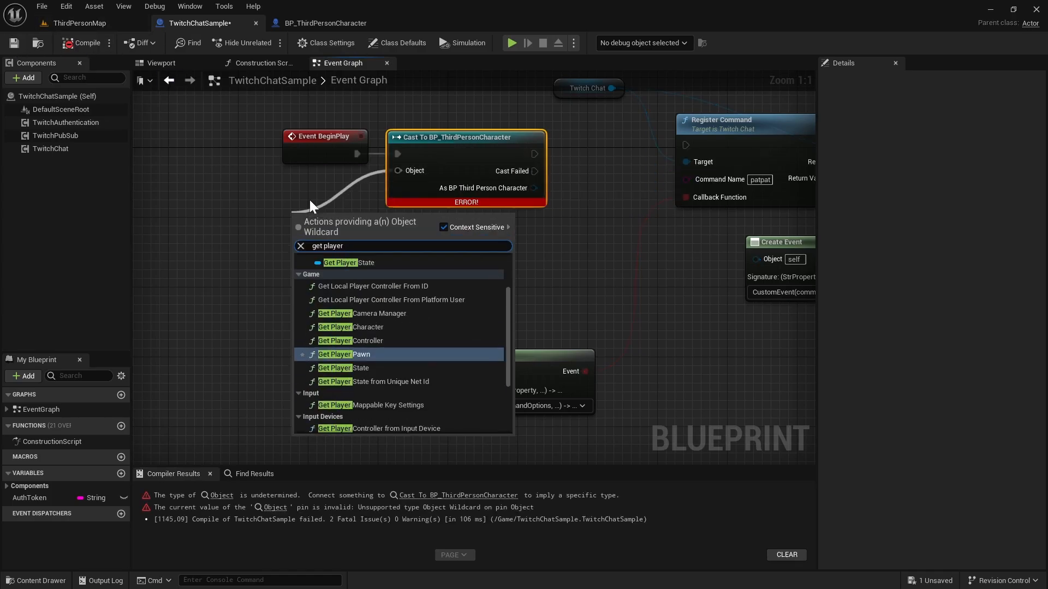
left_click(350, 326)
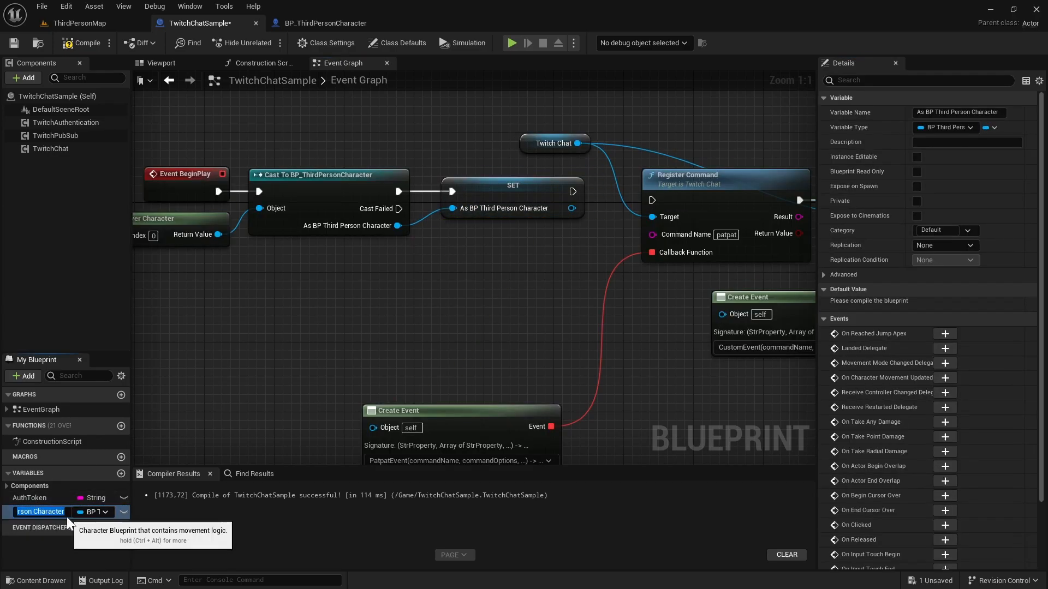
type("Playerref")
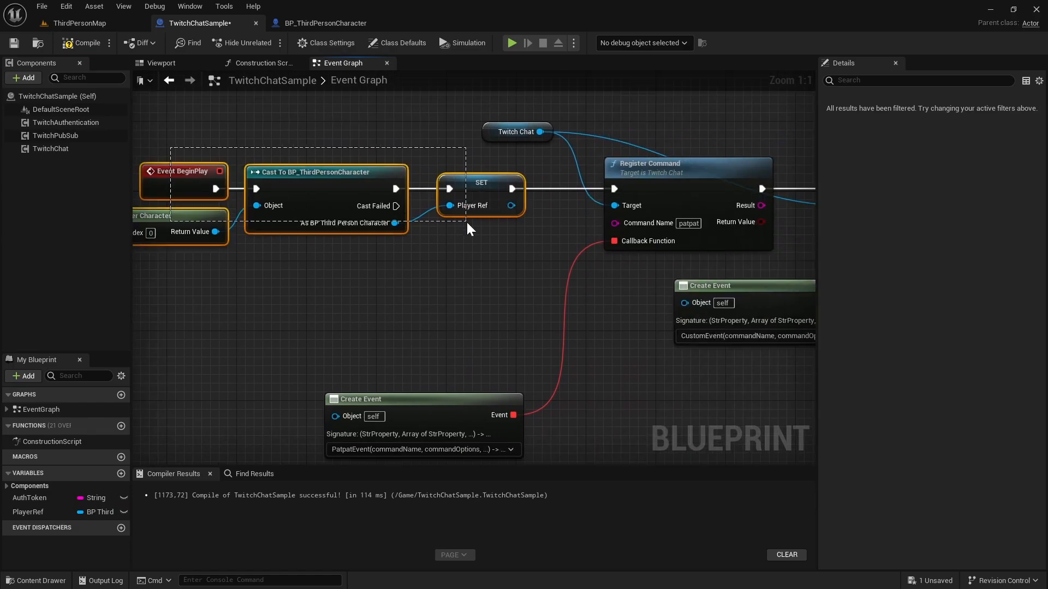
Register jump and speed chat commands, each with its own Create Event callback.
scroll("down", 3)
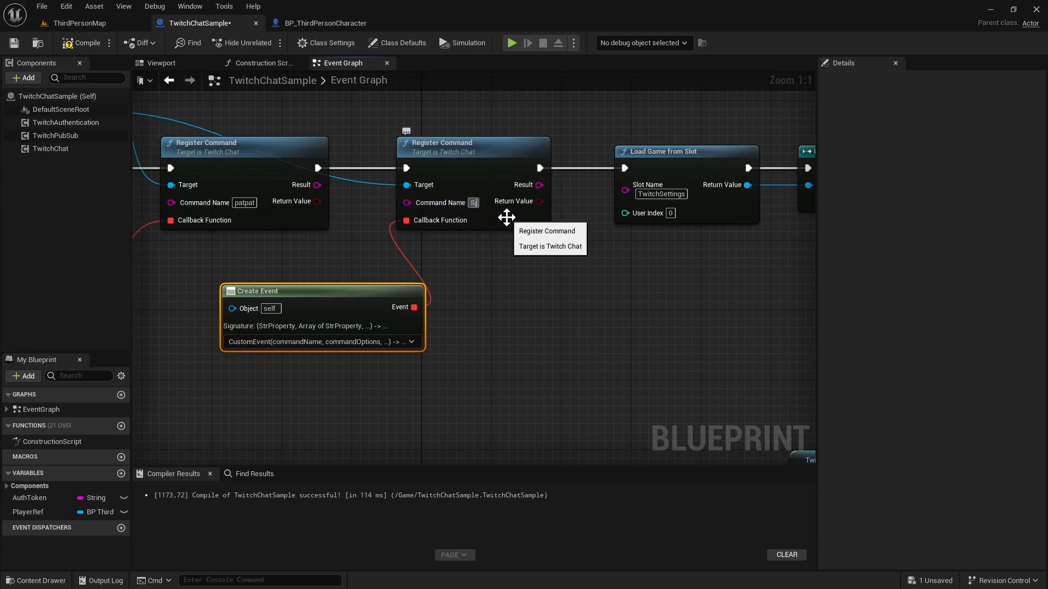
type("jump")
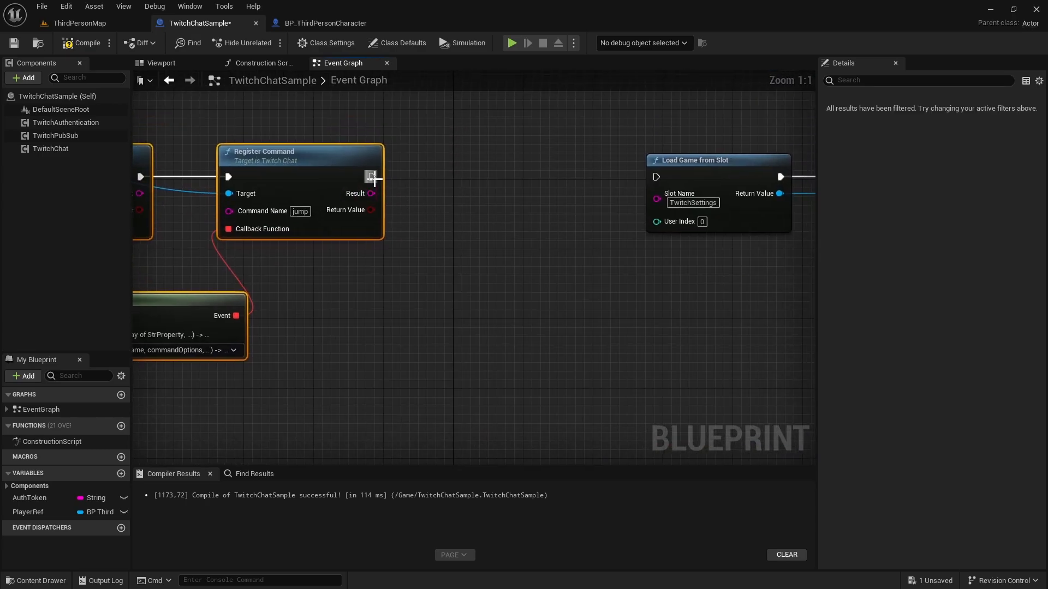
left_click_drag(371, 177, 466, 187)
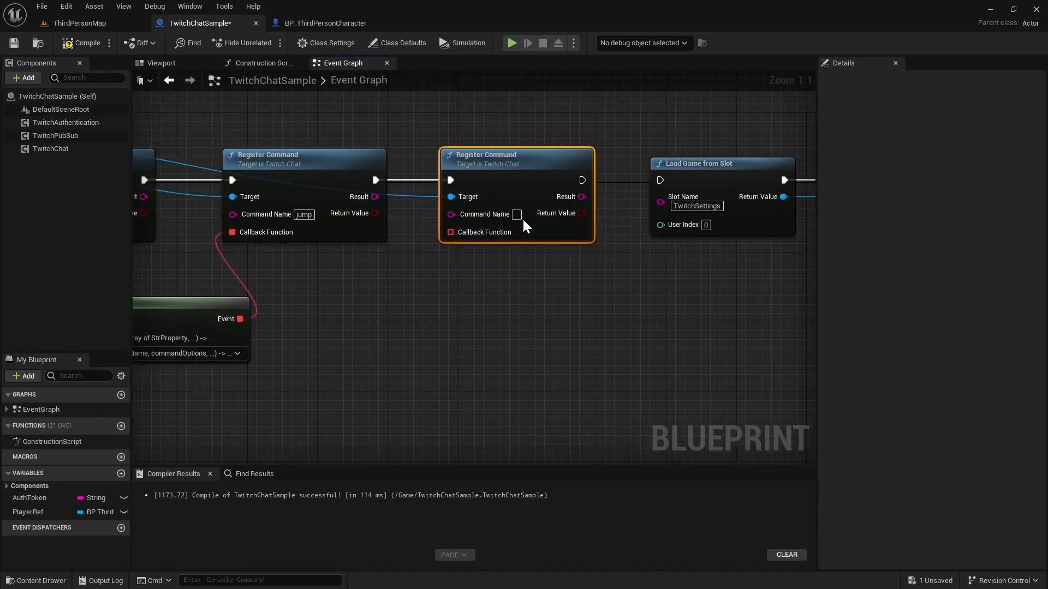
type("speed")
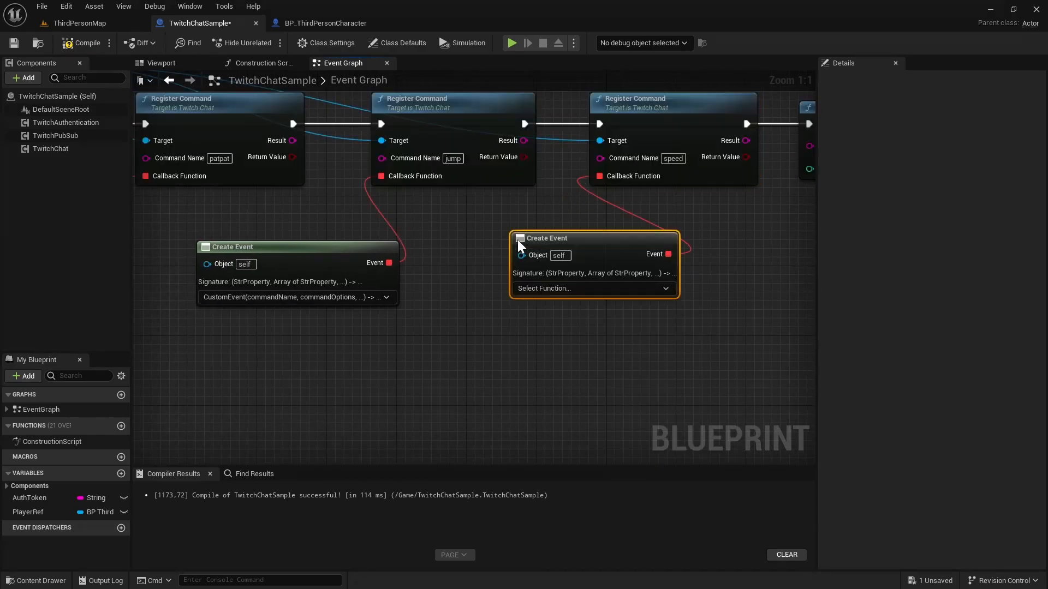
left_click(554, 288)
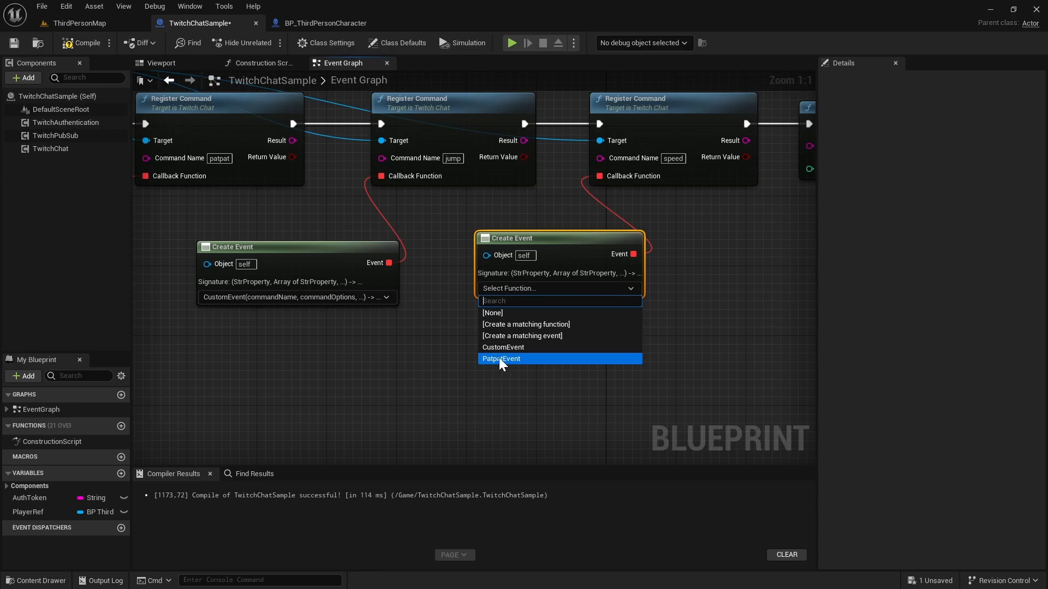
left_click(501, 359)
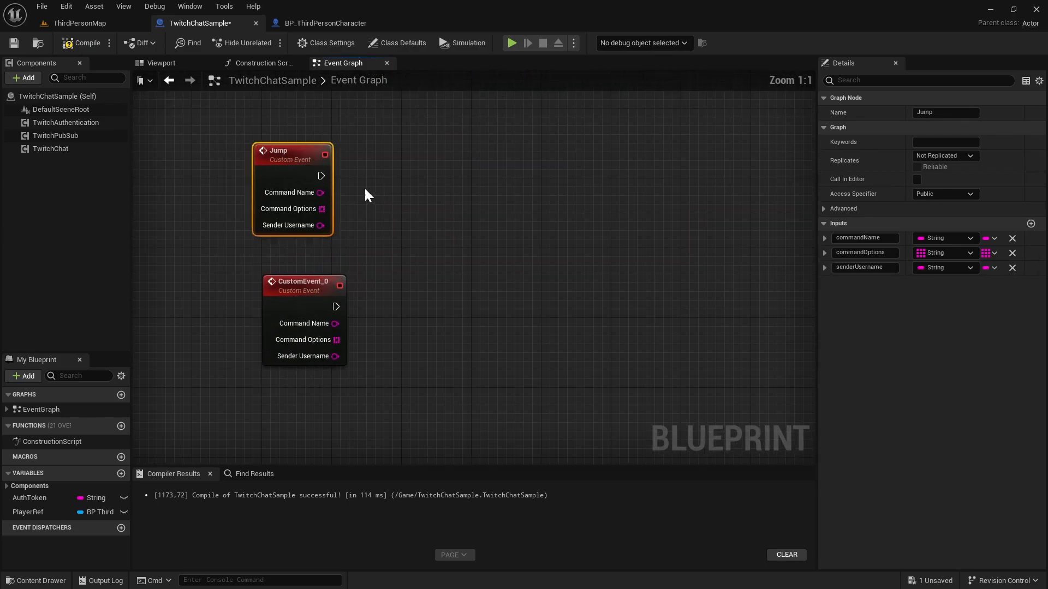
Have the Jump custom event call Jump on a PlayerRef getter.
left_click(28, 512)
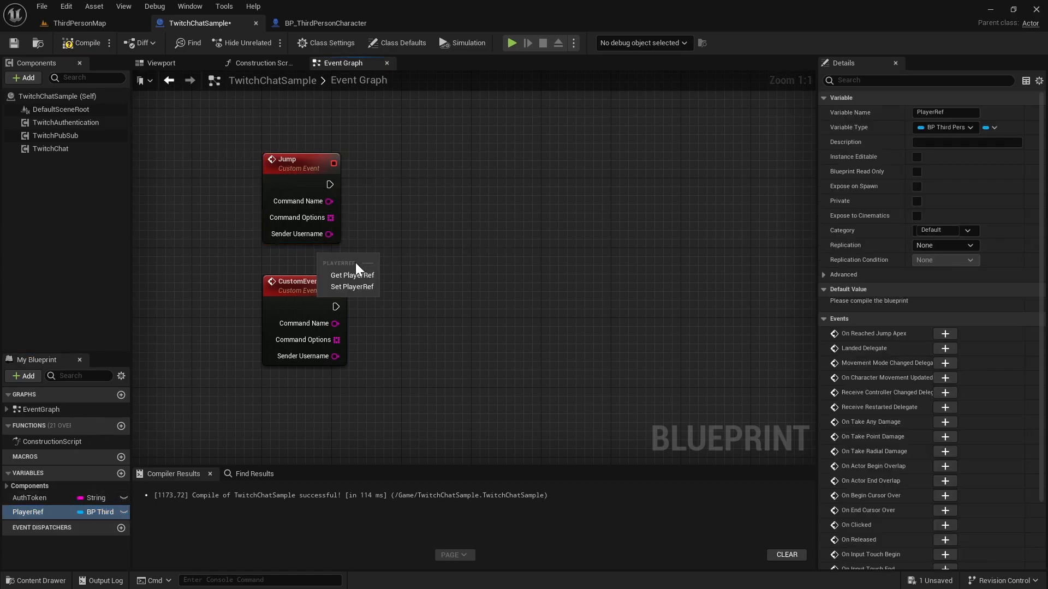
left_click(351, 275)
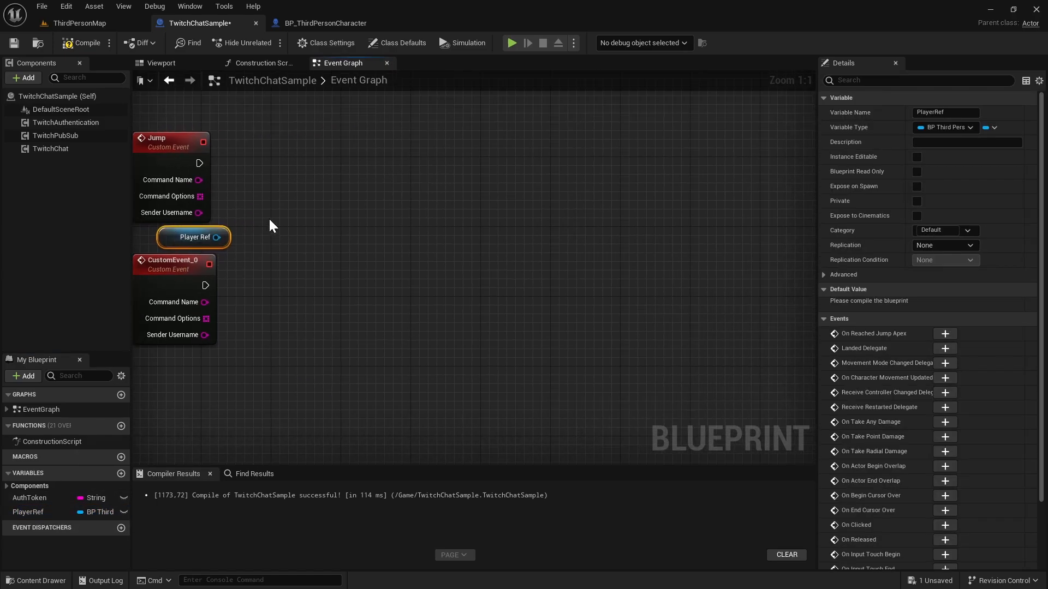
left_click(174, 130)
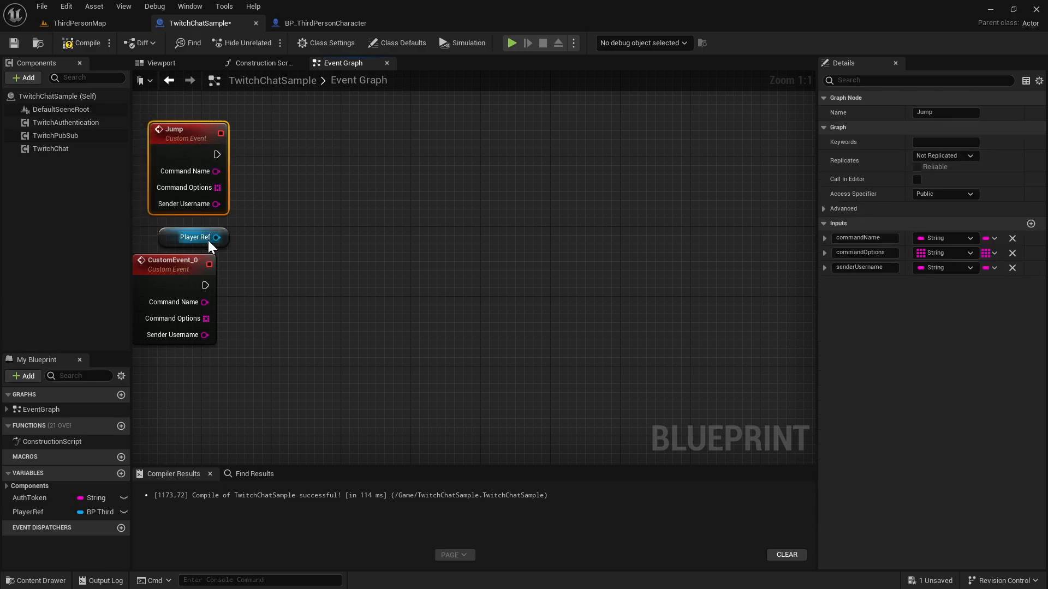
left_click_drag(215, 237, 371, 195)
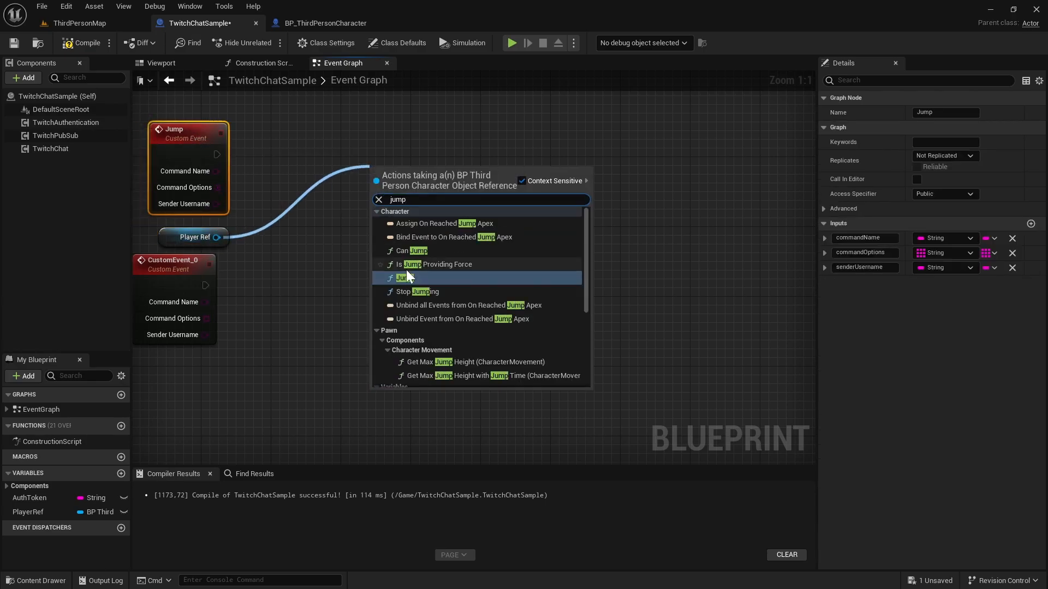
left_click(403, 279)
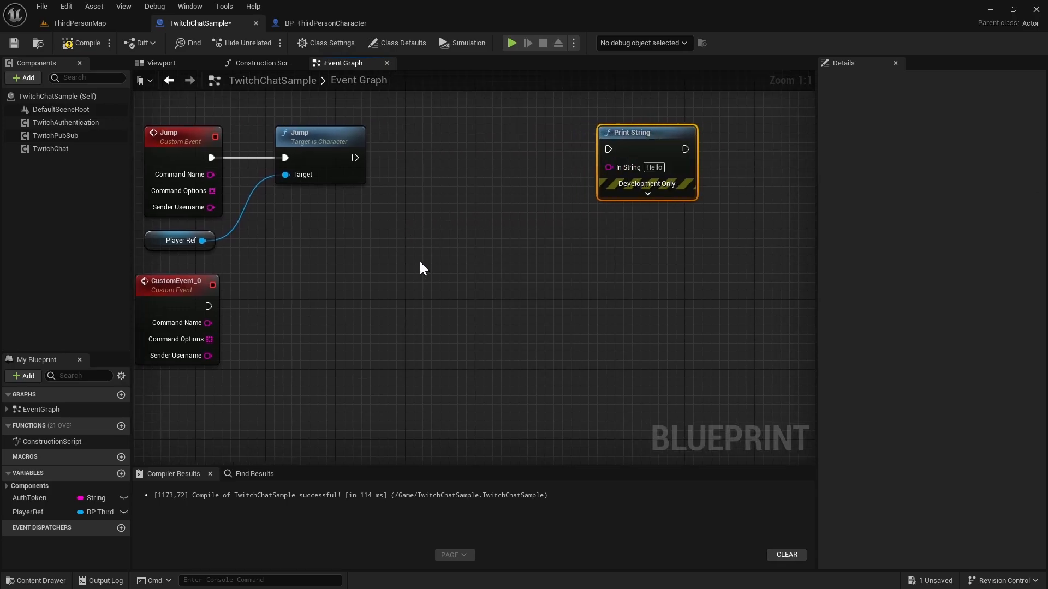
Format "{Name} Made you jump!" with the sender's username feeding Name, for printing after Jump.
type("format t")
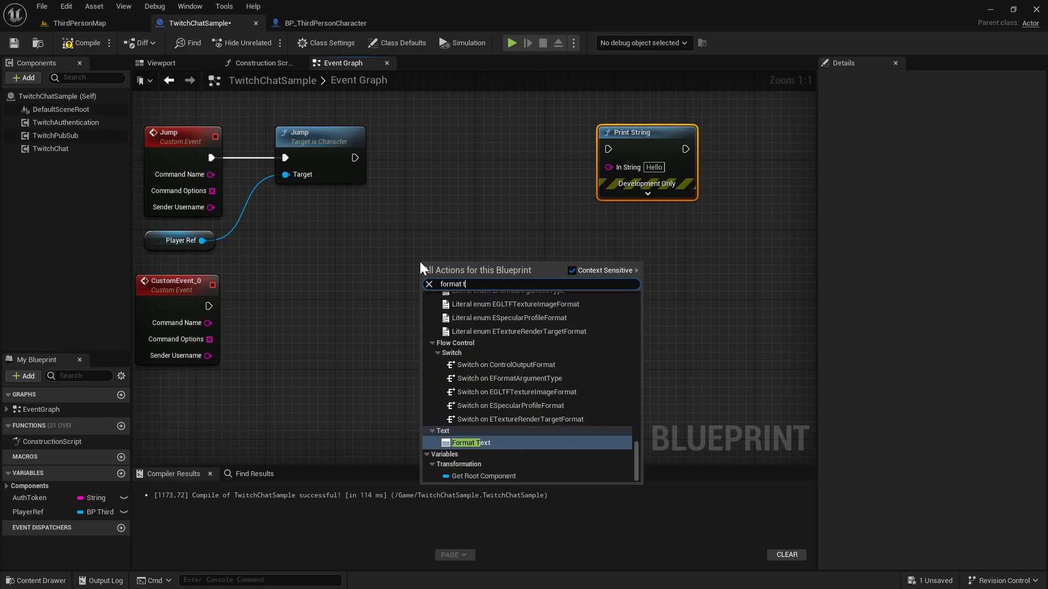
left_click(470, 442)
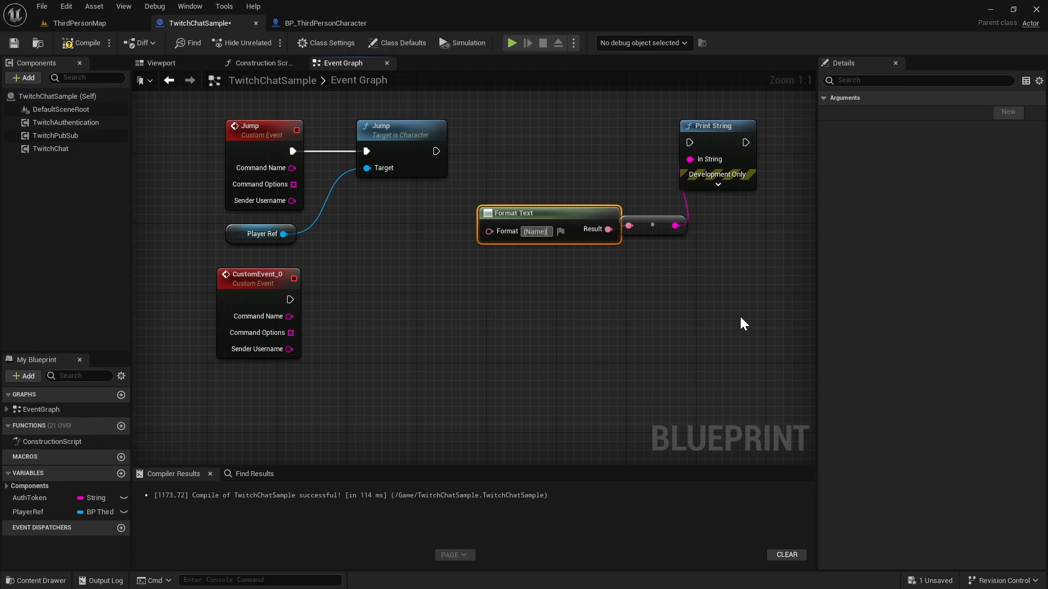
type("Made you jump!")
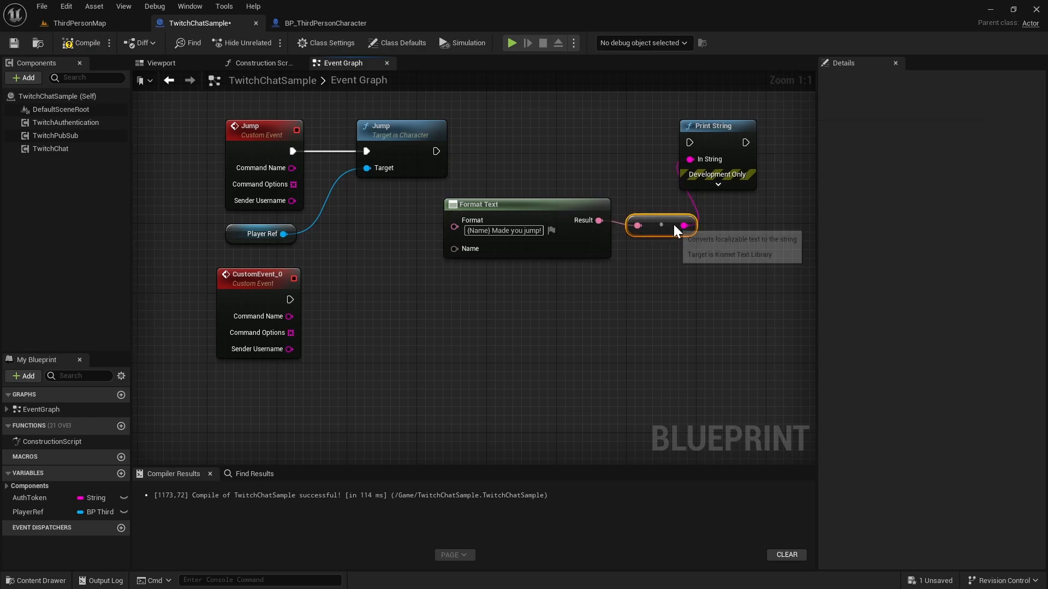
left_click(497, 212)
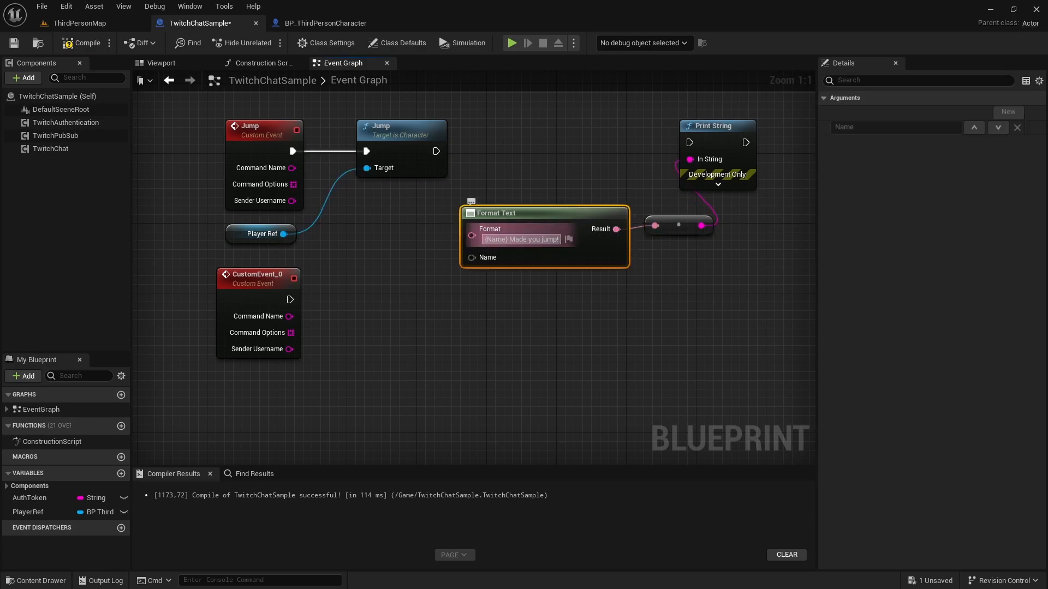
mouse_move(521, 239)
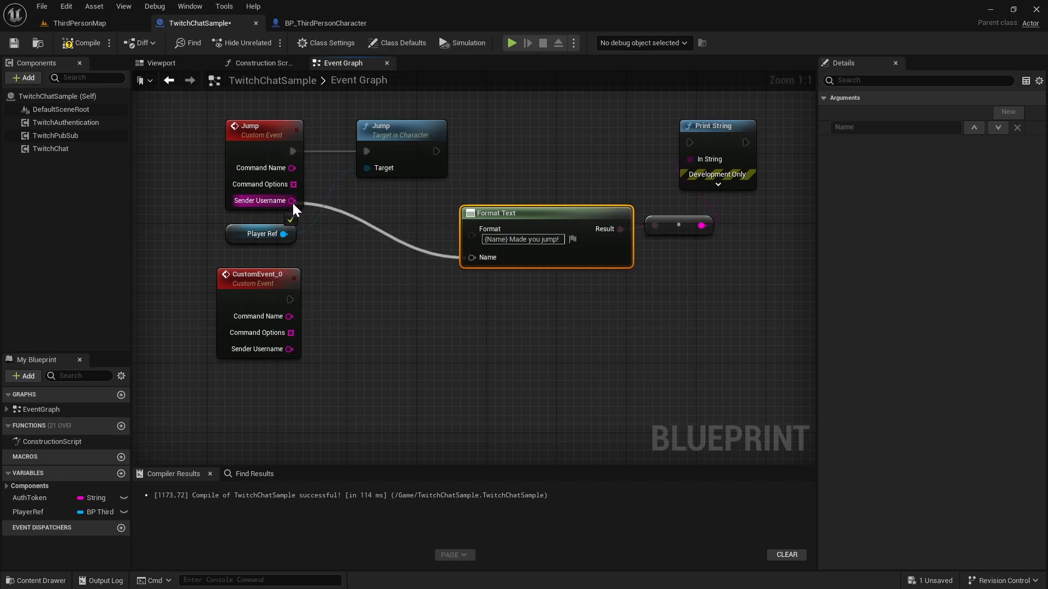
left_click_drag(290, 201, 471, 257)
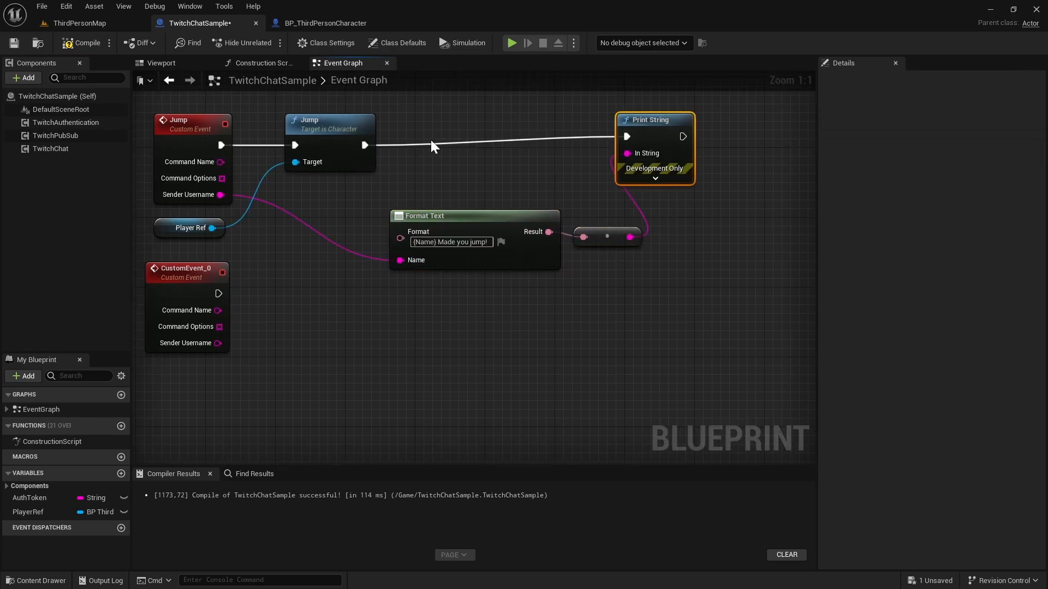
mouse_move(81, 42)
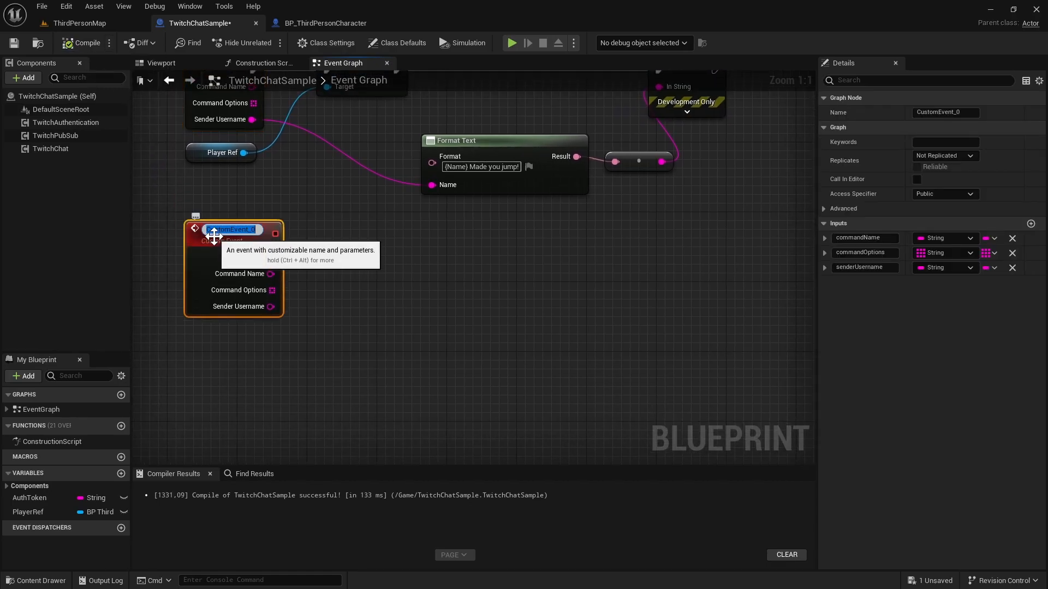
Name the event SpeedIncrease and get the player's Character Movement component.
type("SpeedIncrease")
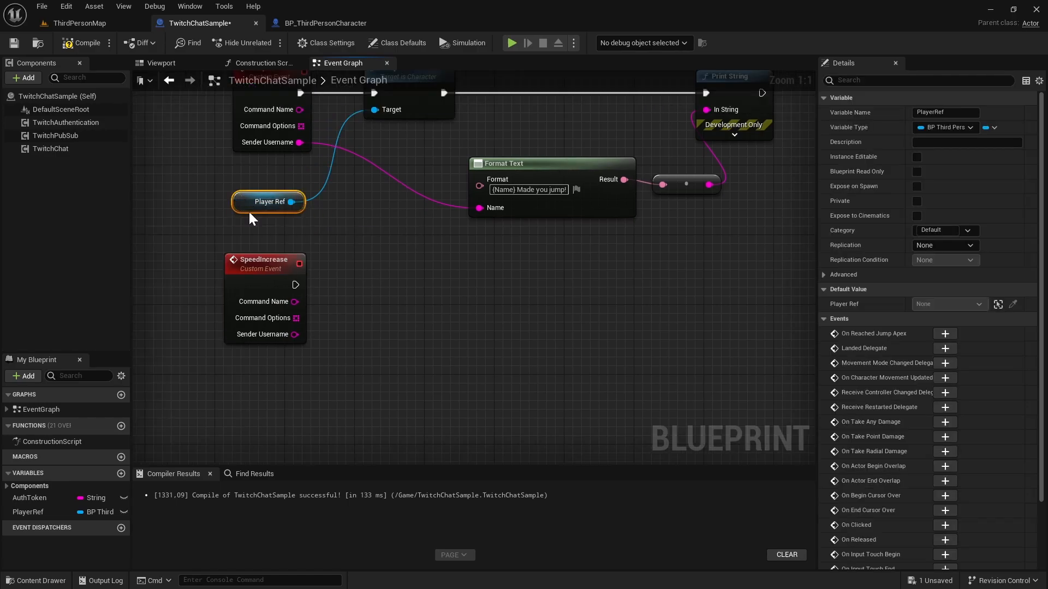
left_click(323, 23)
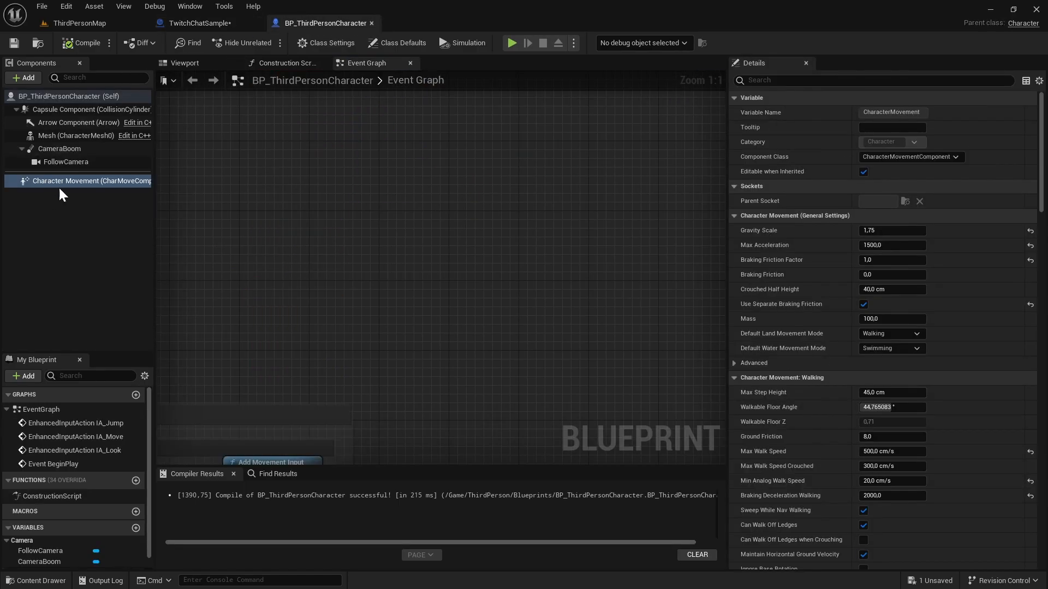
left_click(194, 23)
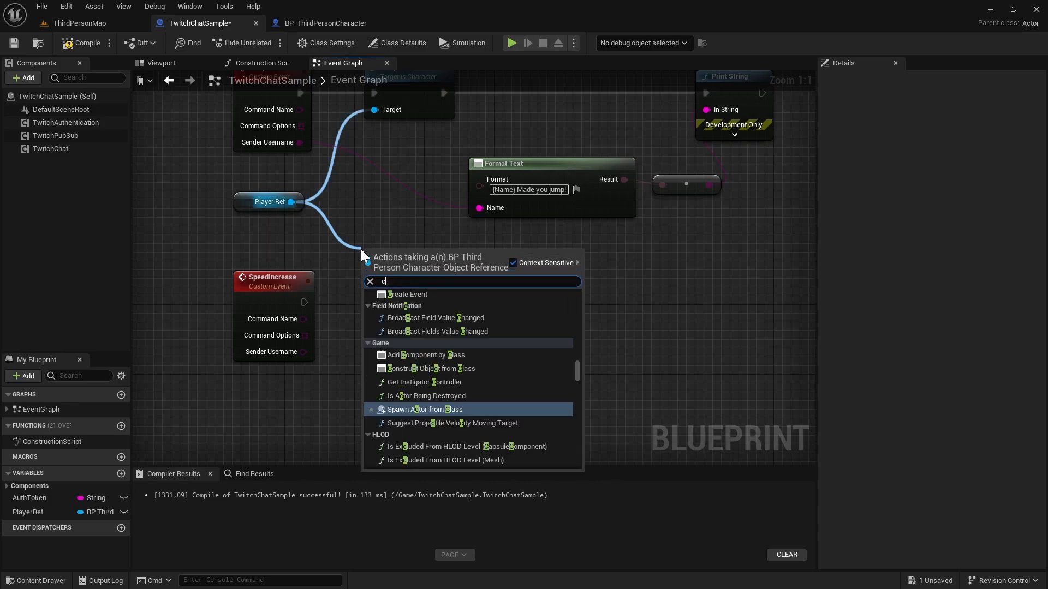
type("haracter mov")
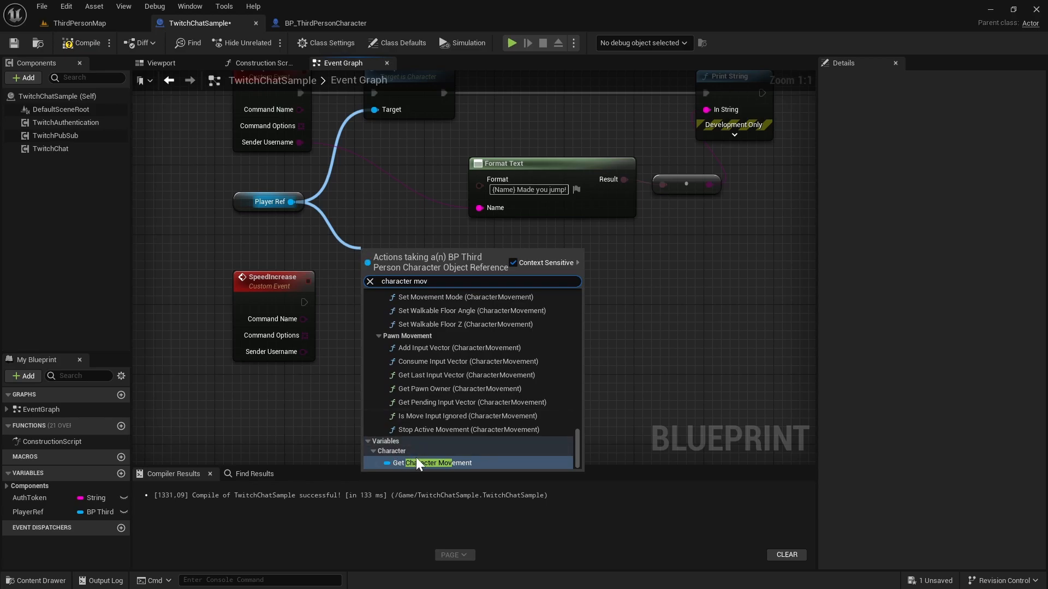
left_click(439, 463)
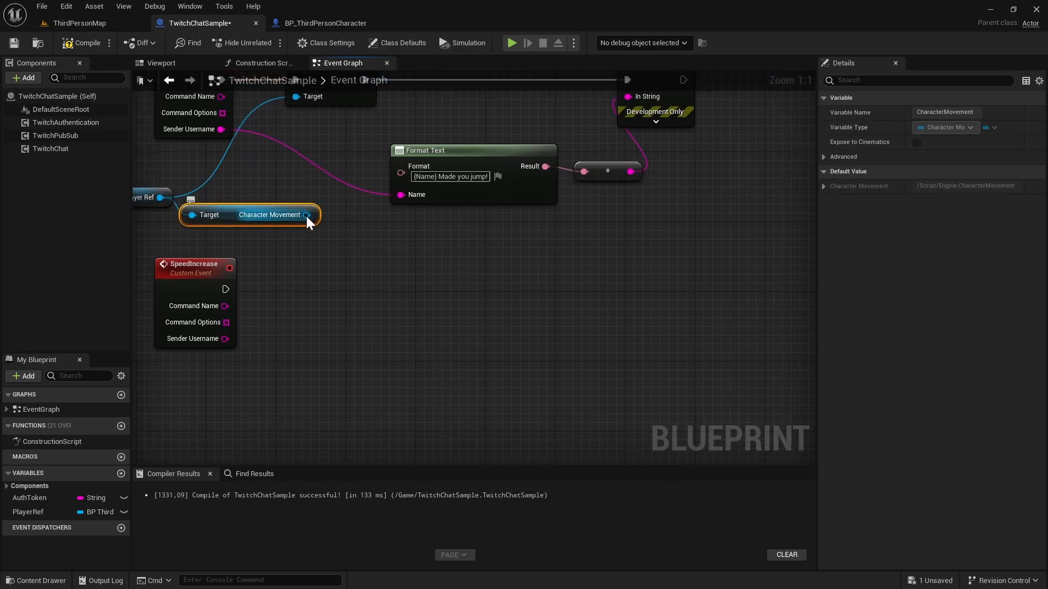
Set Max Walk Speed to 1000, then set it again after the 2-second delay.
left_click_drag(309, 215, 365, 278)
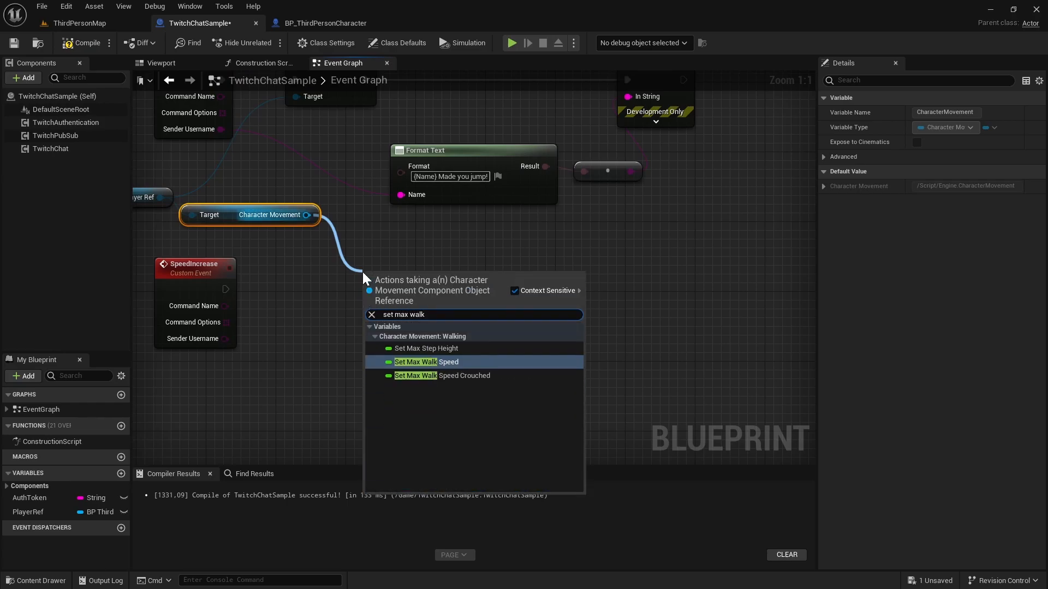
left_click(427, 361)
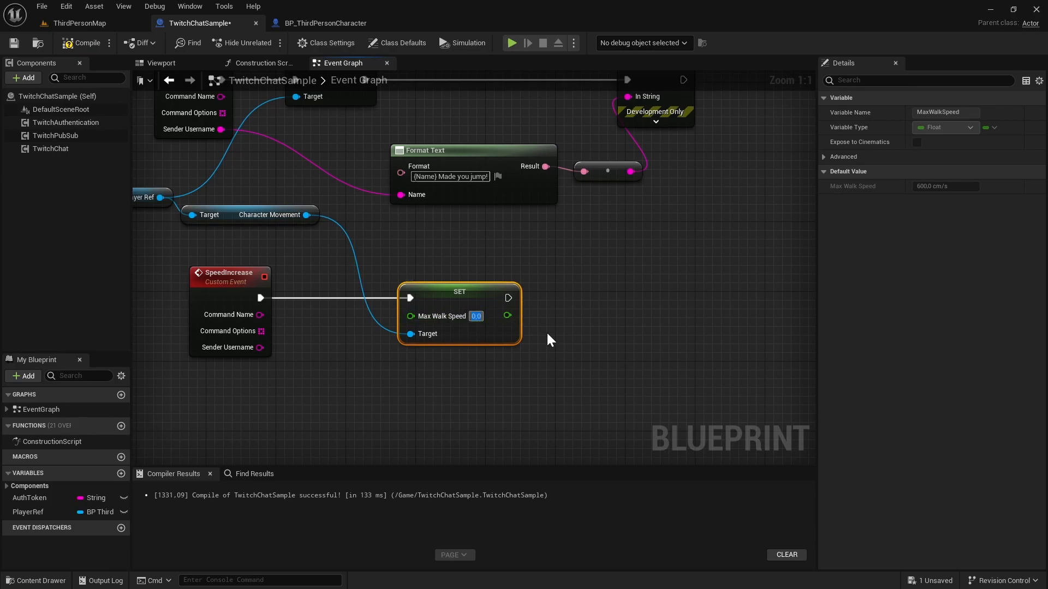
type("1000")
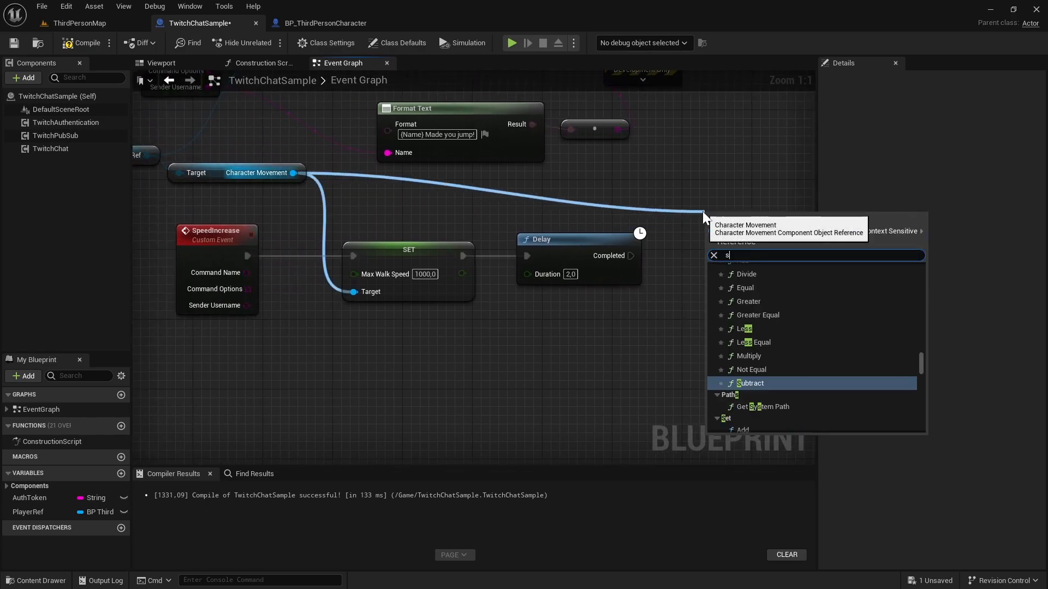
type("et max walk")
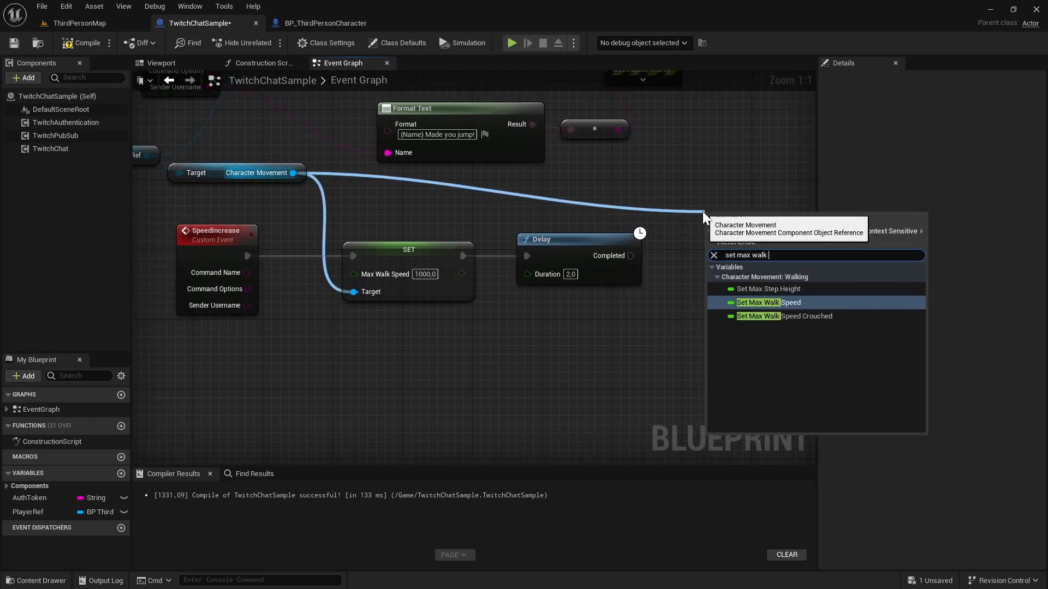
left_click(768, 302)
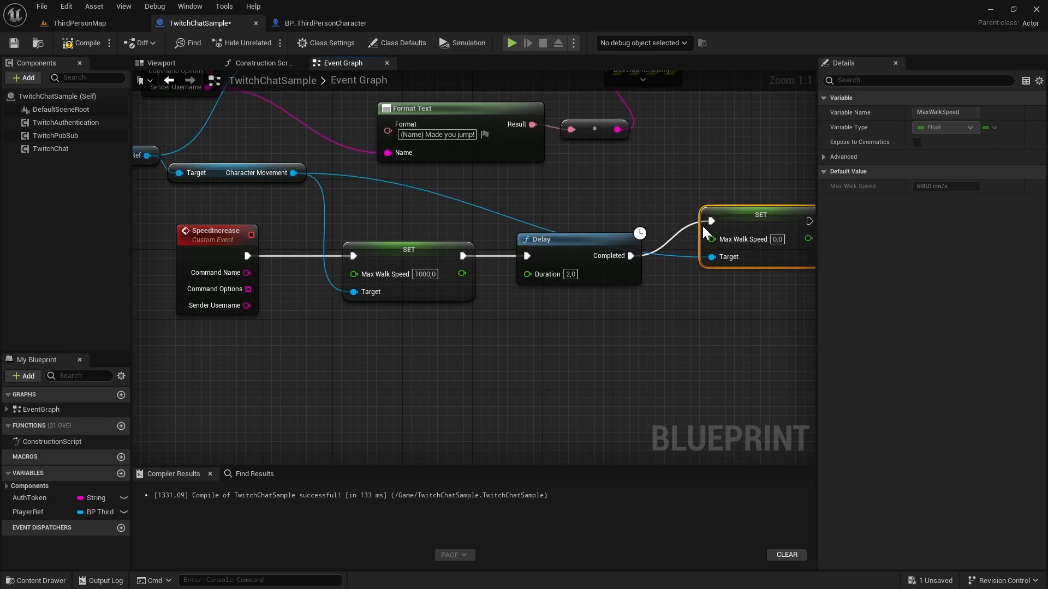
left_click(314, 23)
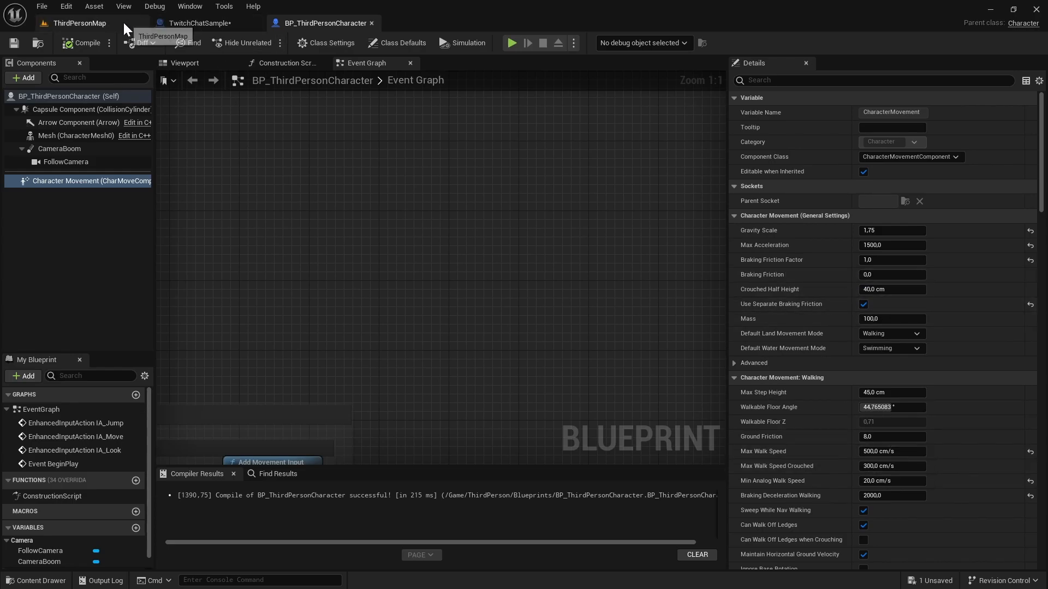
Send 'jump' in Twitch stream chat so the running character jumps.
left_click(195, 23)
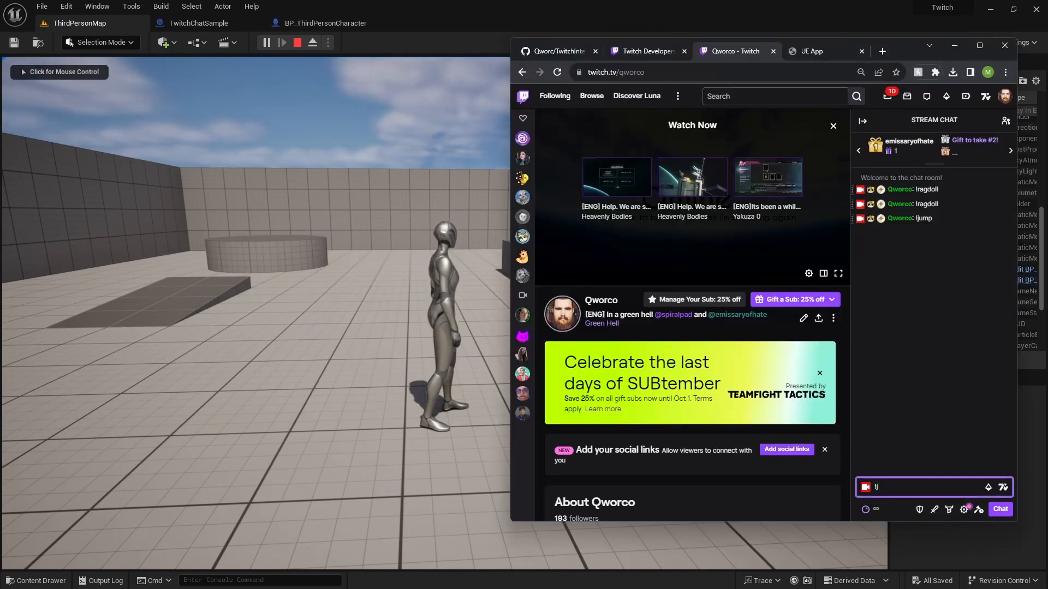
type("jump")
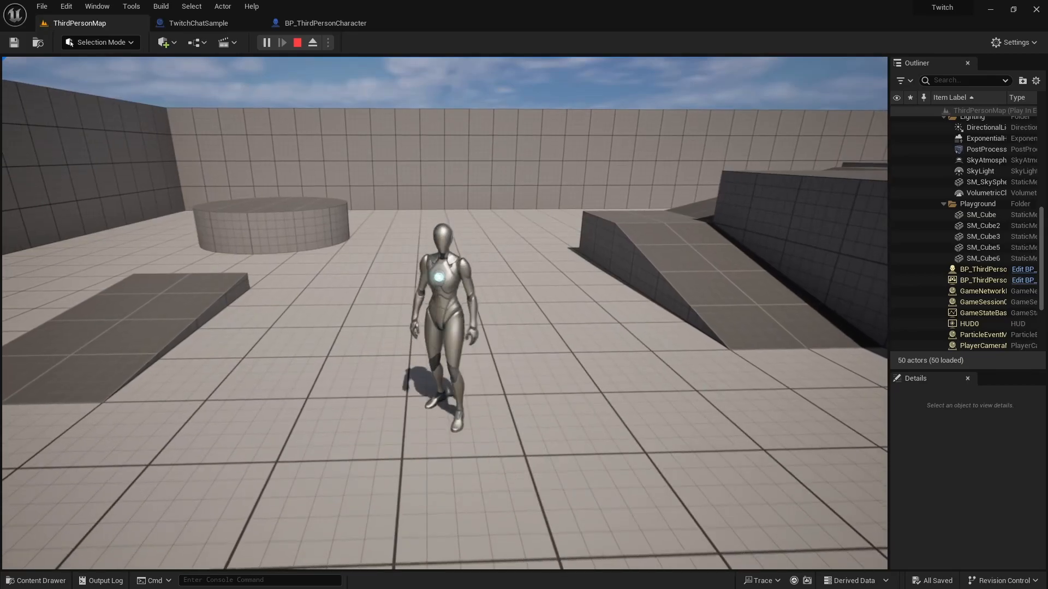
Stop play and create an empty C++ class named MyClass via Tools > New C++ Class.
left_click(297, 42)
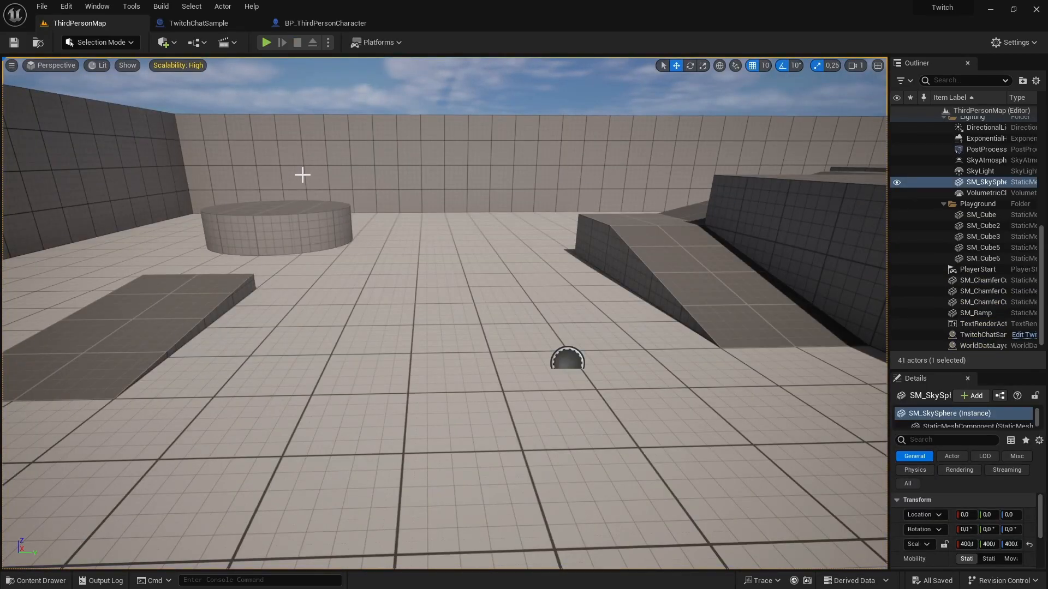
mouse_move(397, 190)
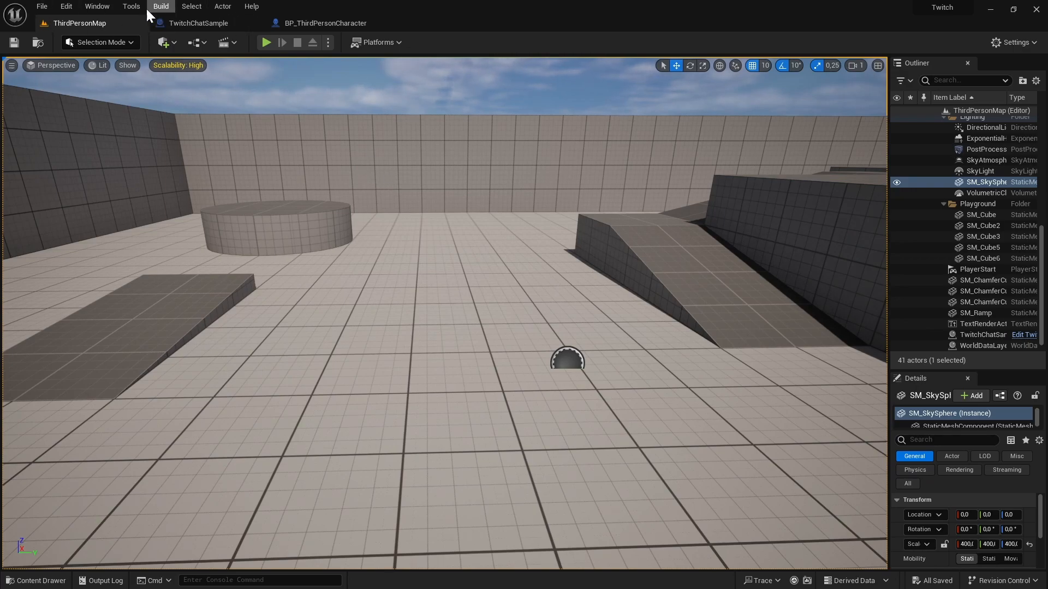
left_click(131, 6)
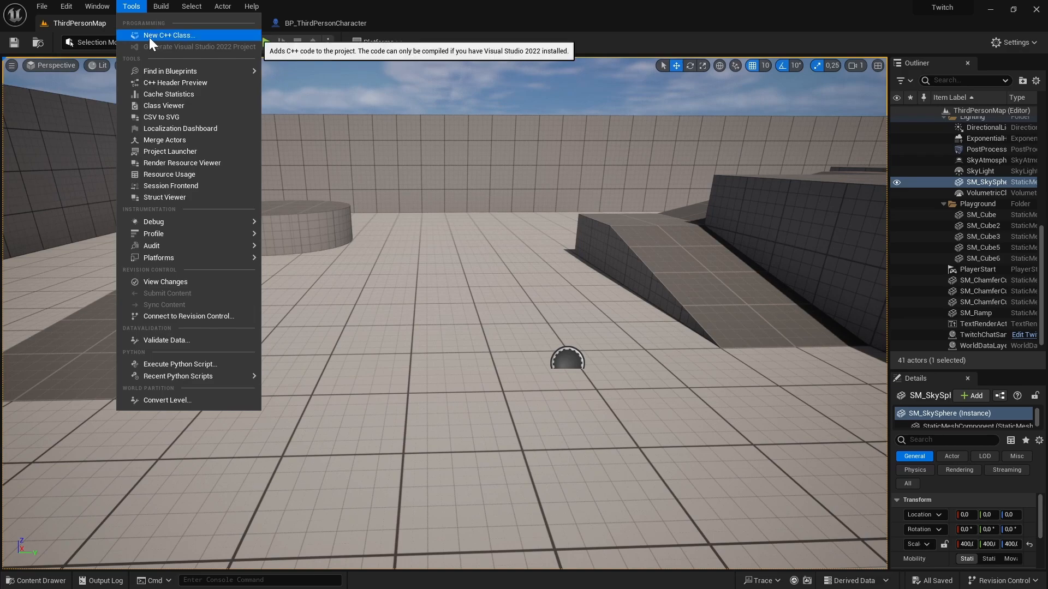
left_click(168, 35)
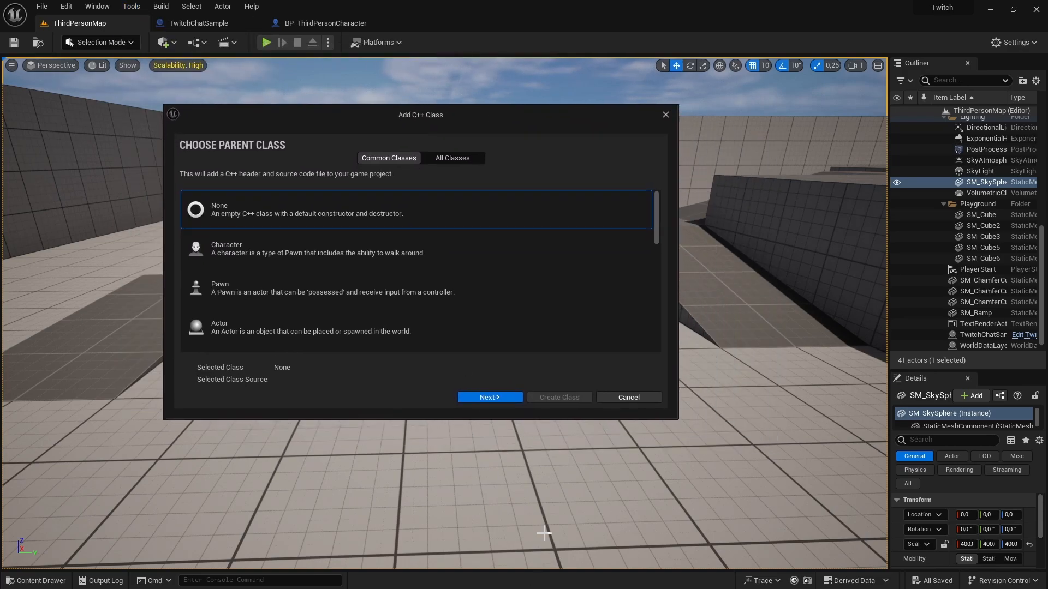
left_click(489, 397)
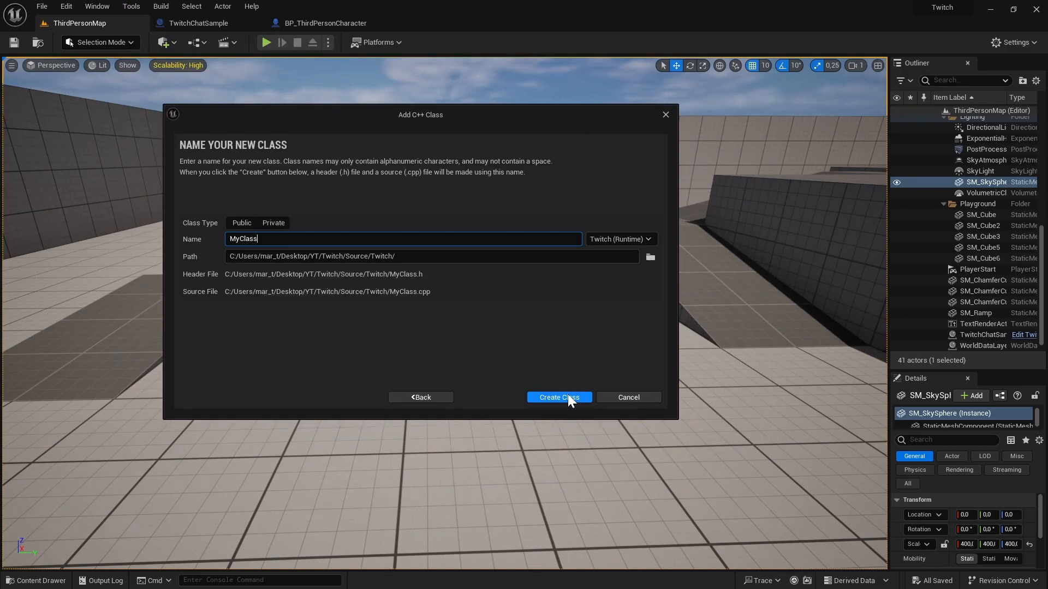
left_click(559, 398)
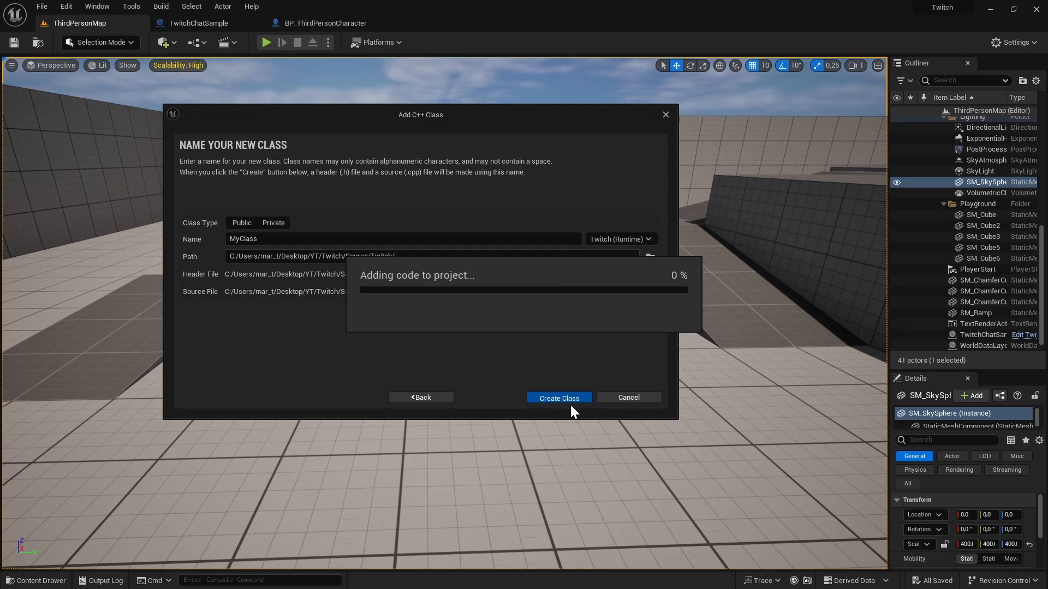
mouse_move(525, 261)
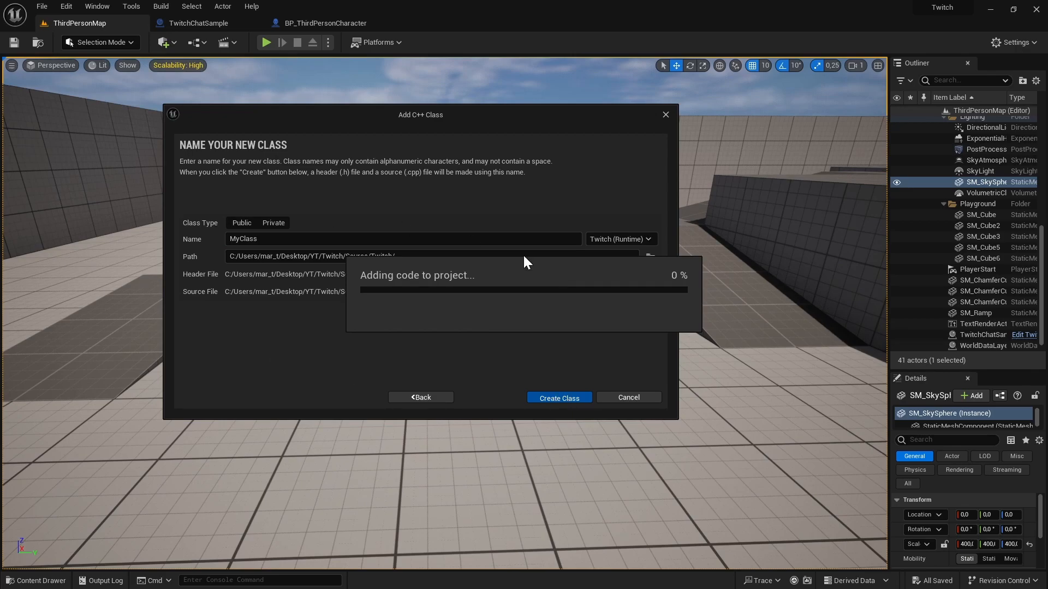
mouse_move(576, 336)
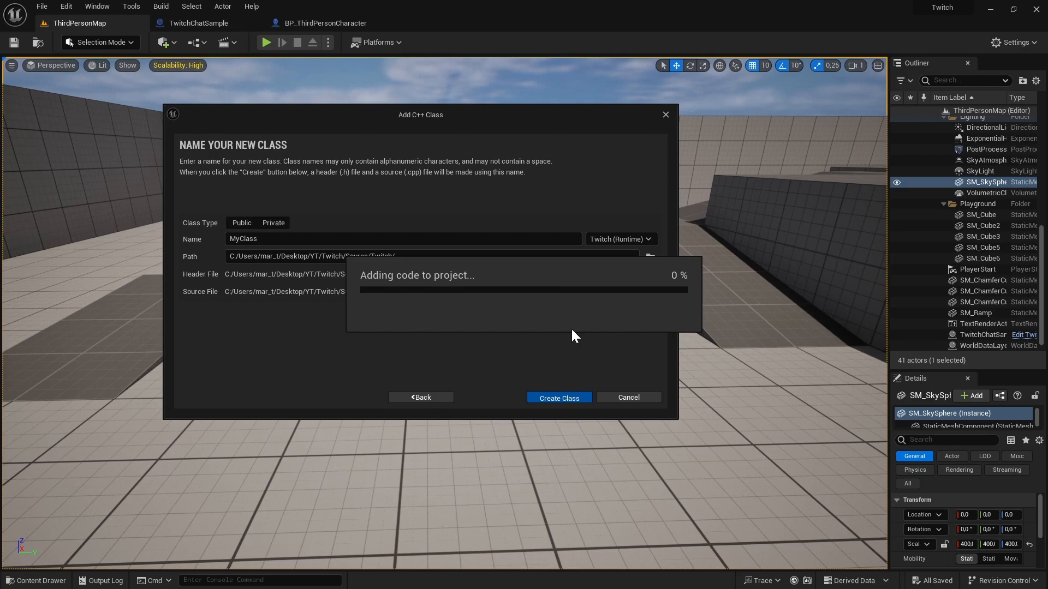
left_click(558, 397)
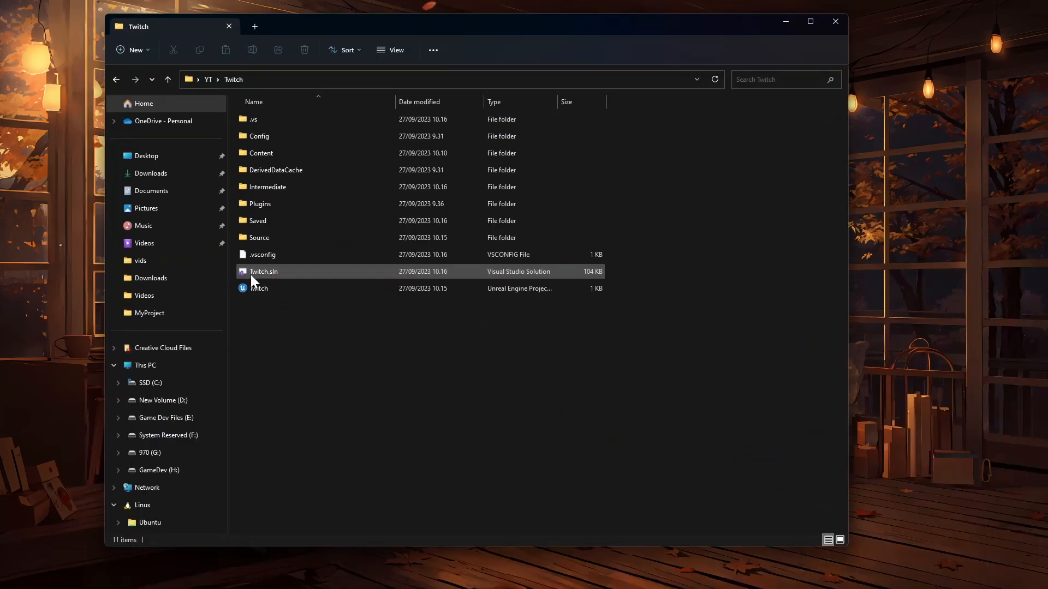
Reopen the editor from the Twitch .uproject file next to the new Twitch.sln.
left_click(258, 288)
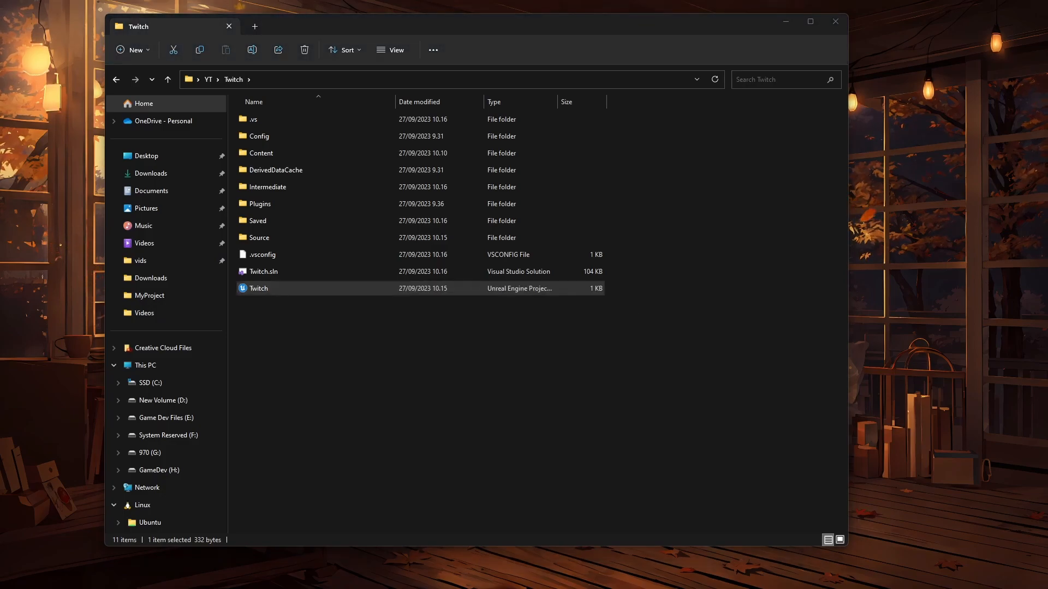
double_click(257, 288)
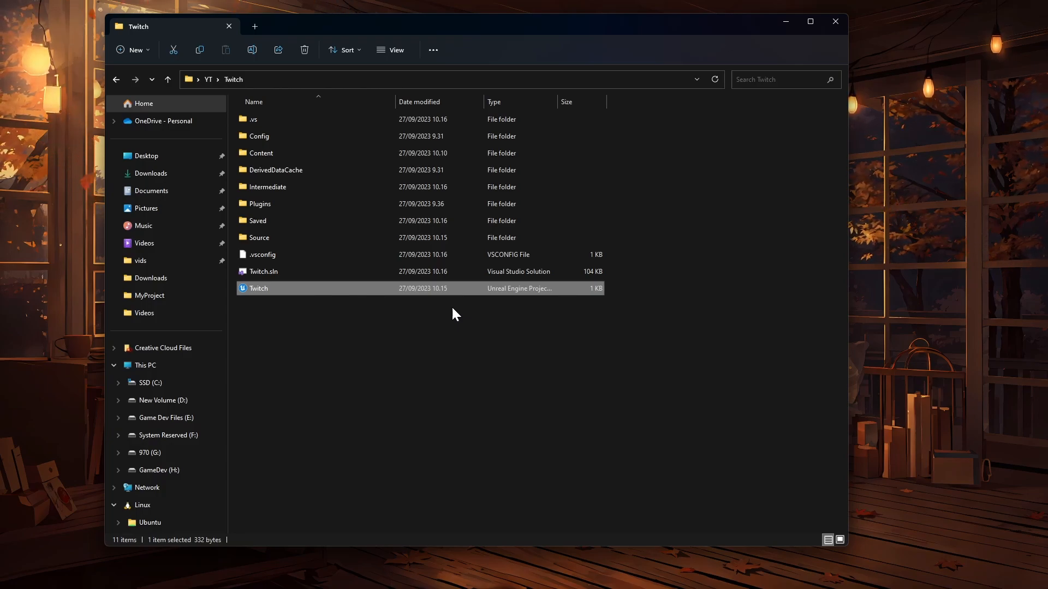
double_click(258, 288)
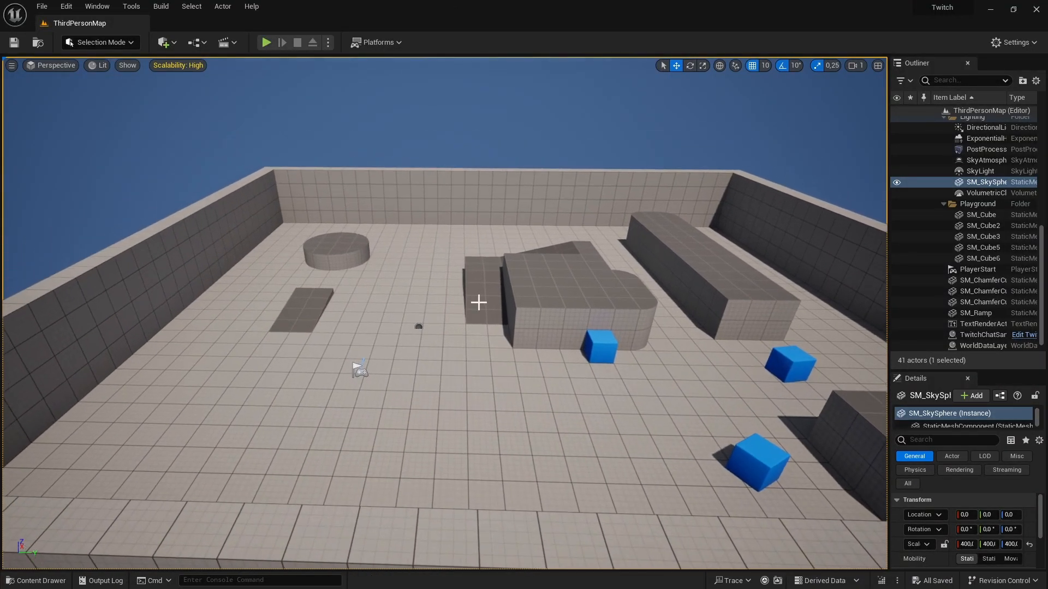
Check the Content folder still holds the Twitch samples, then list the target platforms.
left_click(36, 579)
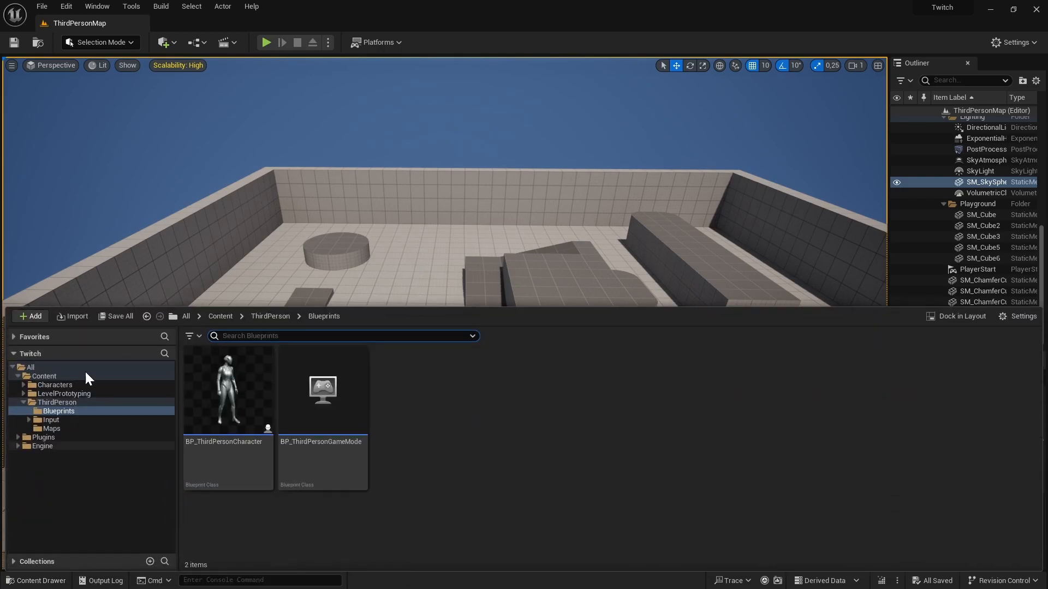
left_click(265, 43)
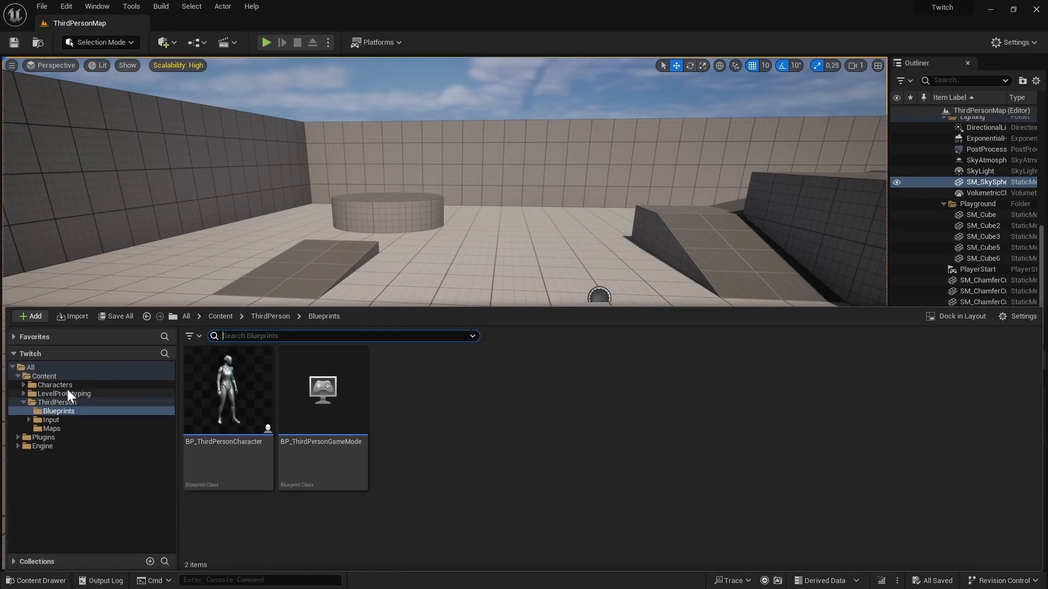
left_click(44, 376)
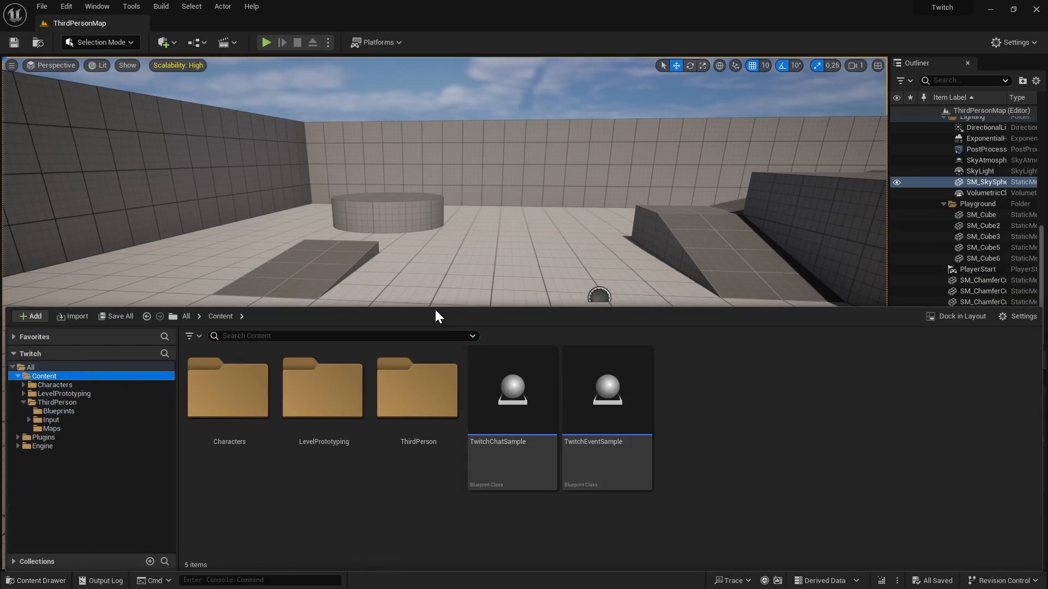
left_click(377, 42)
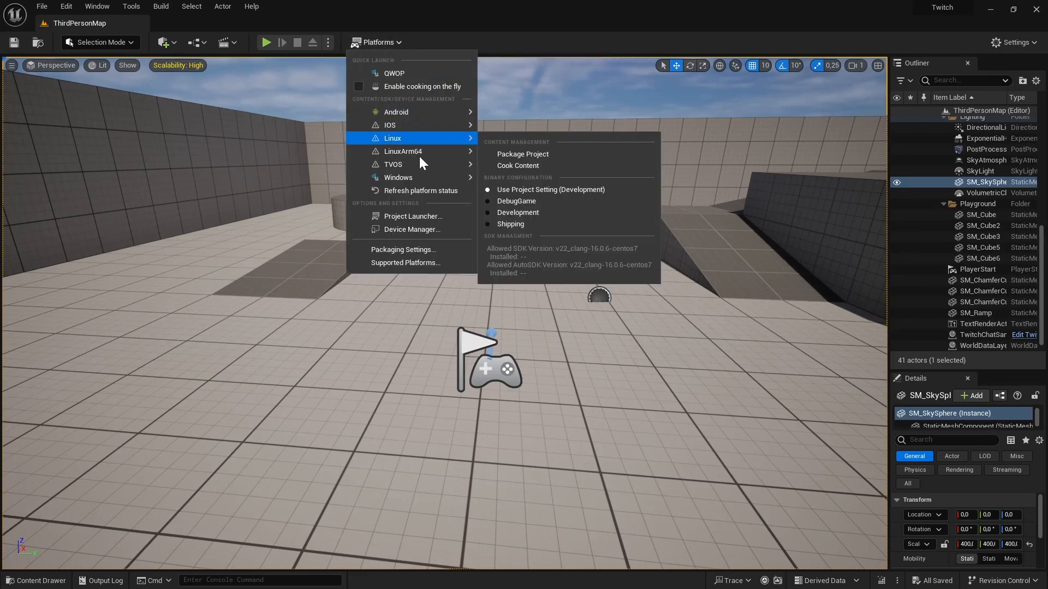
Package for Windows into a new desktop folder named VideoPackage.
left_click(523, 154)
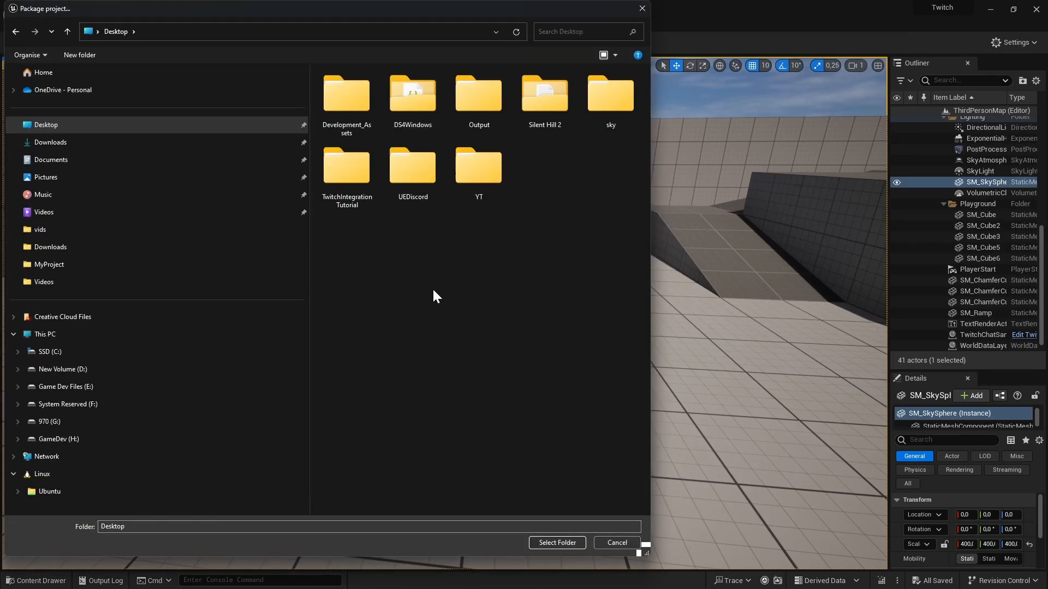
left_click(79, 54)
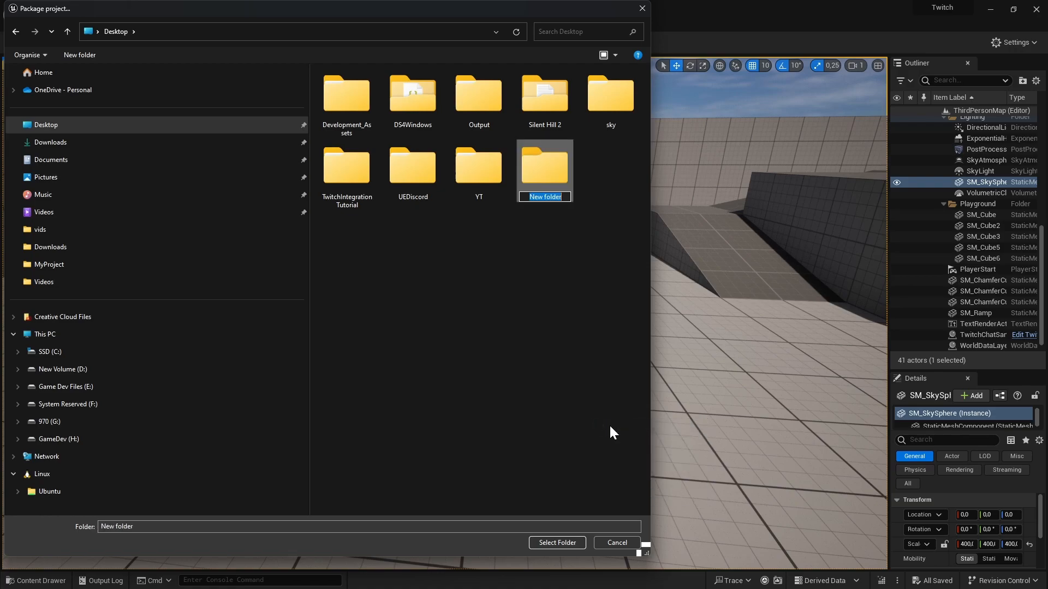
type("VideoPackage")
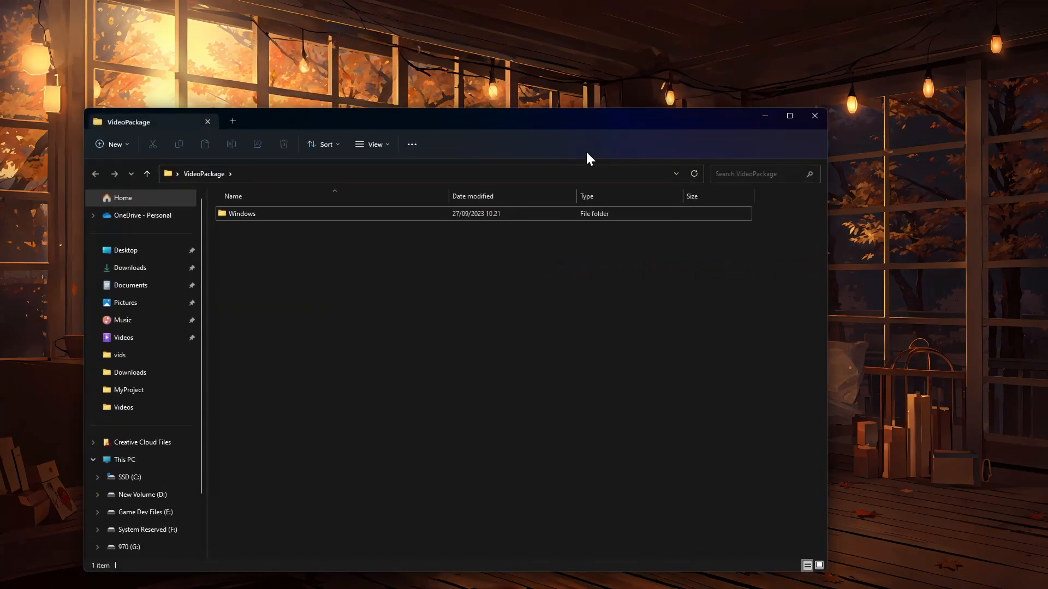
Launch Twitch.exe from the VideoPackage Windows folder and focus the game window.
double_click(243, 213)
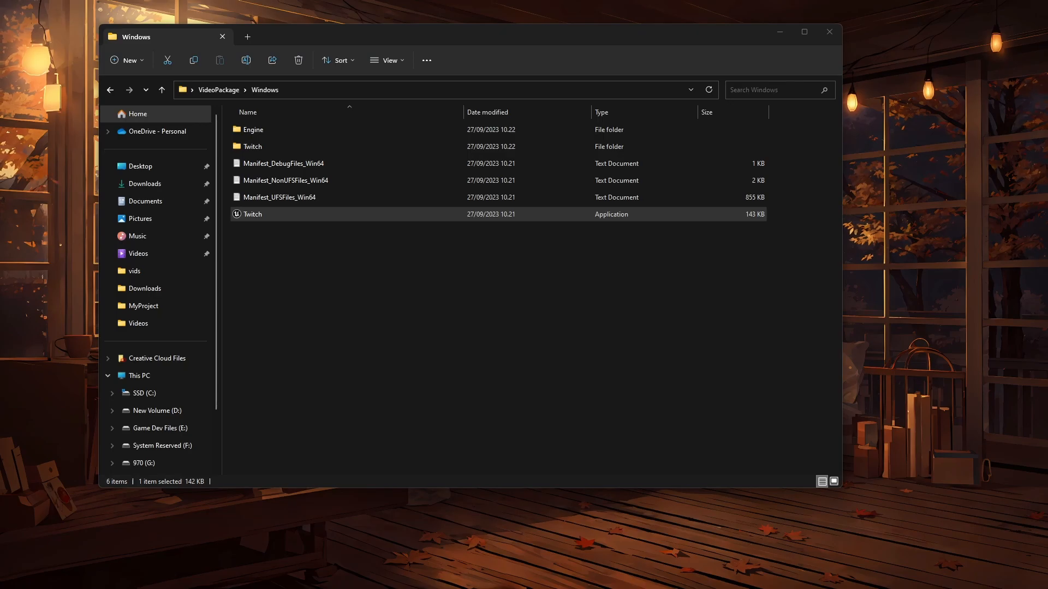
double_click(252, 213)
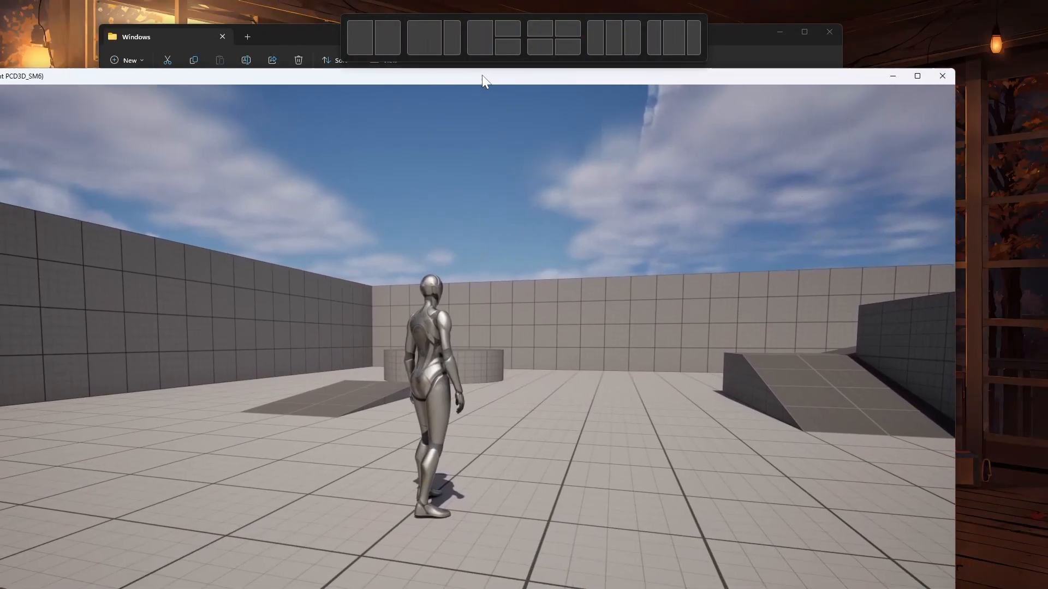
left_click(917, 76)
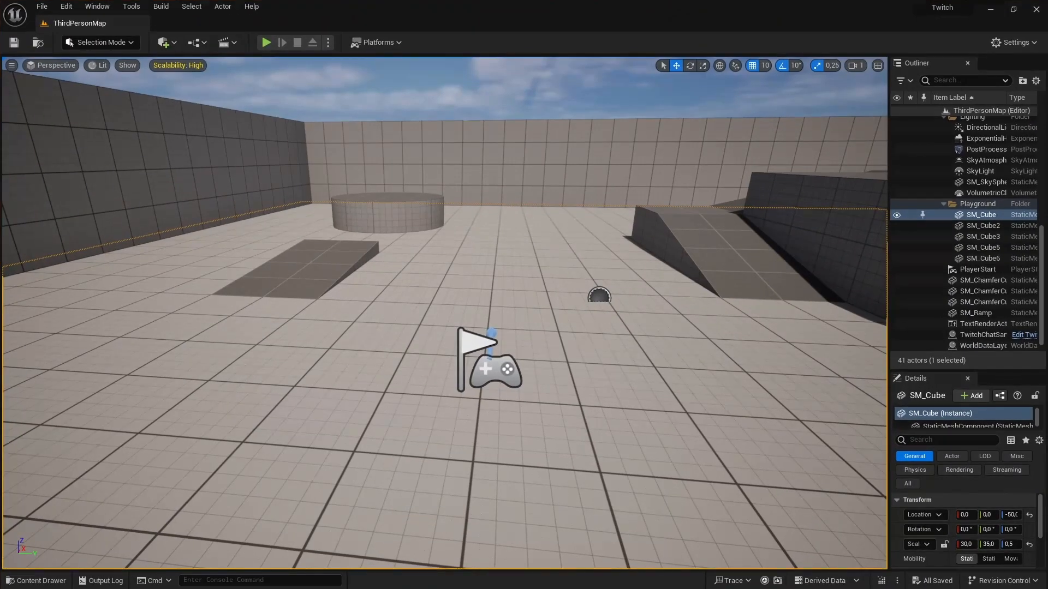
Open TwitchChatSample from the Content Drawer and play ThirdPersonMap, connected to chat.
left_click(36, 579)
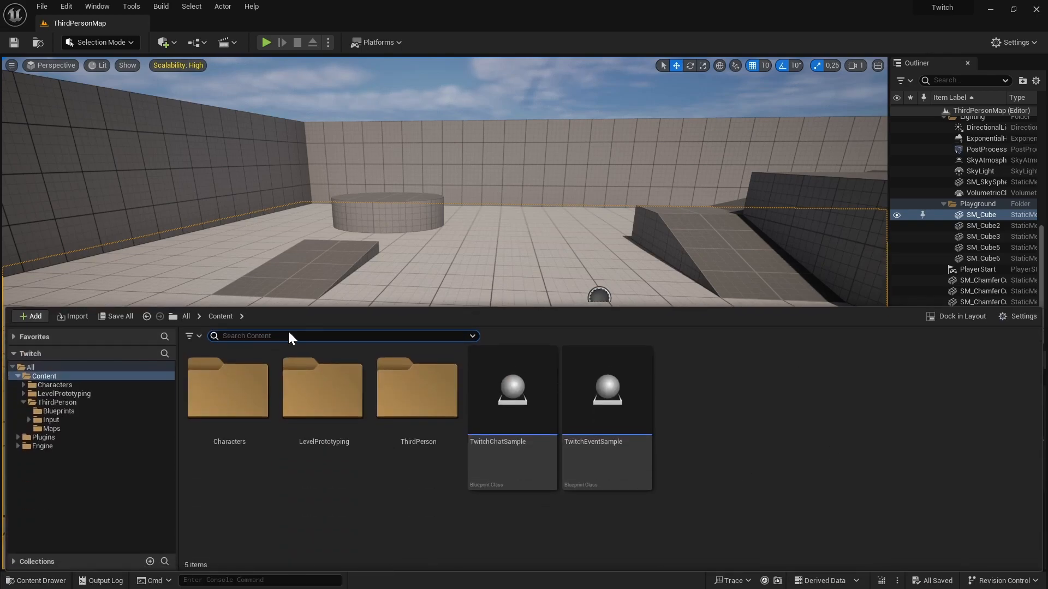
left_click(512, 391)
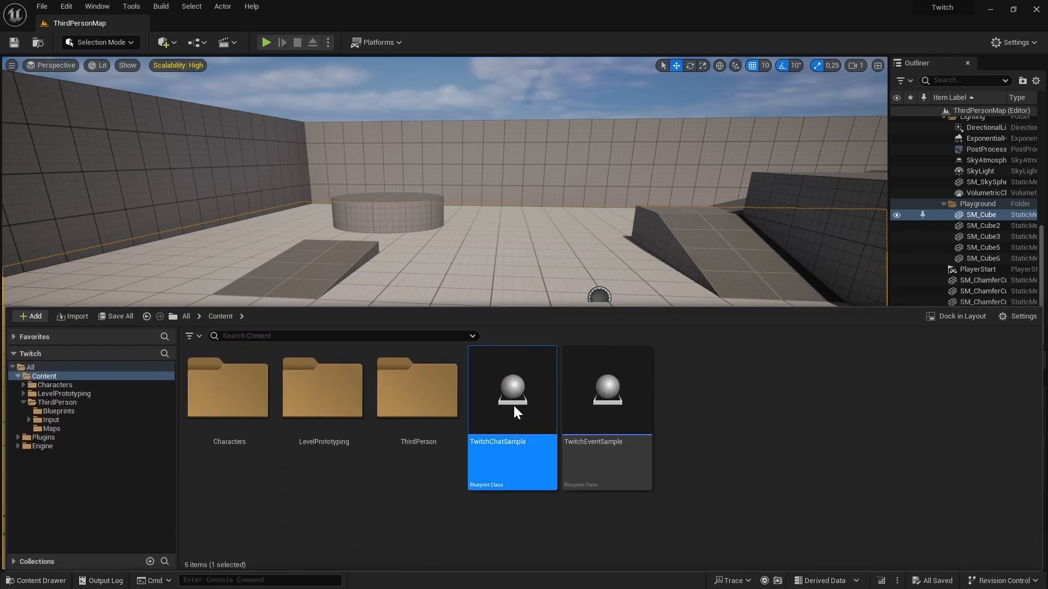
double_click(512, 391)
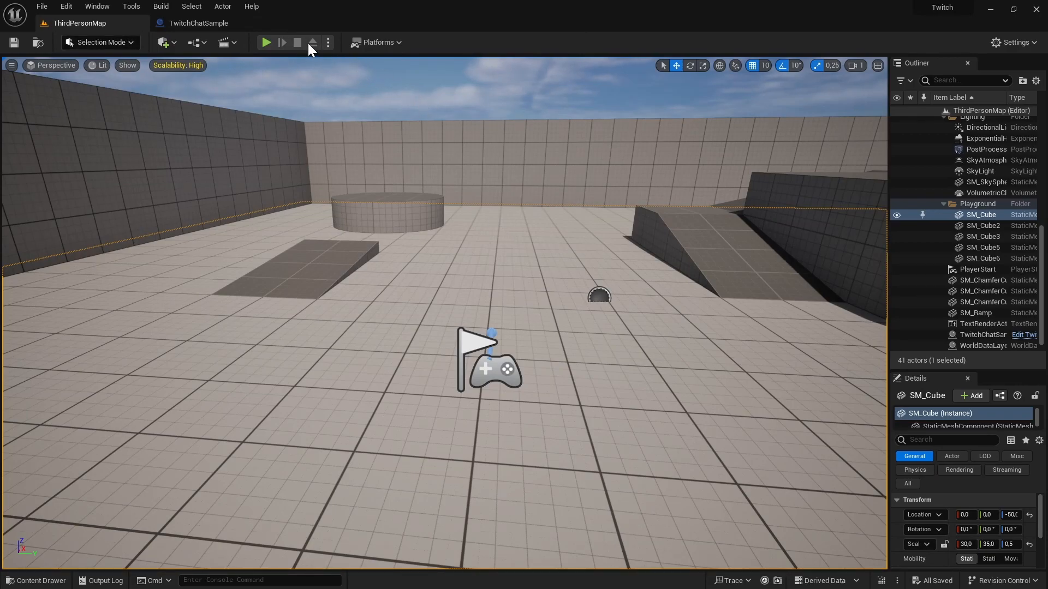
left_click(267, 42)
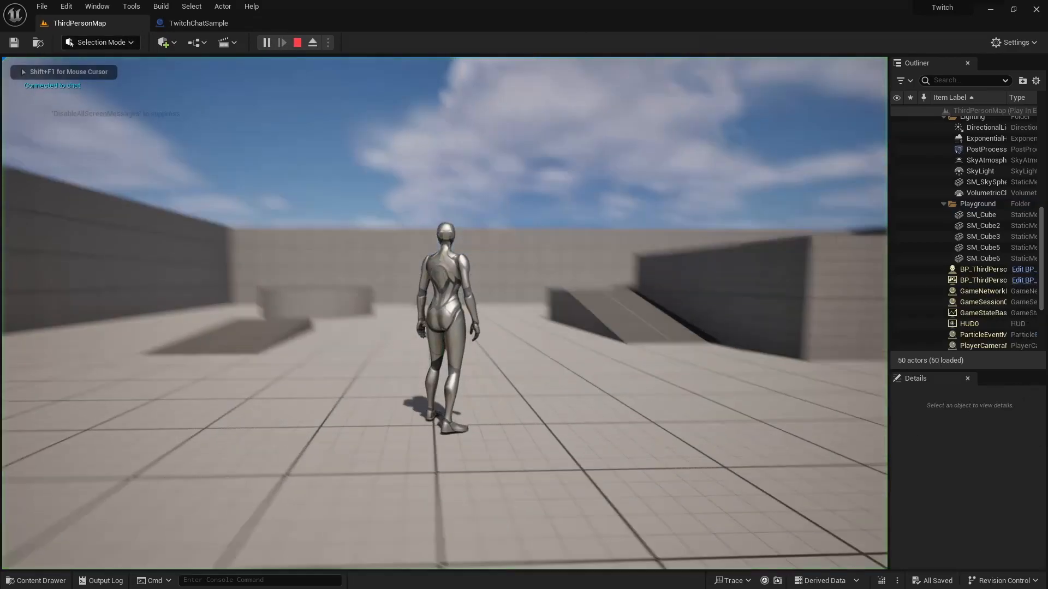